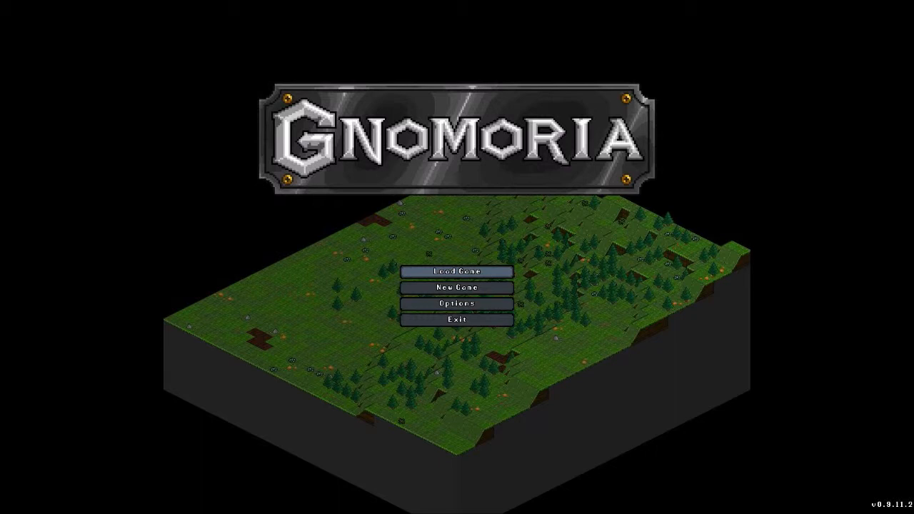
Load the saved colony 'Land of Nobles' from the title screen's saved games list
{"action": "left_click", "coordinate": [456, 271]}
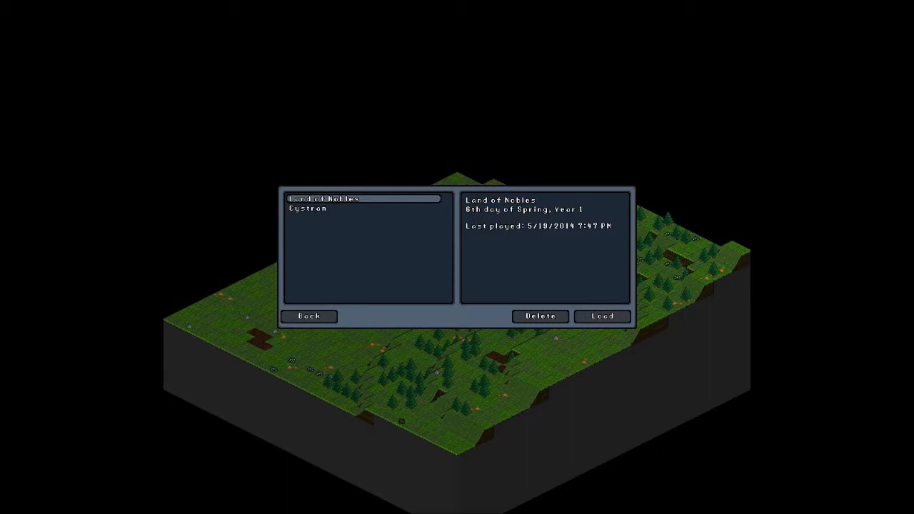
{"action": "left_click", "coordinate": [601, 317]}
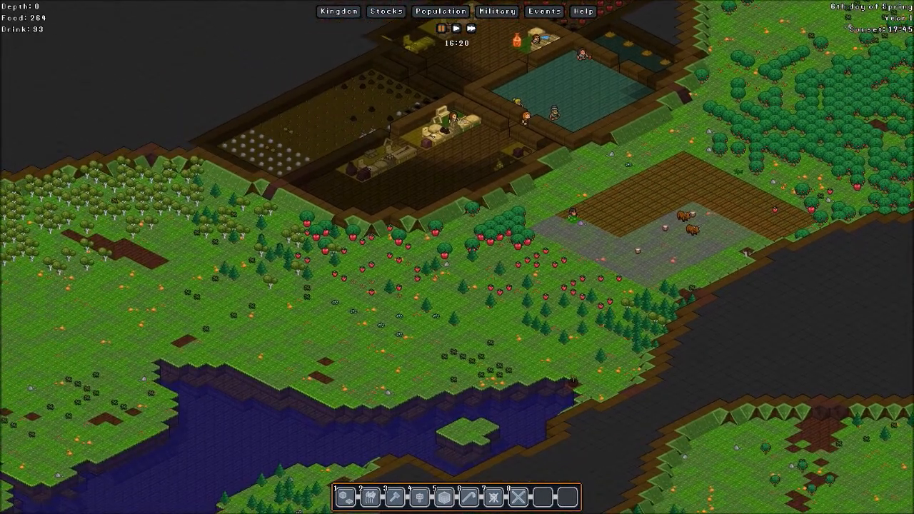
Scroll over the colony map toward the stockpile and strawberry crop tiles
{"action": "scroll", "scroll_direction": "up", "scroll_amount": 3}
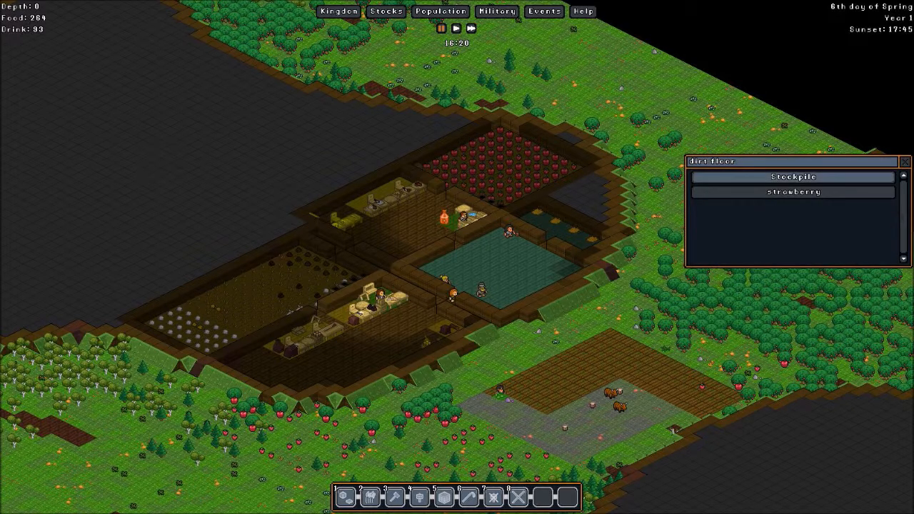
Browse the stockpile's accepted goods category tree, expanding and scrolling it, then leave its settings
{"action": "left_click", "coordinate": [791, 177]}
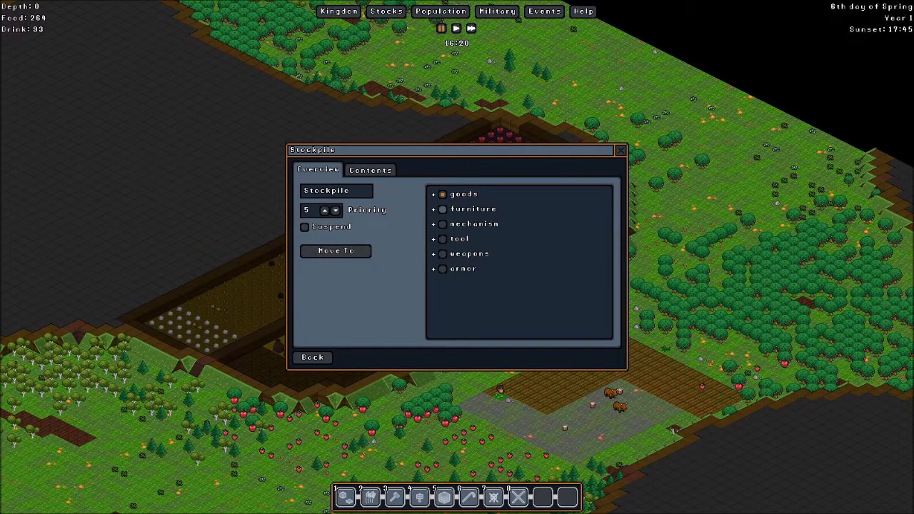
{"action": "left_click", "coordinate": [434, 195]}
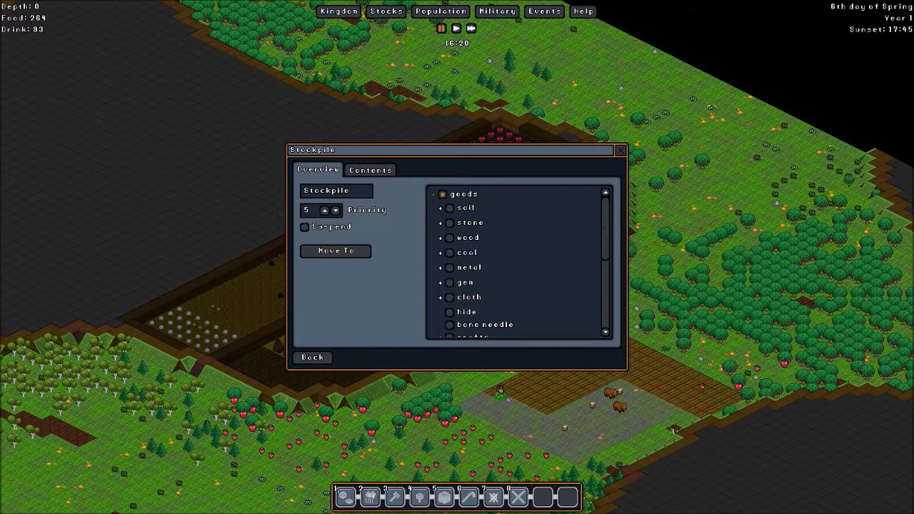
{"action": "scroll", "scroll_direction": "down", "scroll_amount": 3}
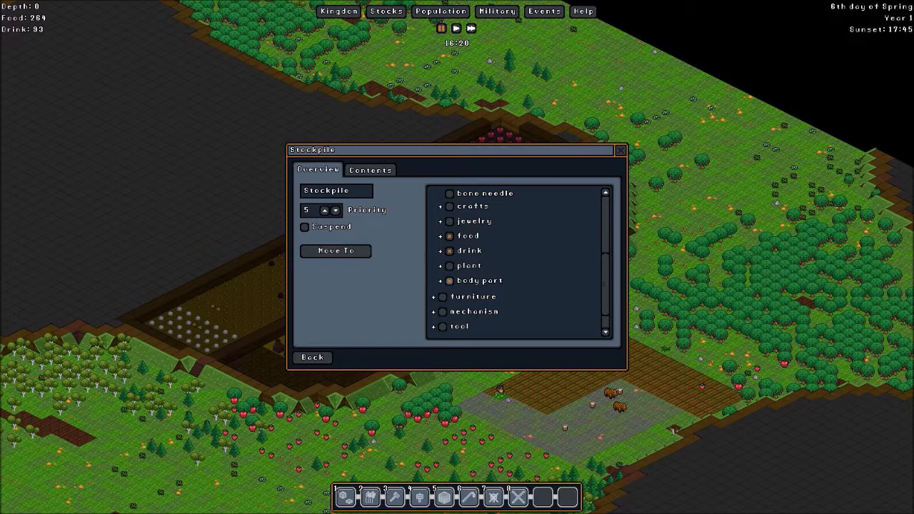
{"action": "left_click", "coordinate": [618, 150]}
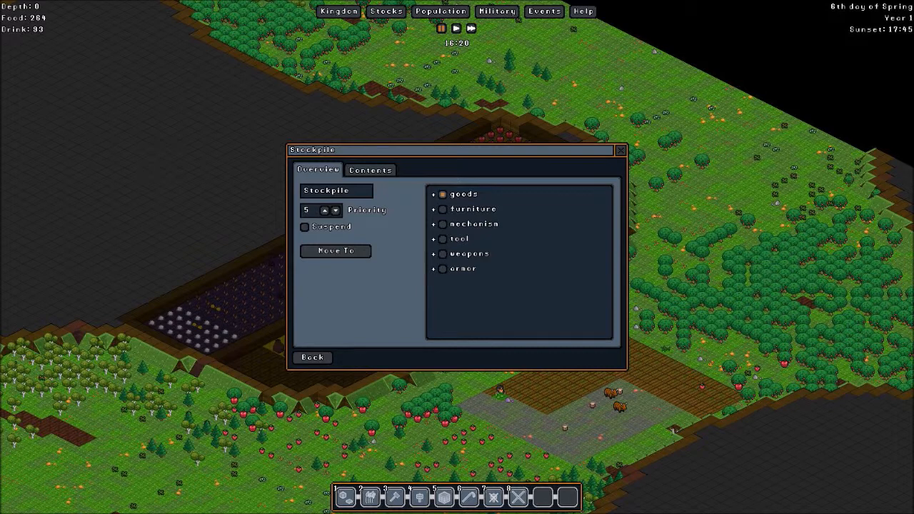
{"action": "left_click", "coordinate": [434, 195]}
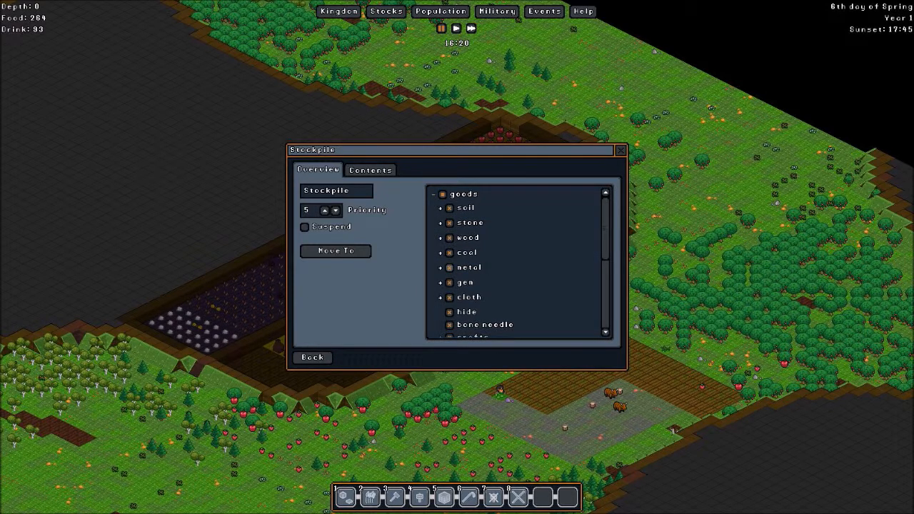
{"action": "scroll", "scroll_direction": "down", "scroll_amount": 3}
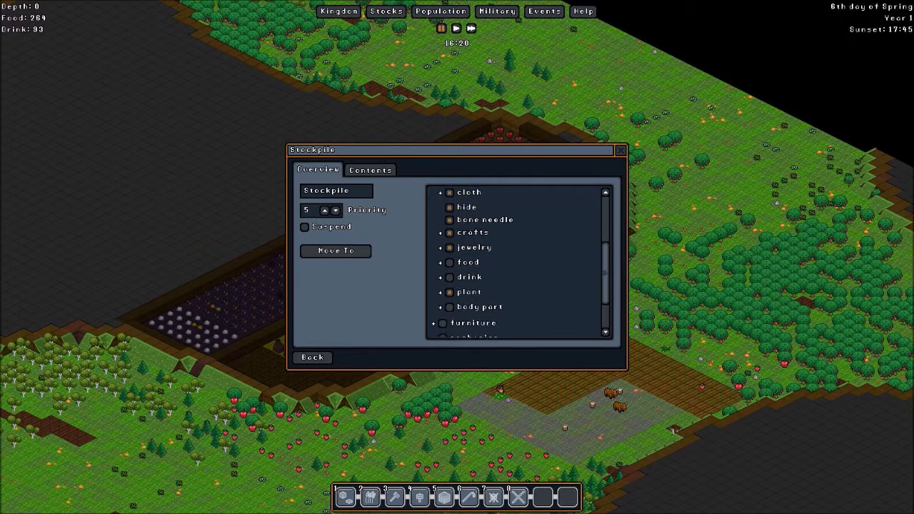
{"action": "scroll", "scroll_direction": "down", "scroll_amount": 3}
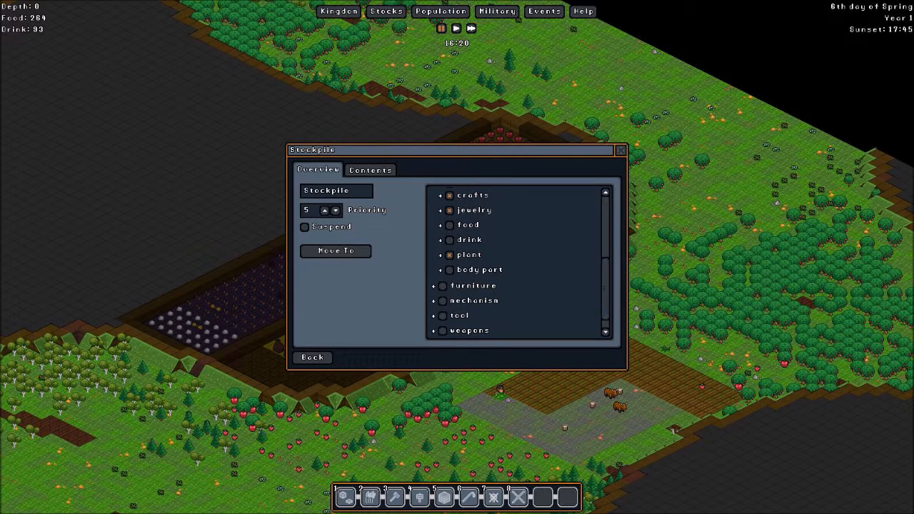
{"action": "left_click", "coordinate": [620, 150]}
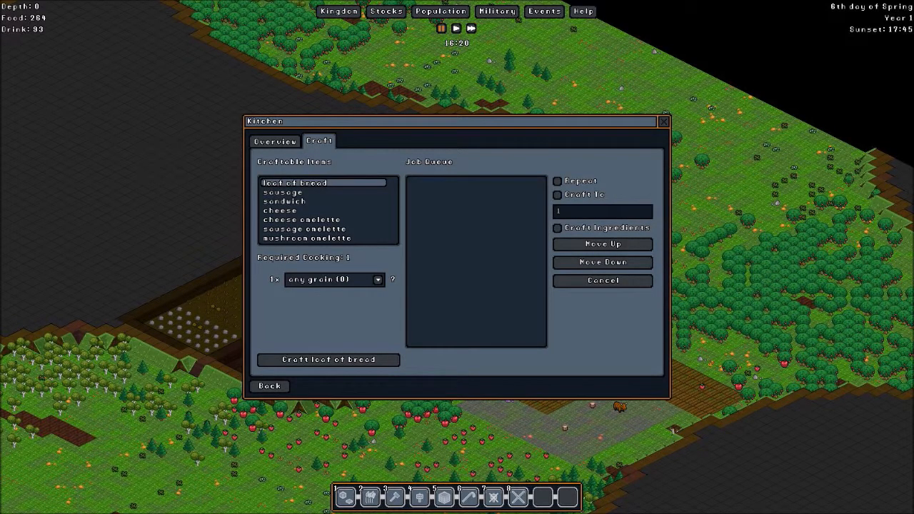
Review the distillery's wine job and its fruit choices, keeping any fruit as the ingredient
{"action": "left_click", "coordinate": [280, 210]}
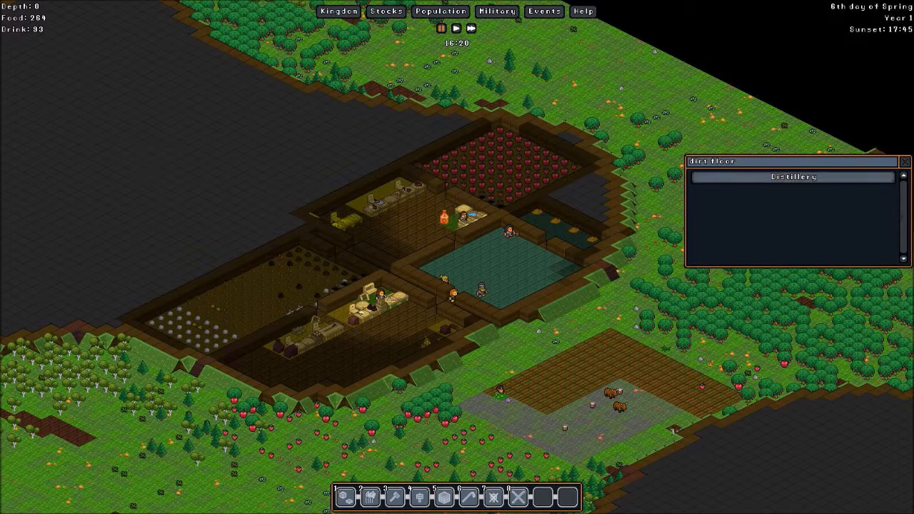
{"action": "left_click", "coordinate": [790, 177]}
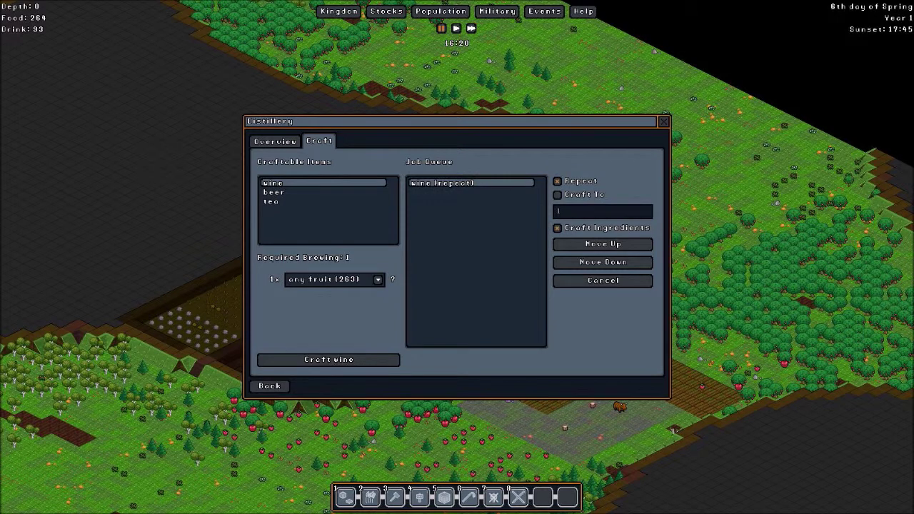
{"action": "left_click", "coordinate": [377, 278]}
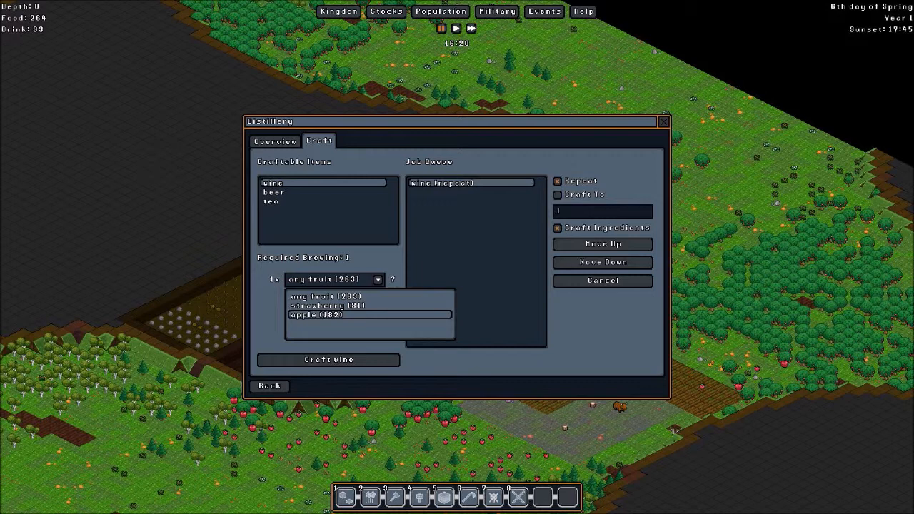
{"action": "left_click", "coordinate": [322, 295]}
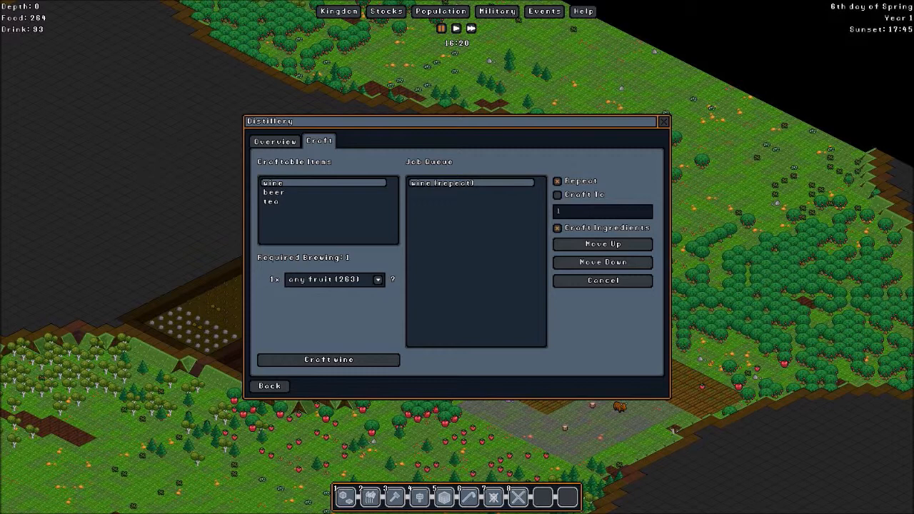
{"action": "left_click", "coordinate": [268, 385]}
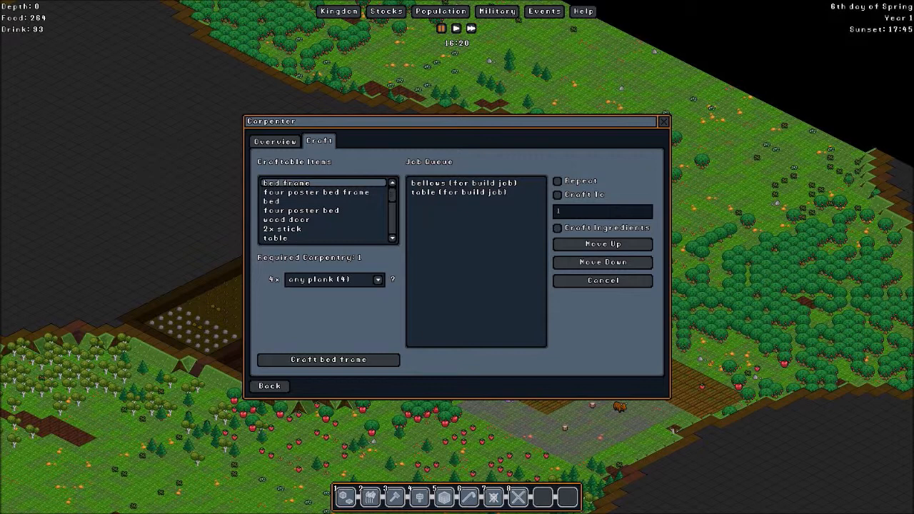
Inspect the carpenter's queued table job and the materials a bed requires
{"action": "left_click", "coordinate": [468, 191]}
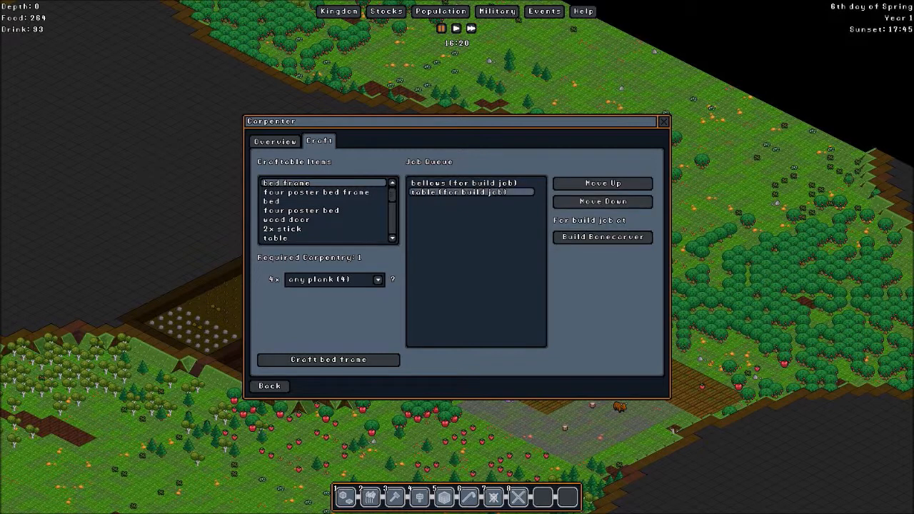
{"action": "left_click", "coordinate": [271, 202]}
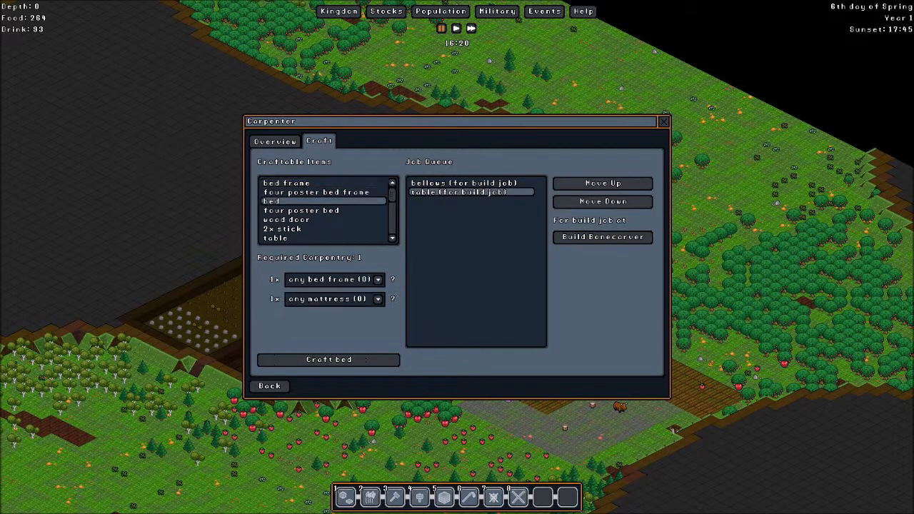
{"action": "scroll", "scroll_direction": "down", "scroll_amount": 3}
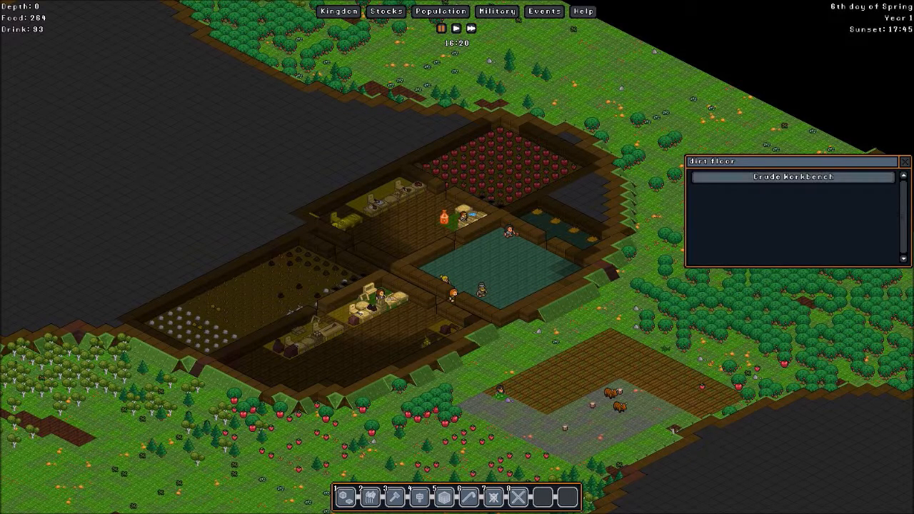
Look over the crude workbench crafts, the furnace build task details and the sawmill's plank job
{"action": "left_click", "coordinate": [791, 177]}
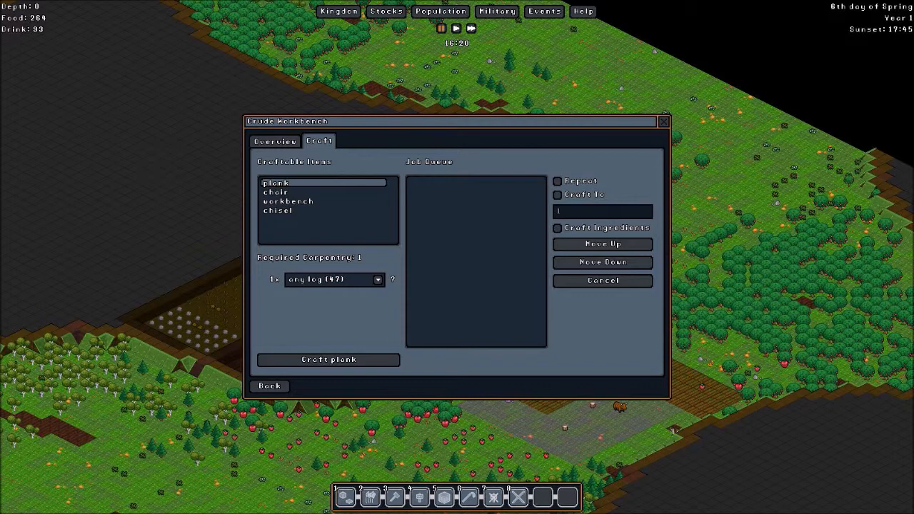
{"action": "left_click", "coordinate": [662, 120]}
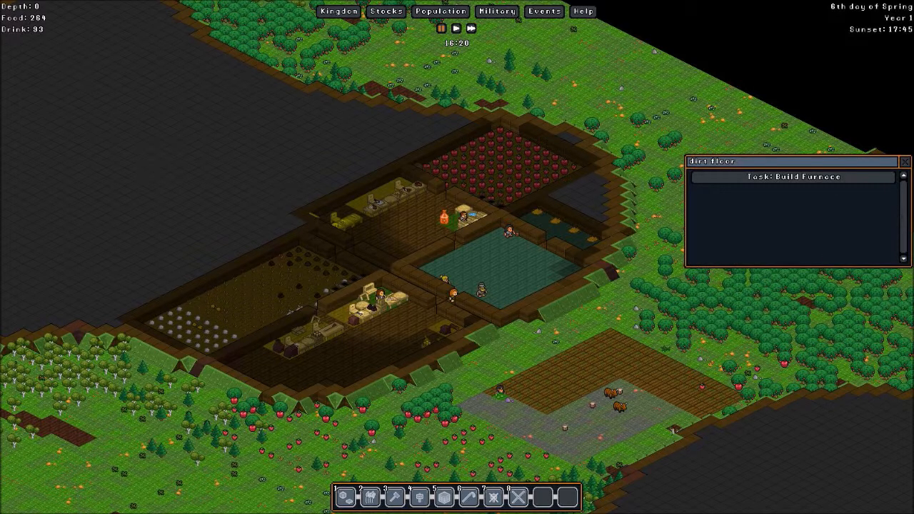
{"action": "left_click", "coordinate": [791, 177]}
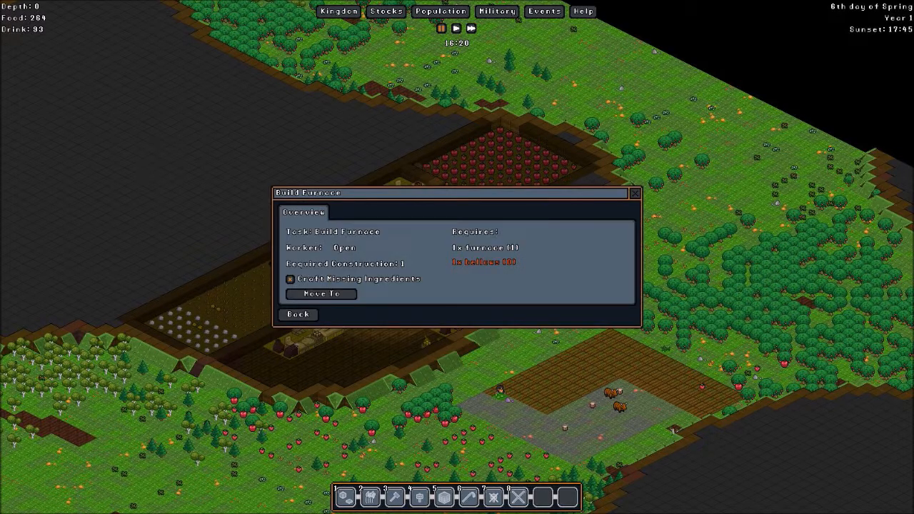
{"action": "mouse_move", "coordinate": [484, 261]}
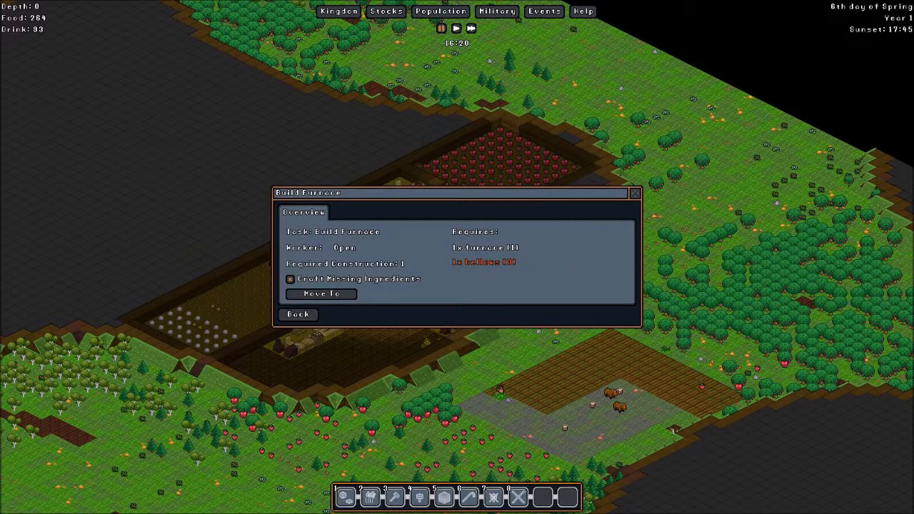
{"action": "left_click", "coordinate": [297, 314]}
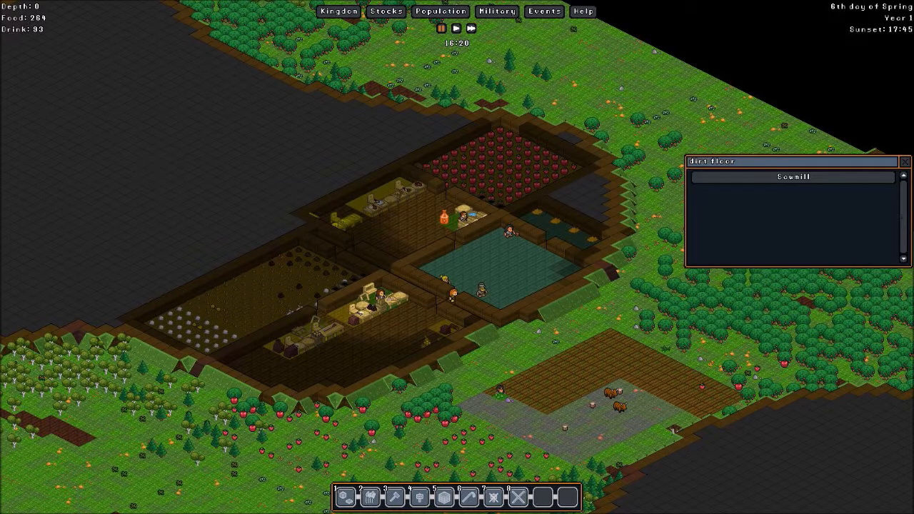
{"action": "left_click", "coordinate": [793, 177]}
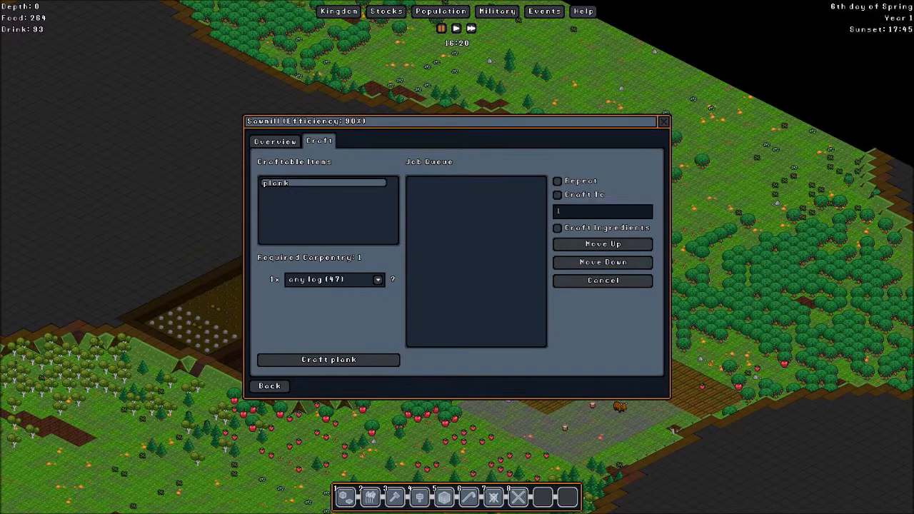
{"action": "left_click", "coordinate": [377, 278]}
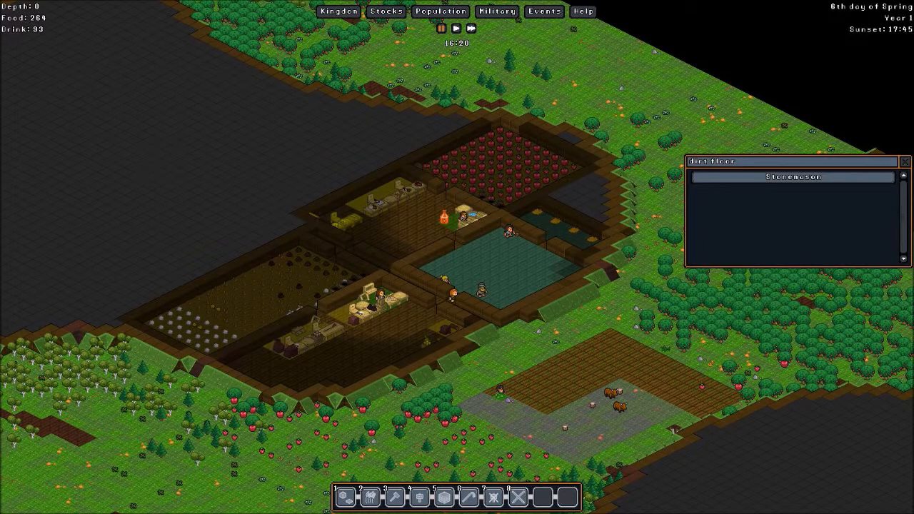
Check the stonemason's requirements for a table and a knife, then leave the workshop window
{"action": "left_click", "coordinate": [791, 177]}
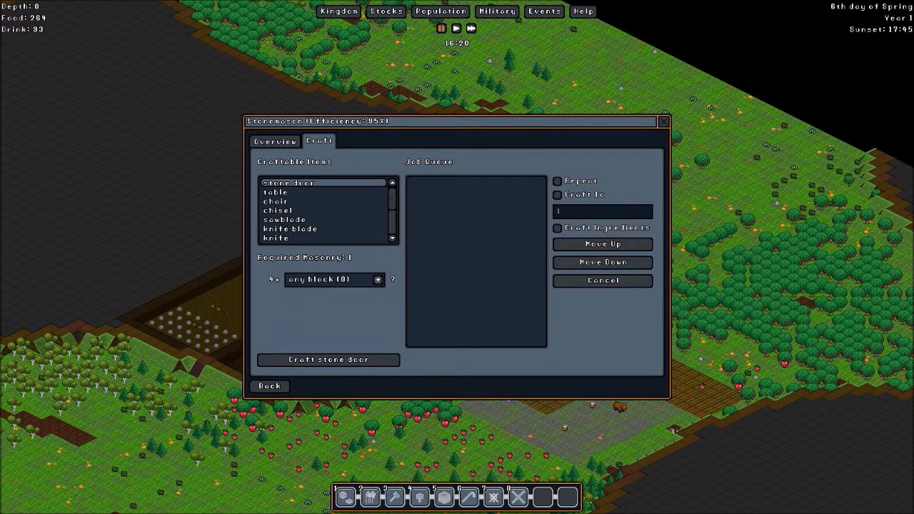
{"action": "left_click", "coordinate": [276, 192]}
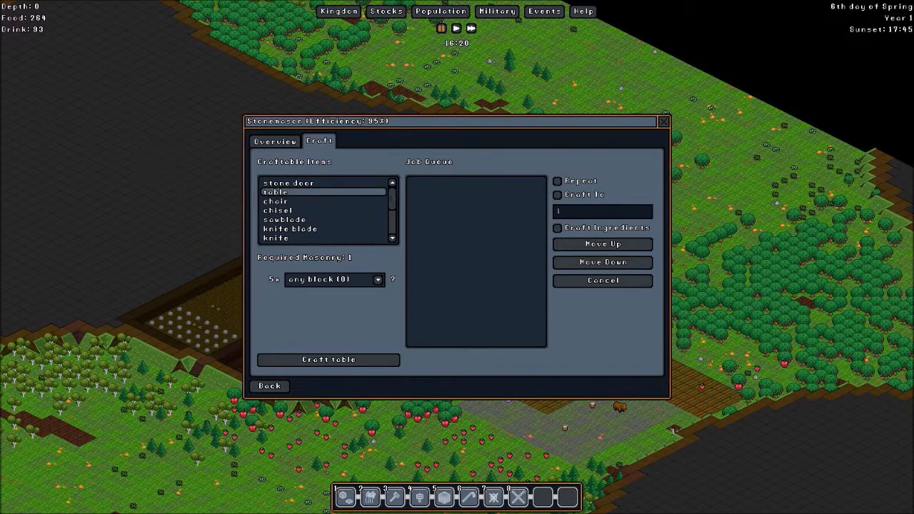
{"action": "left_click", "coordinate": [277, 200]}
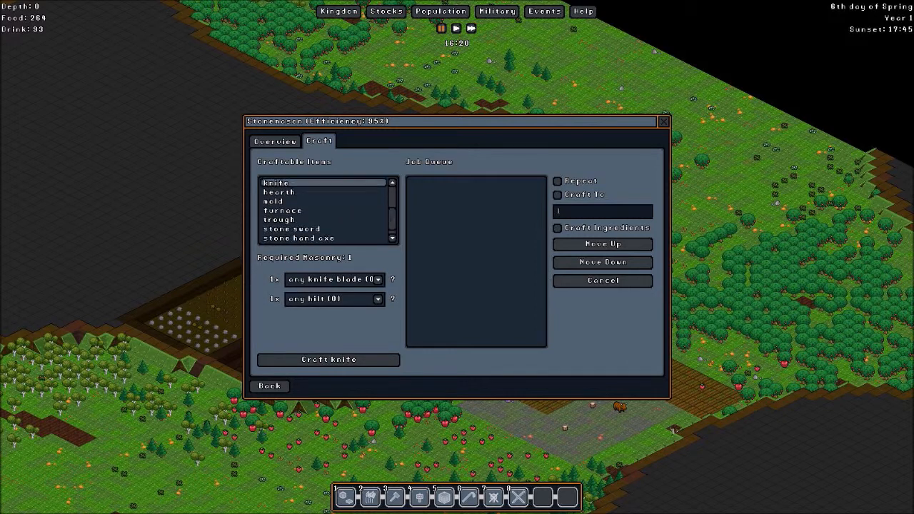
{"action": "left_click", "coordinate": [292, 229]}
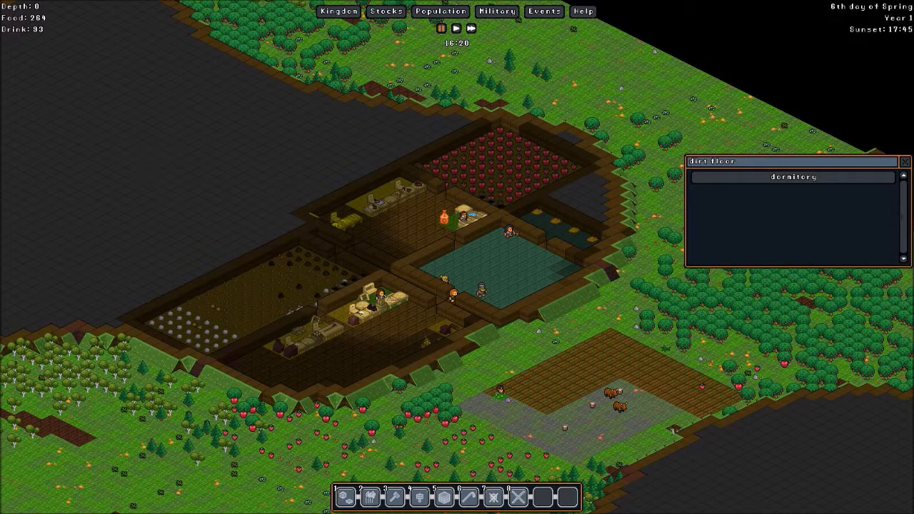
Identify the dormitory and great hall, then raise the depth level to the surface birch grove
{"action": "left_click", "coordinate": [903, 161]}
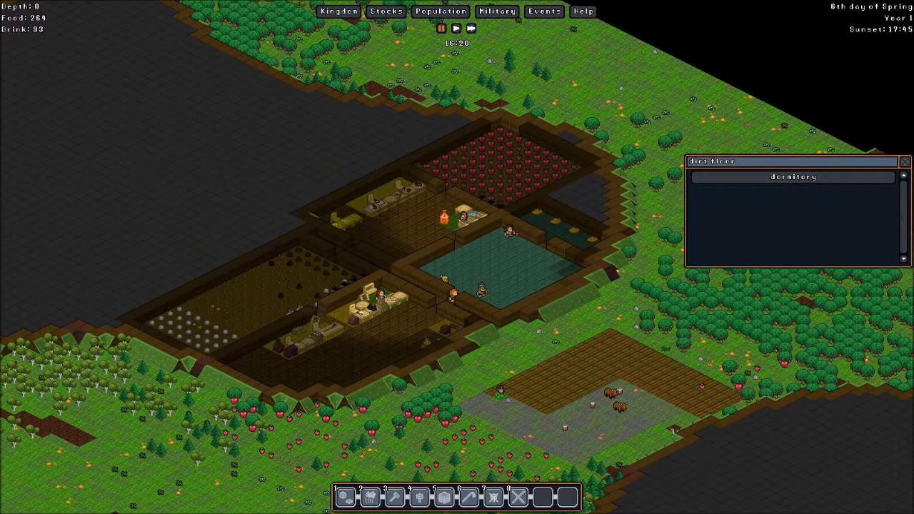
{"action": "left_click", "coordinate": [792, 177]}
{"action": "type", "text": "Great Hall"}
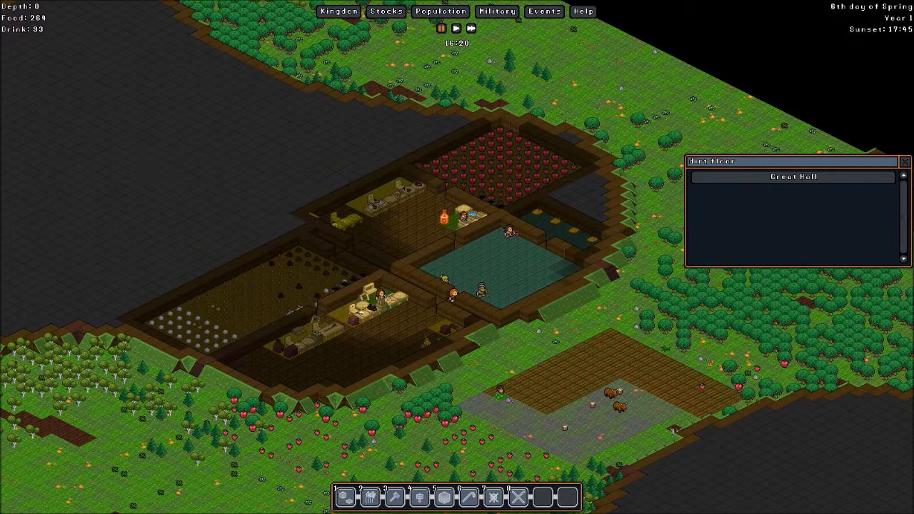
{"action": "left_click", "coordinate": [507, 256]}
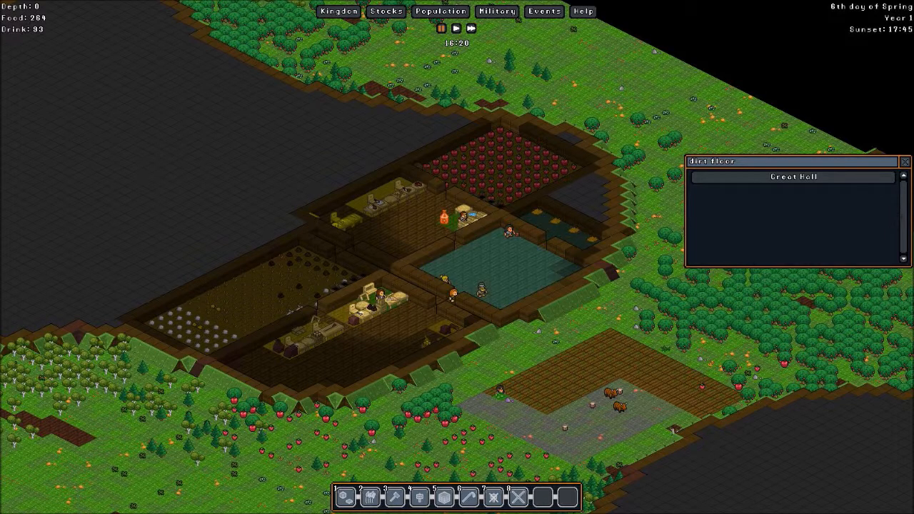
{"action": "left_click", "coordinate": [905, 162]}
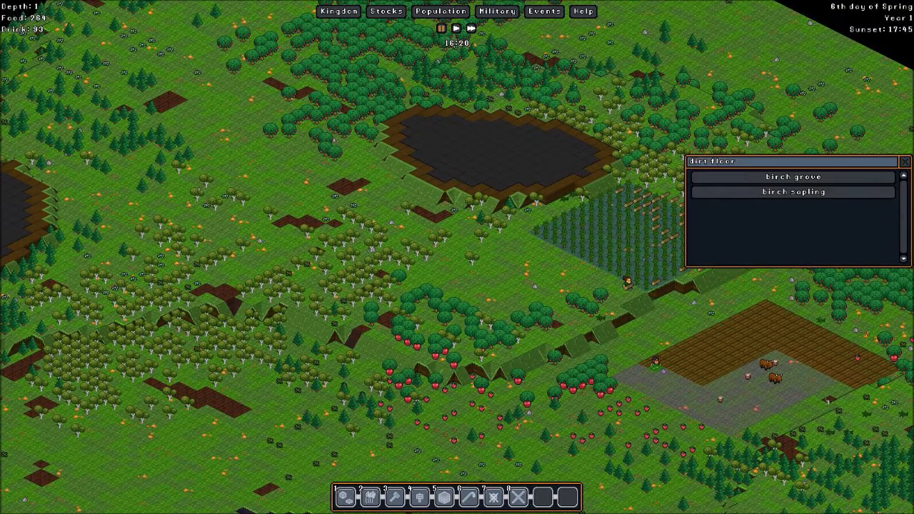
{"action": "left_click", "coordinate": [791, 177]}
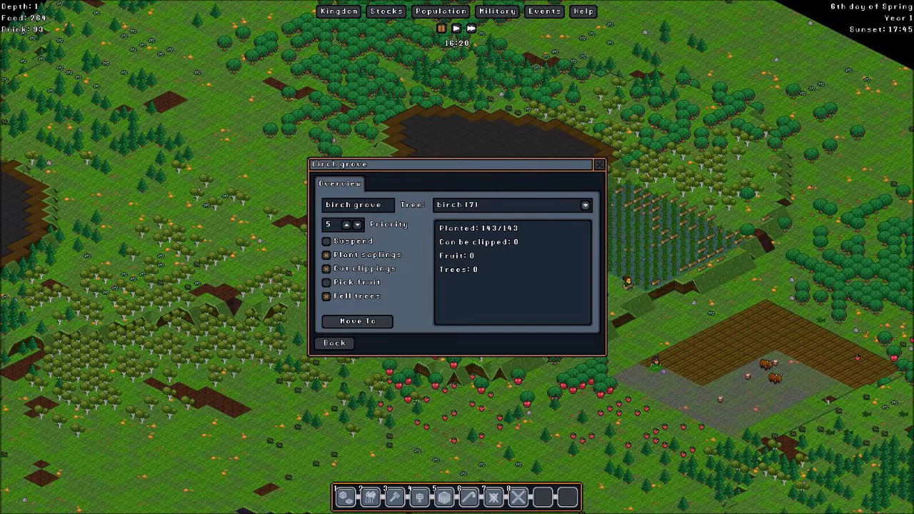
{"action": "mouse_move", "coordinate": [349, 283]}
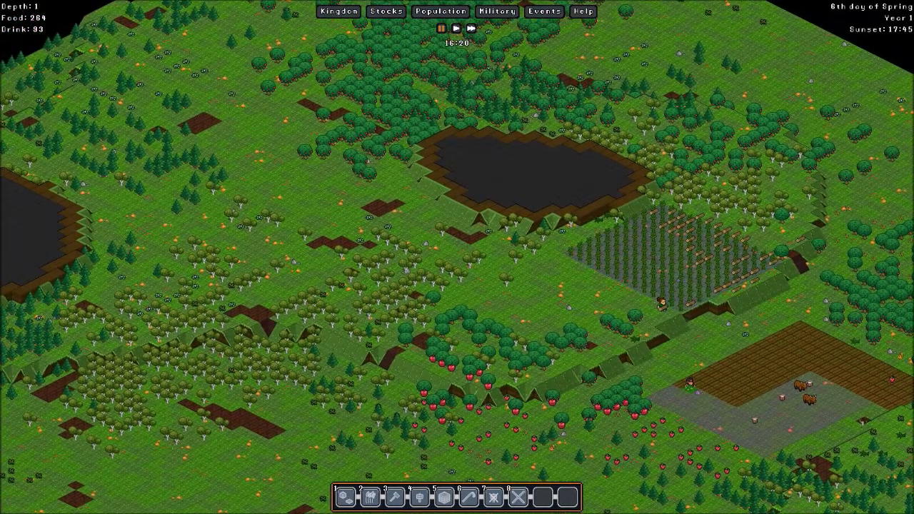
Zoom out and descend to the deep mined tunnels eight levels below the colony
{"action": "scroll", "scroll_direction": "down", "scroll_amount": 3}
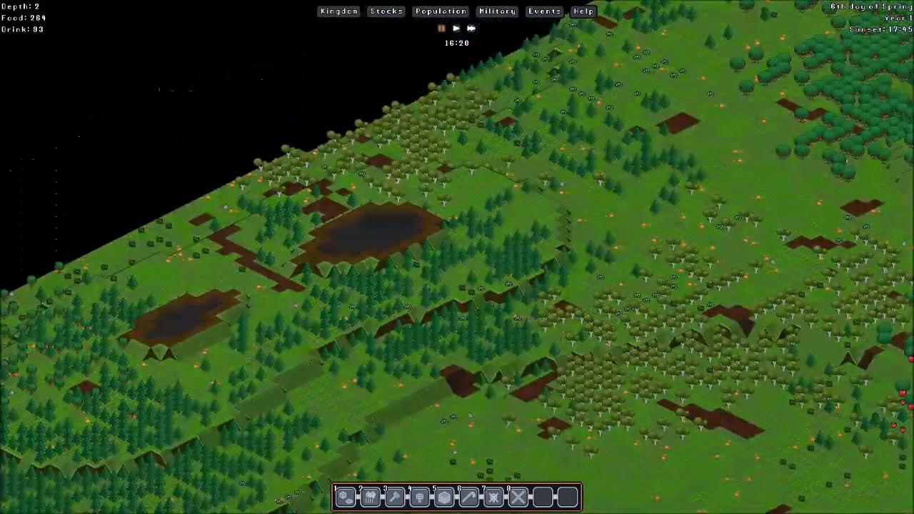
{"action": "scroll", "scroll_direction": "down", "scroll_amount": 3}
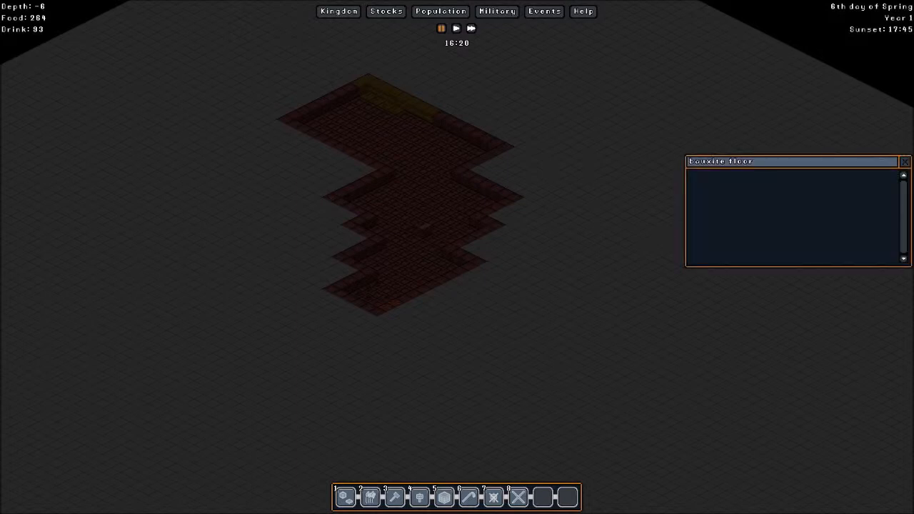
Step through the lower mined levels and return the view to depth 0 over the colony's rooms
{"action": "left_click", "coordinate": [905, 161]}
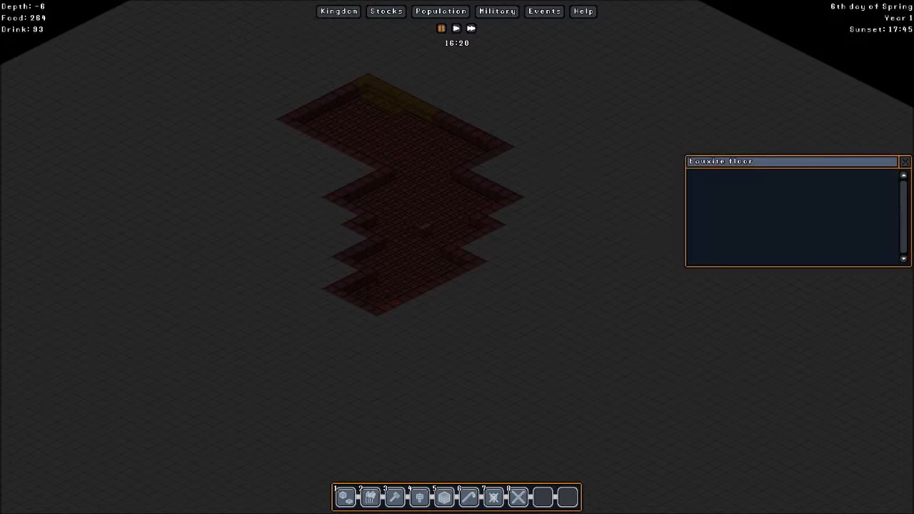
{"action": "left_click", "coordinate": [905, 160]}
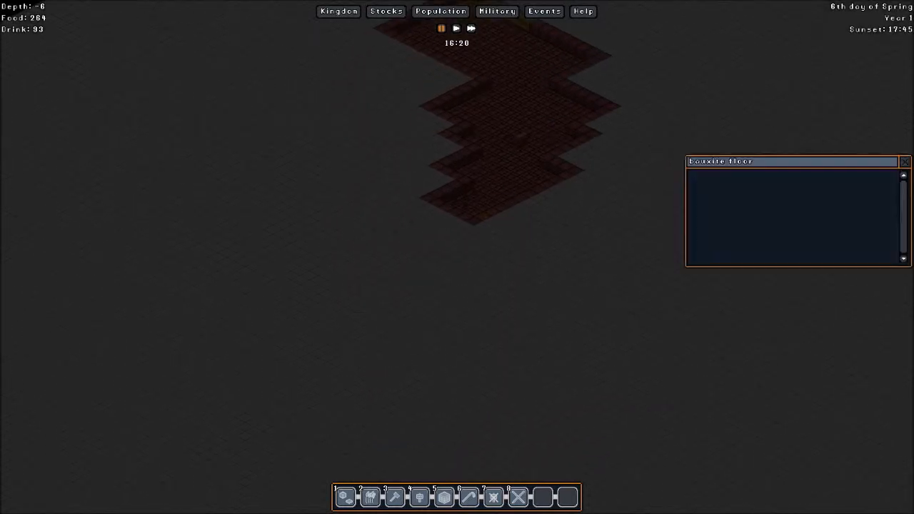
{"action": "left_click", "coordinate": [905, 161]}
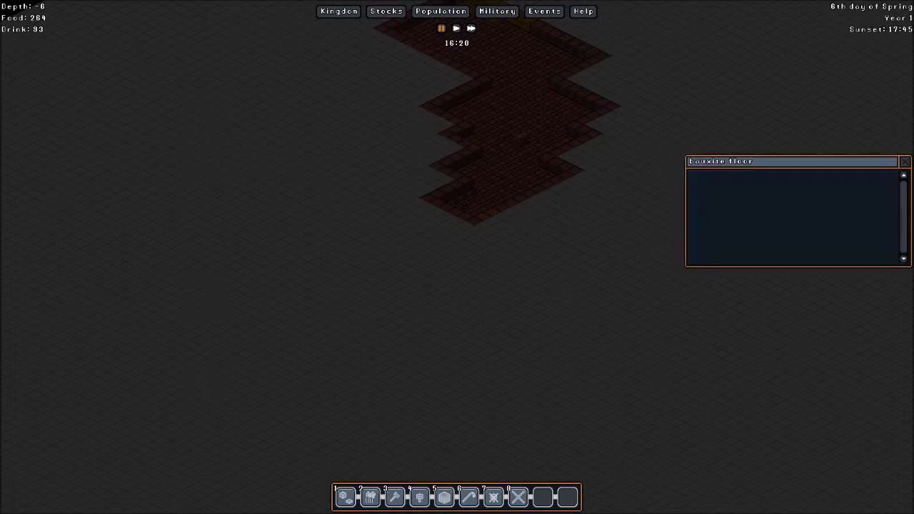
{"action": "left_click", "coordinate": [904, 161]}
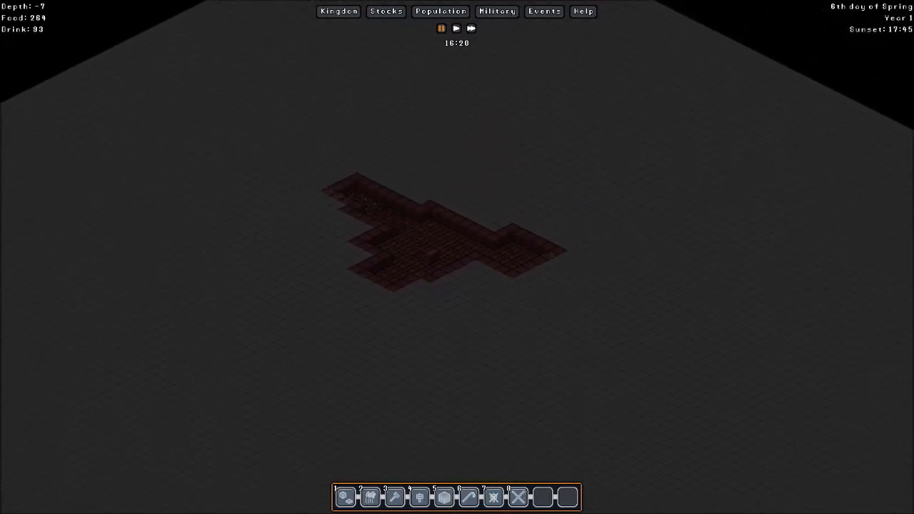
{"action": "scroll", "scroll_direction": "down", "scroll_amount": 3}
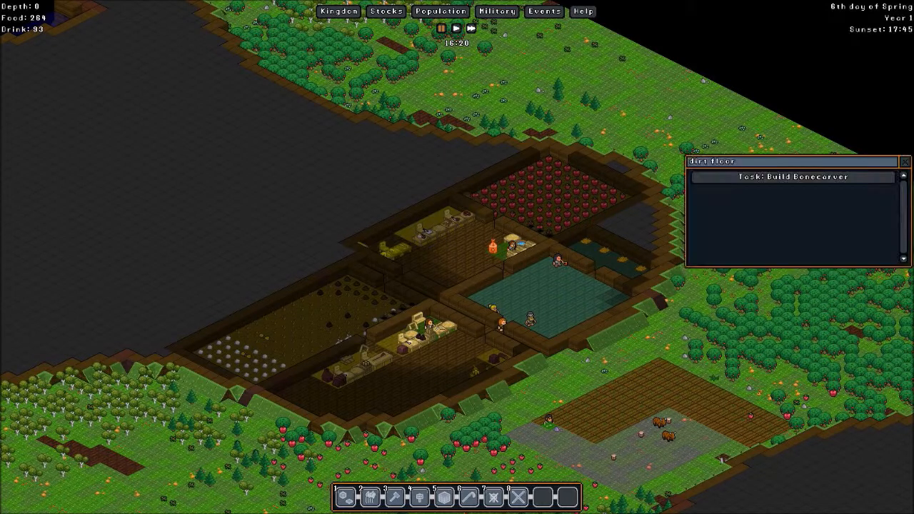
Bring up the terrain jobs and choose Replace Floor to see the floor types
{"action": "left_click", "coordinate": [790, 177]}
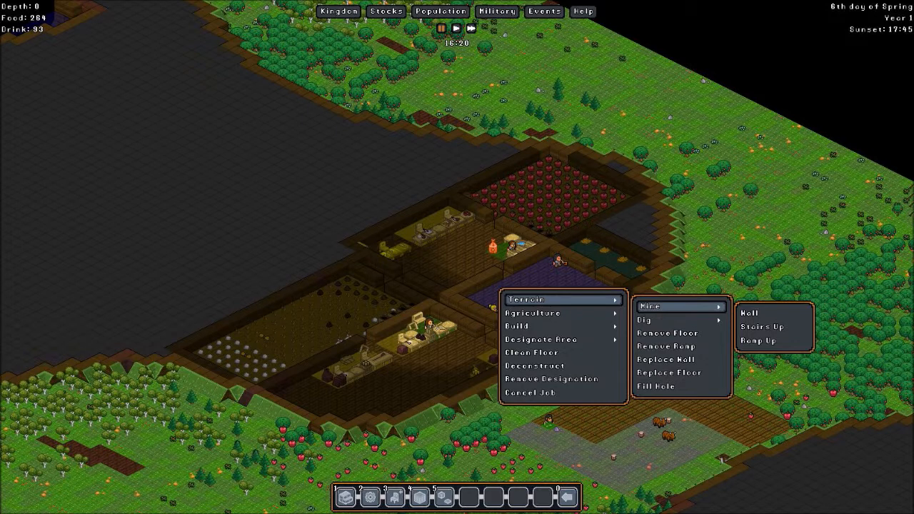
{"action": "mouse_move", "coordinate": [763, 327]}
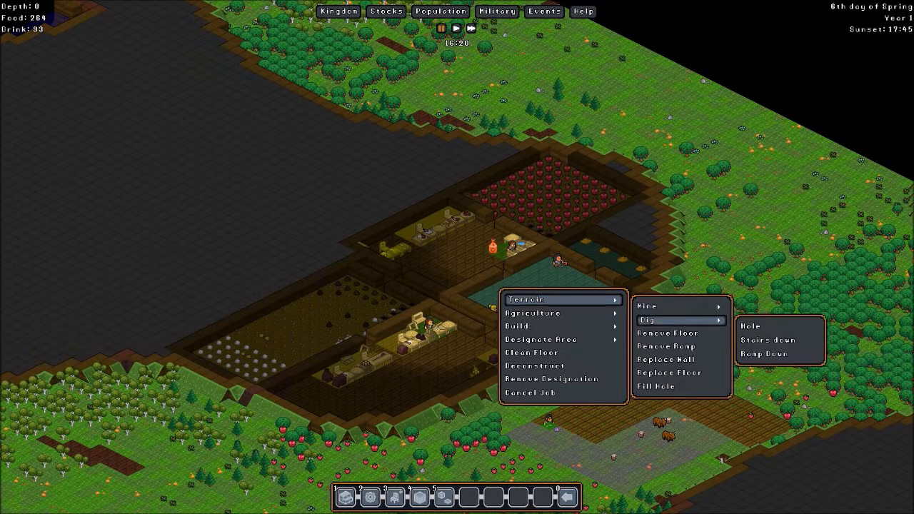
{"action": "mouse_move", "coordinate": [767, 340]}
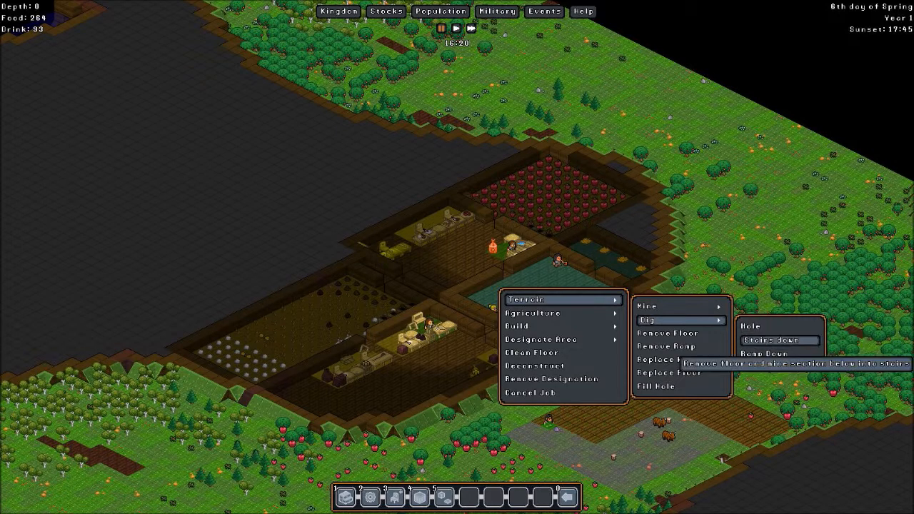
{"action": "mouse_move", "coordinate": [779, 354]}
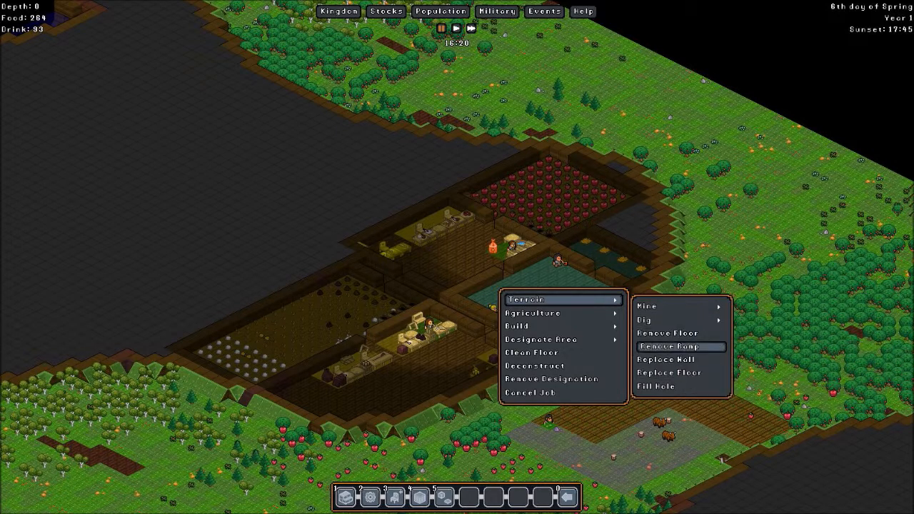
{"action": "mouse_move", "coordinate": [663, 360]}
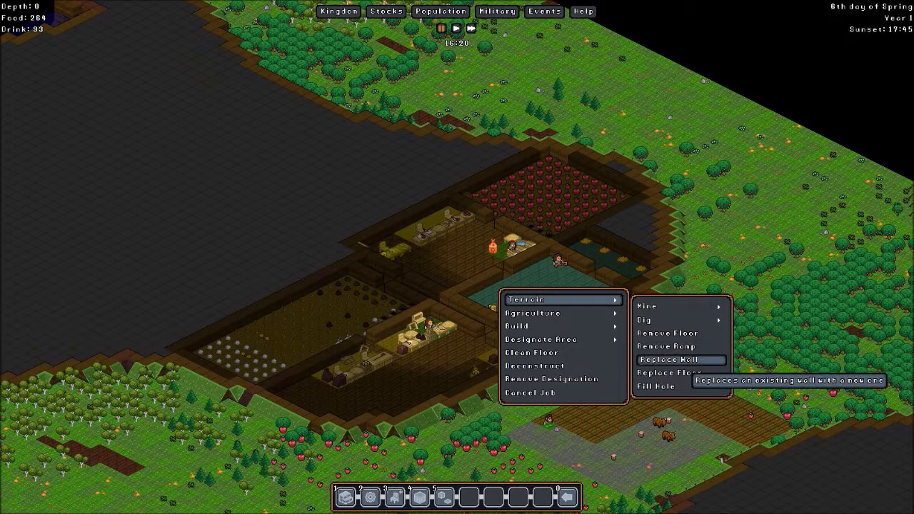
{"action": "mouse_move", "coordinate": [679, 373]}
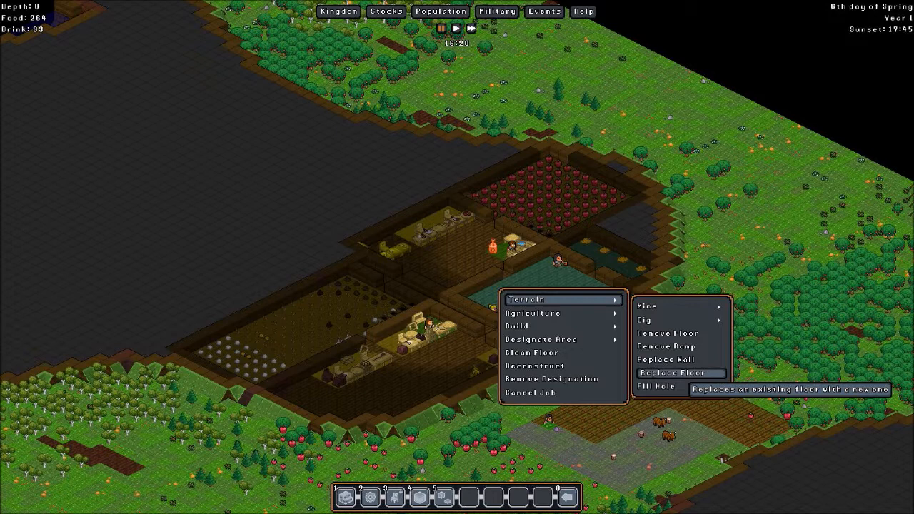
{"action": "left_click", "coordinate": [679, 373]}
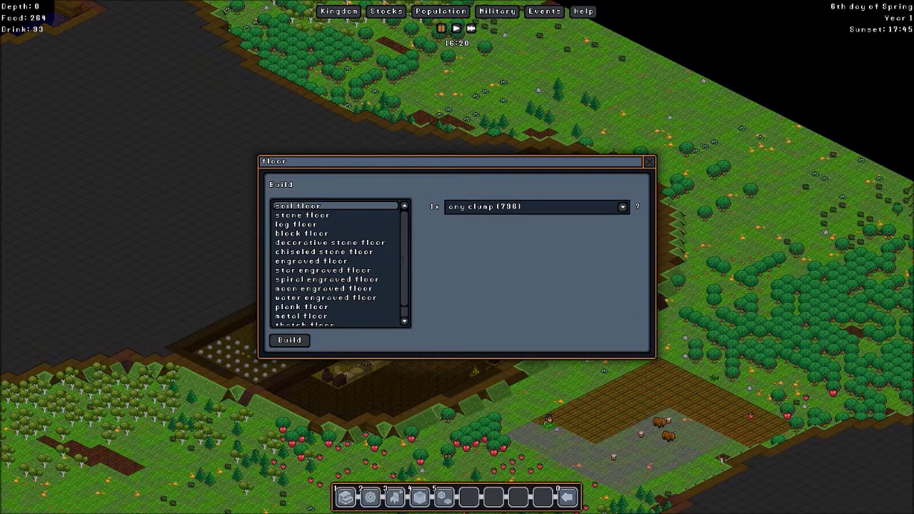
Compare materials for stone and decorative stone floors, then leave without building
{"action": "left_click", "coordinate": [303, 214]}
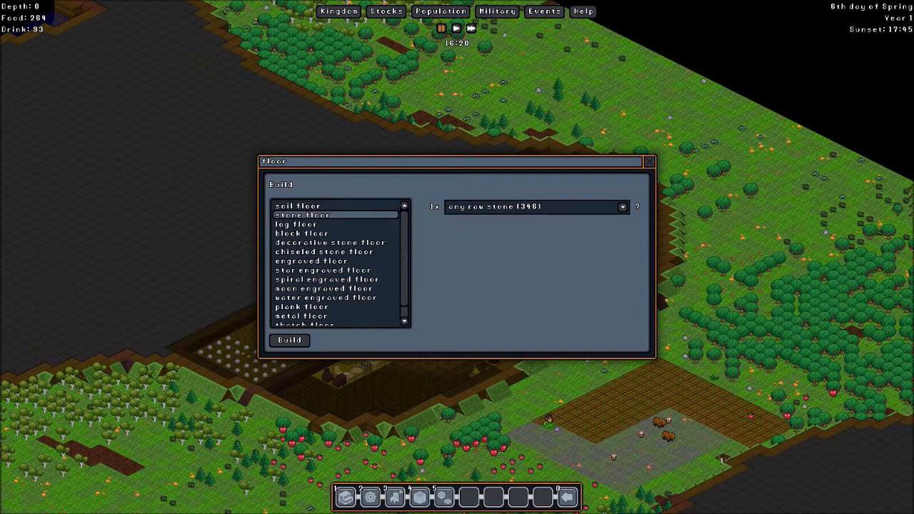
{"action": "left_click", "coordinate": [330, 243]}
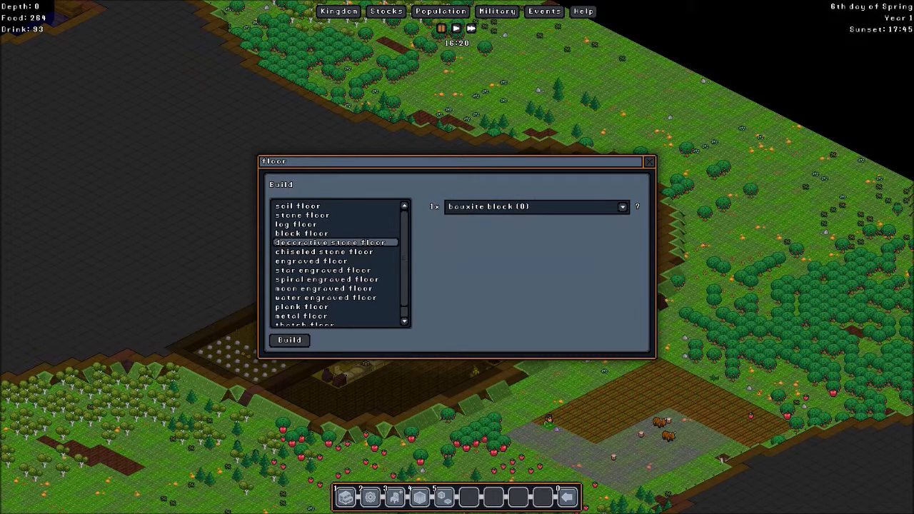
{"action": "left_click", "coordinate": [648, 162]}
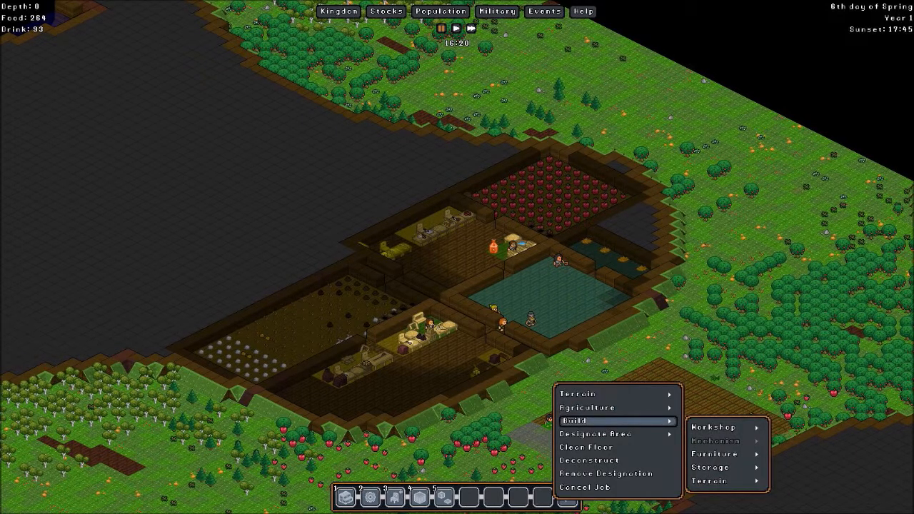
Show the Metal workshop build list with Furnace, Forge, Smelter, Blacksmith and the rest
{"action": "left_click", "coordinate": [714, 427]}
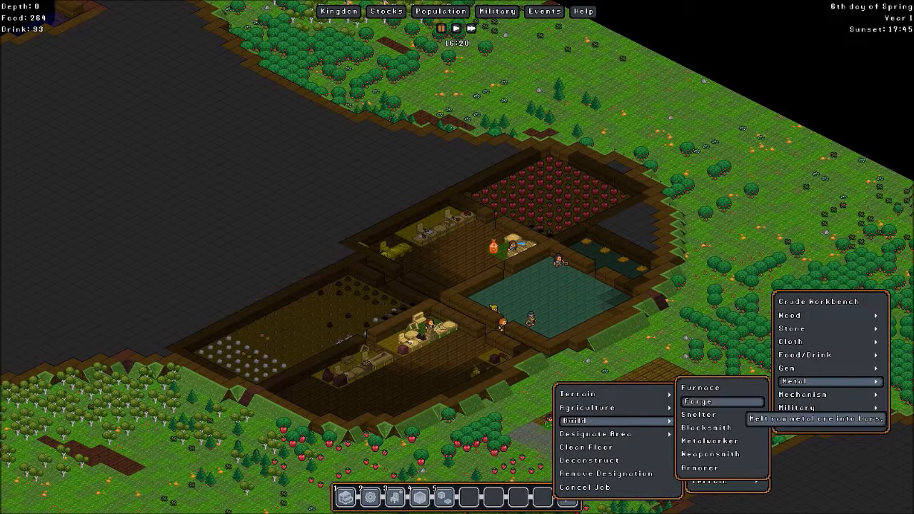
{"action": "mouse_move", "coordinate": [702, 387]}
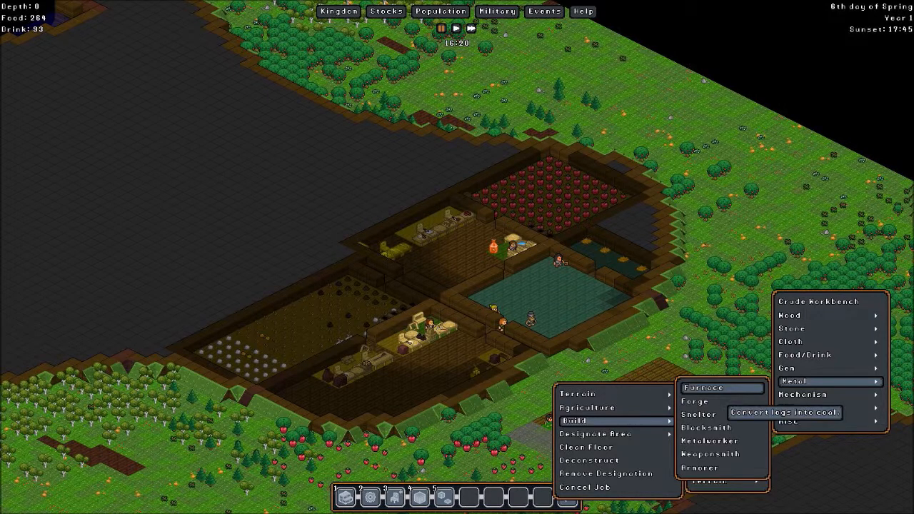
{"action": "mouse_move", "coordinate": [722, 401]}
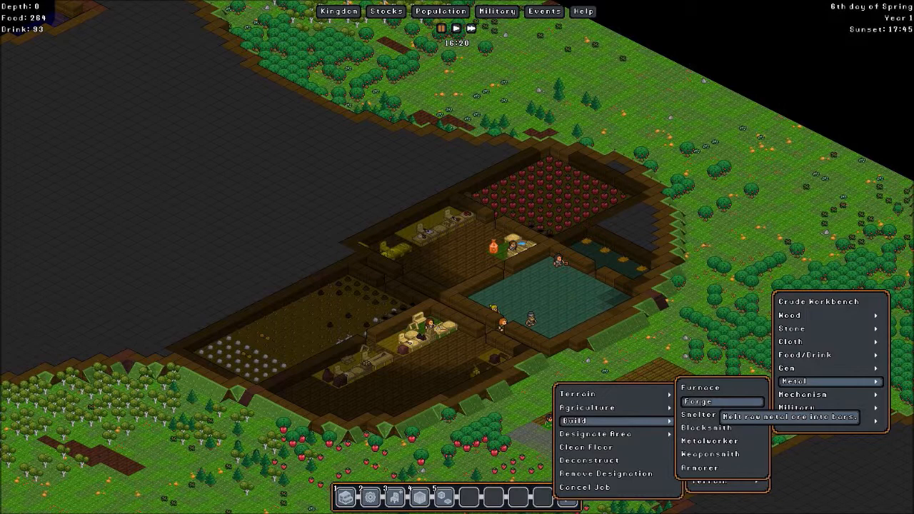
{"action": "mouse_move", "coordinate": [701, 414]}
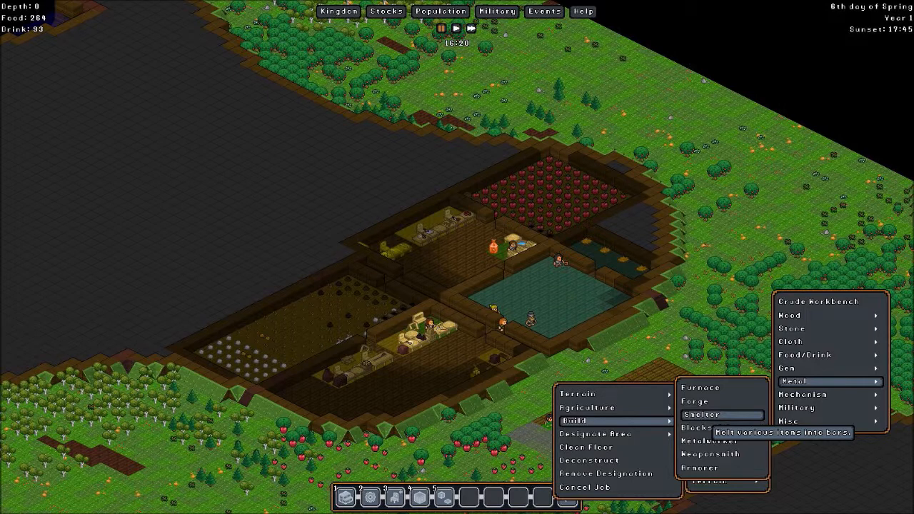
{"action": "mouse_move", "coordinate": [719, 428]}
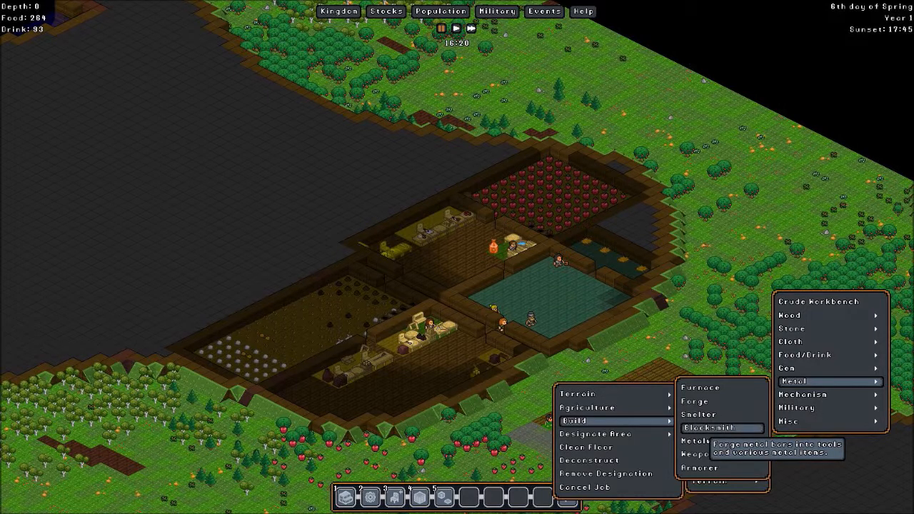
{"action": "mouse_move", "coordinate": [721, 439]}
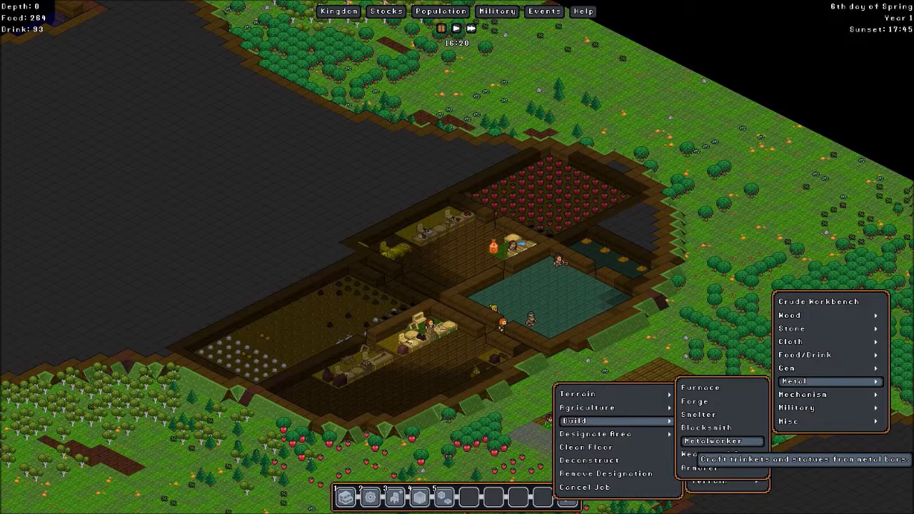
{"action": "mouse_move", "coordinate": [721, 454]}
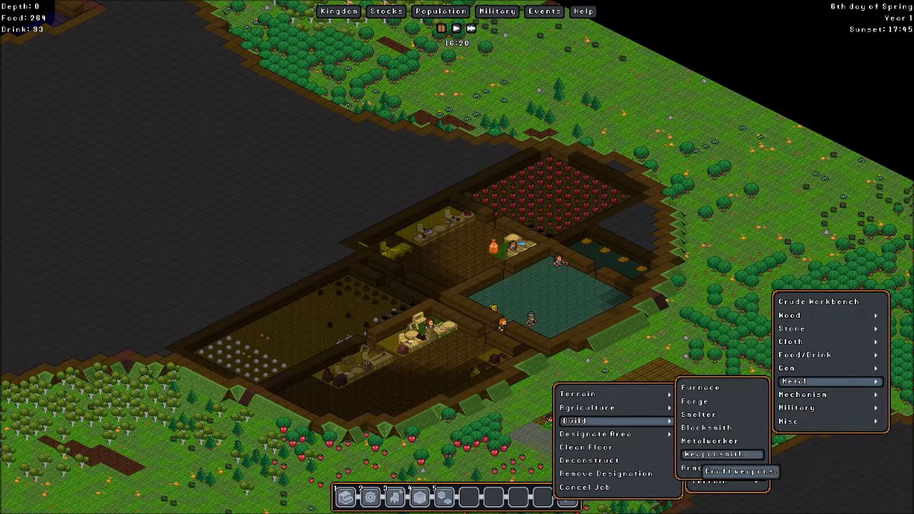
{"action": "mouse_move", "coordinate": [720, 468]}
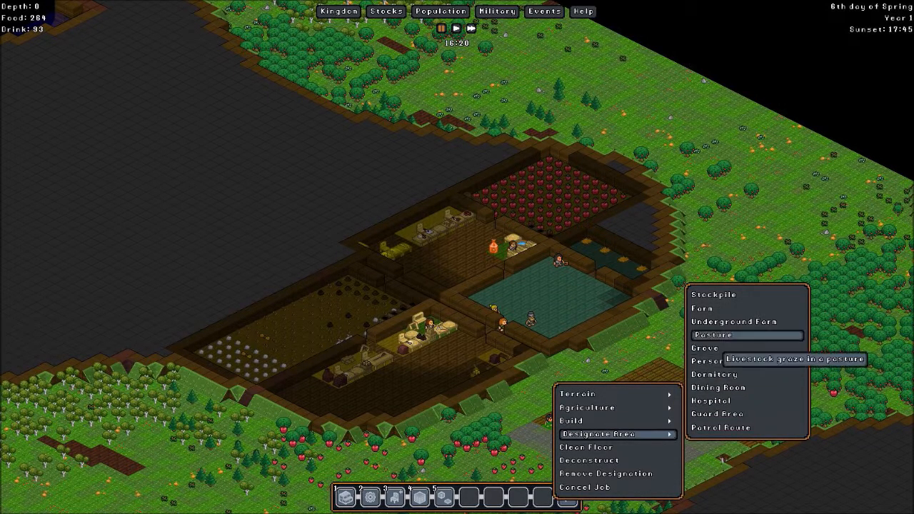
{"action": "mouse_move", "coordinate": [705, 308]}
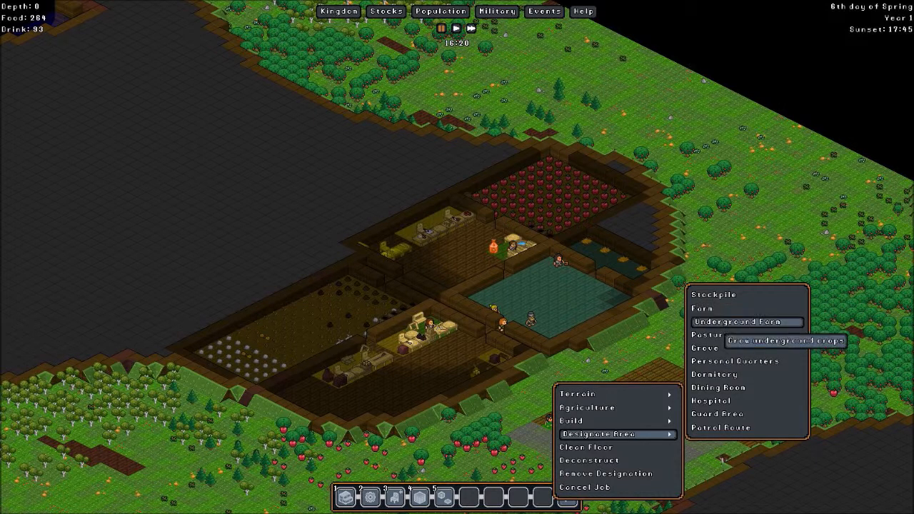
{"action": "mouse_move", "coordinate": [718, 374]}
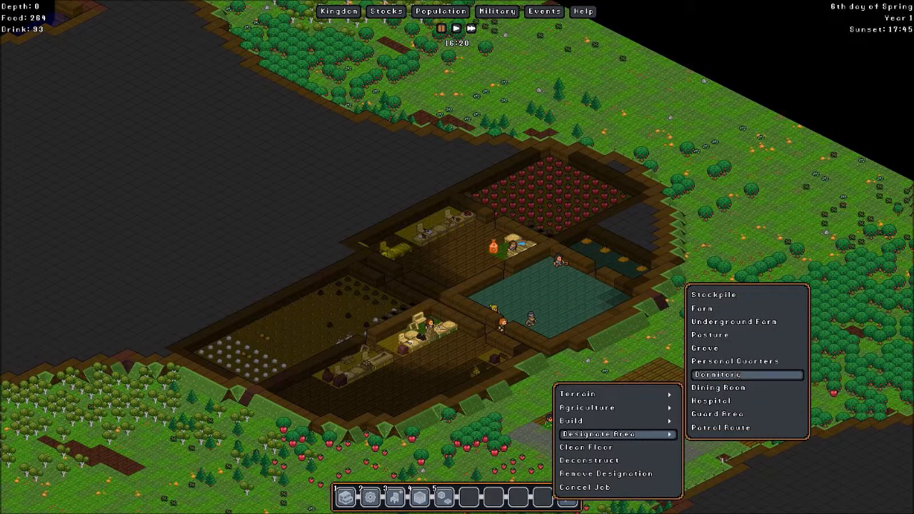
{"action": "mouse_move", "coordinate": [745, 361]}
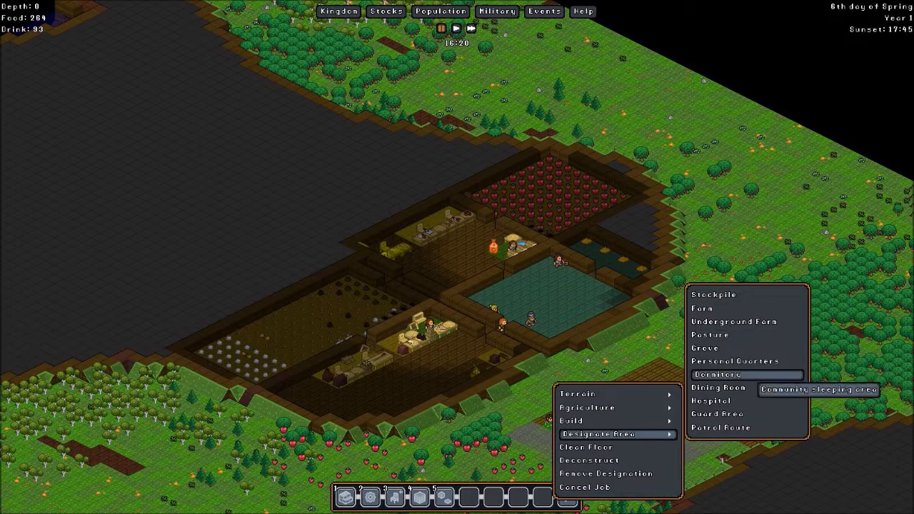
{"action": "mouse_move", "coordinate": [711, 400]}
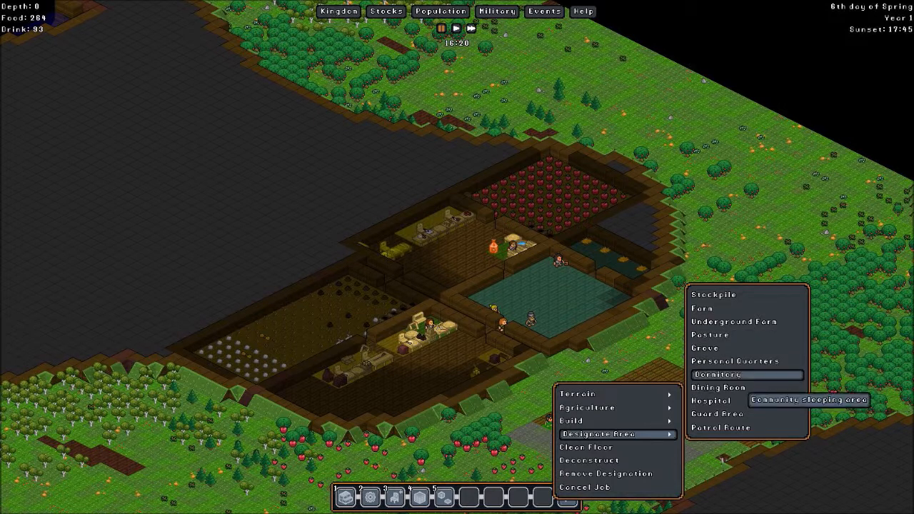
{"action": "mouse_move", "coordinate": [714, 387]}
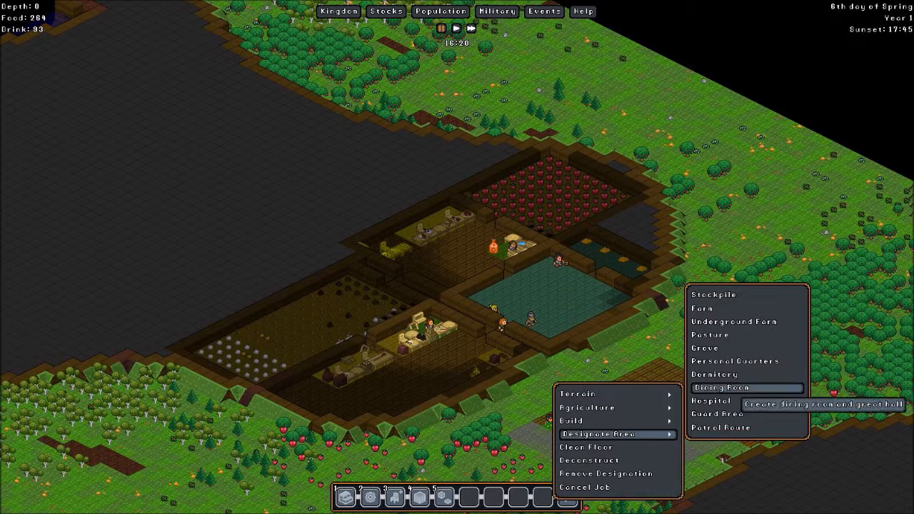
{"action": "mouse_move", "coordinate": [721, 399]}
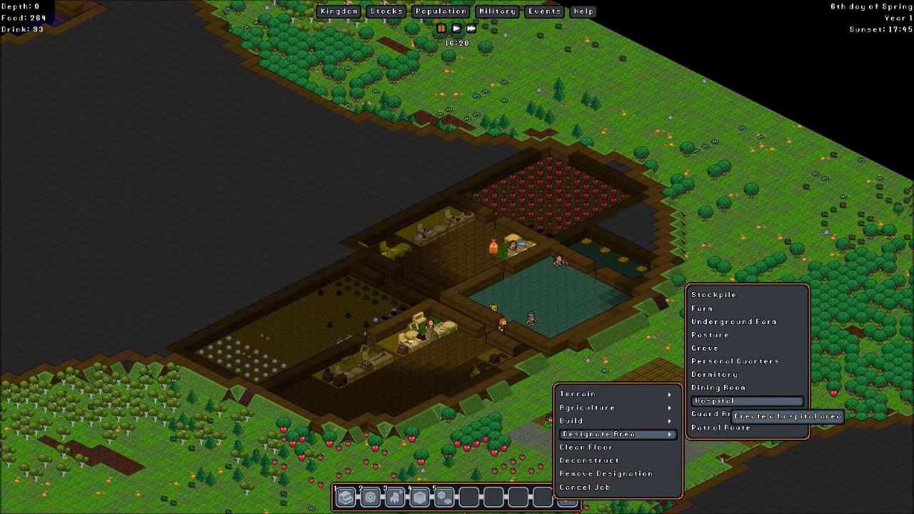
{"action": "mouse_move", "coordinate": [721, 428]}
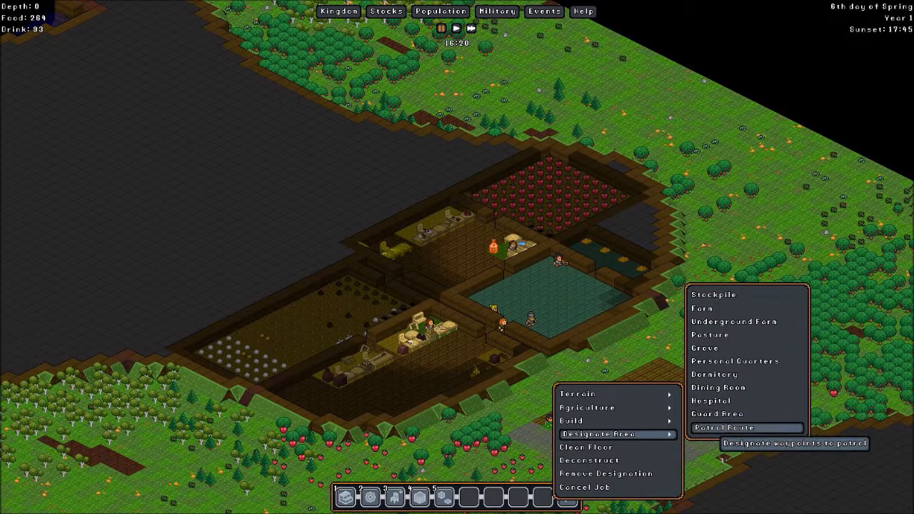
{"action": "mouse_move", "coordinate": [716, 414]}
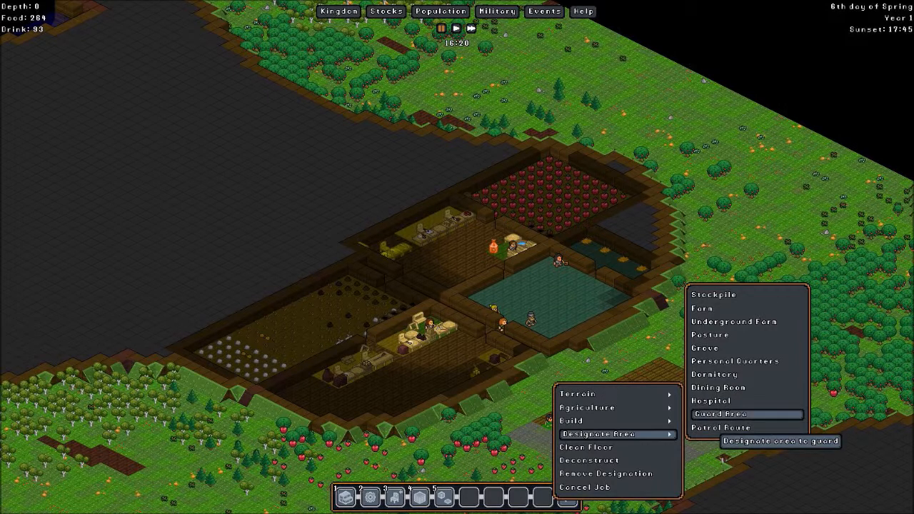
{"action": "mouse_move", "coordinate": [719, 429]}
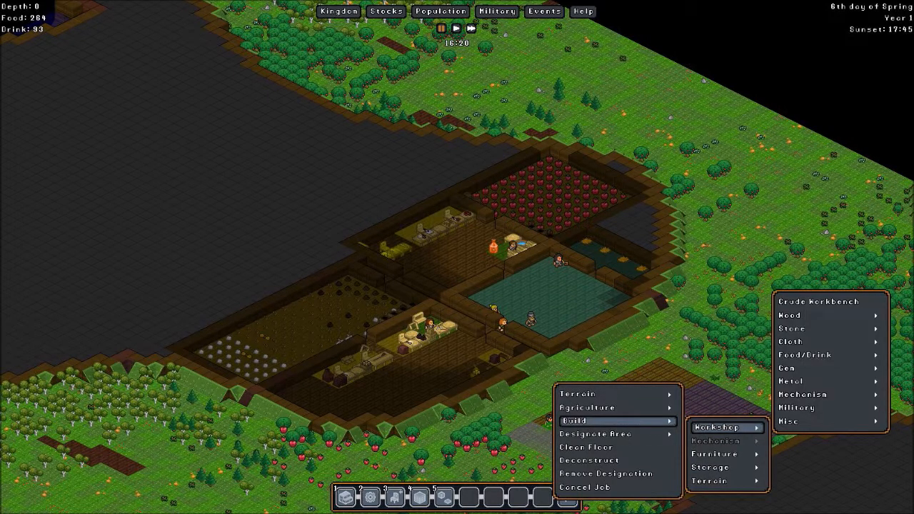
{"action": "mouse_move", "coordinate": [585, 447]}
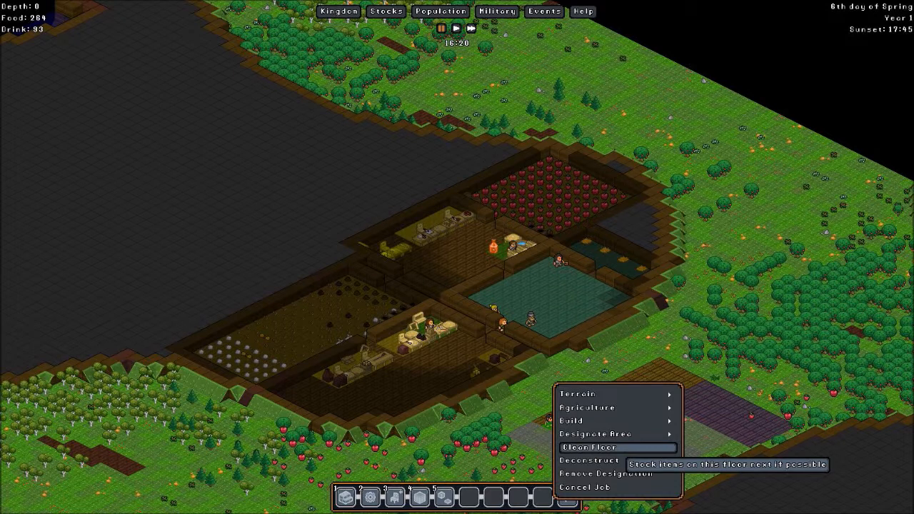
{"action": "mouse_move", "coordinate": [588, 460]}
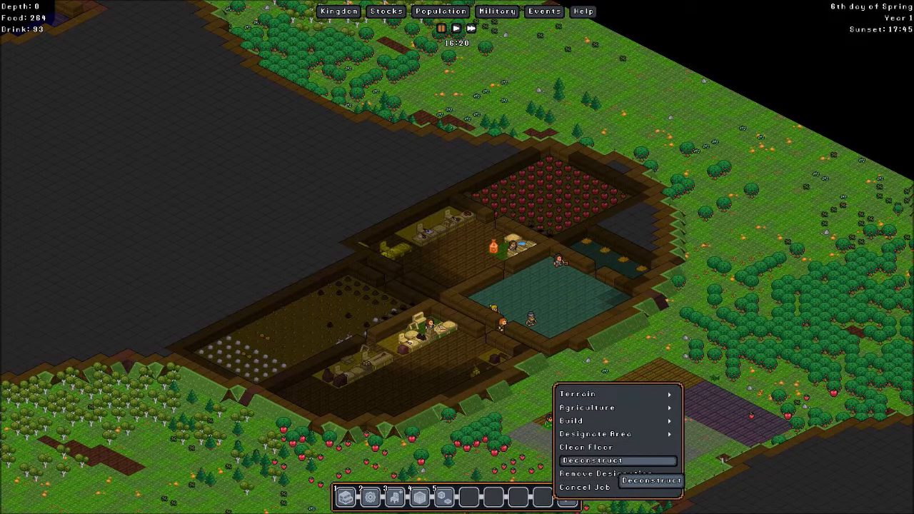
{"action": "mouse_move", "coordinate": [585, 447]}
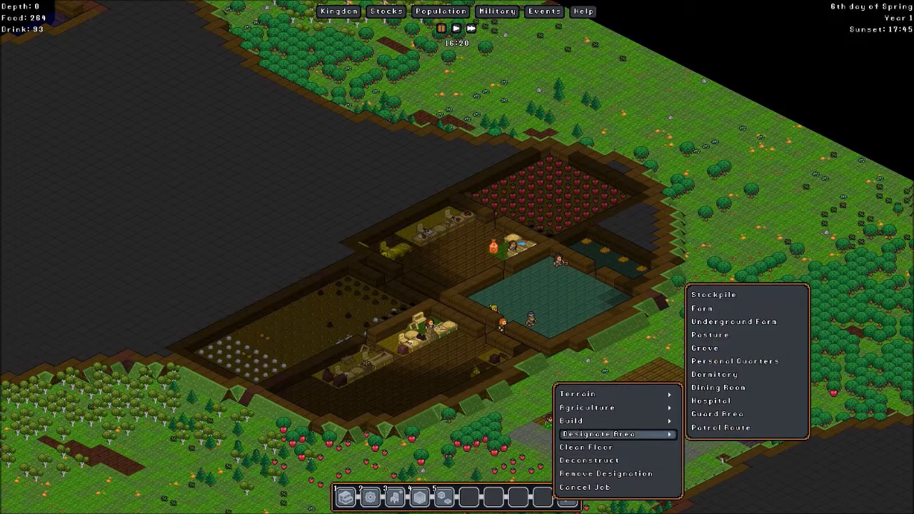
{"action": "mouse_move", "coordinate": [607, 474]}
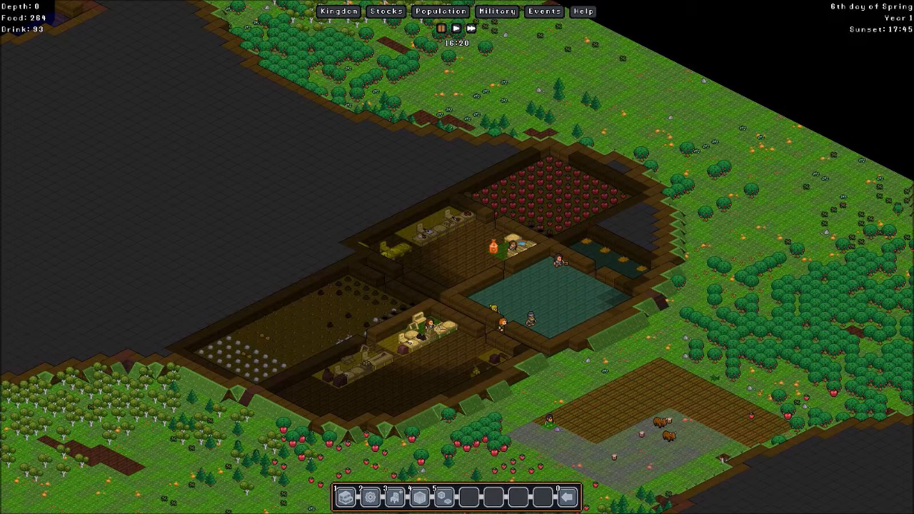
{"action": "scroll", "scroll_direction": "down", "scroll_amount": 3}
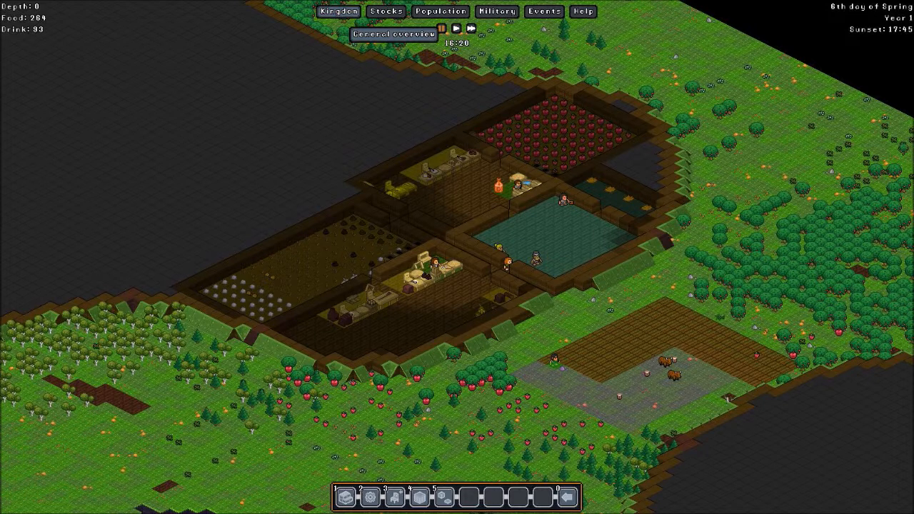
Bring up the Kingdom window's diplomacy page and inspect The Plotted Lord merchant city-state
{"action": "left_click", "coordinate": [338, 11]}
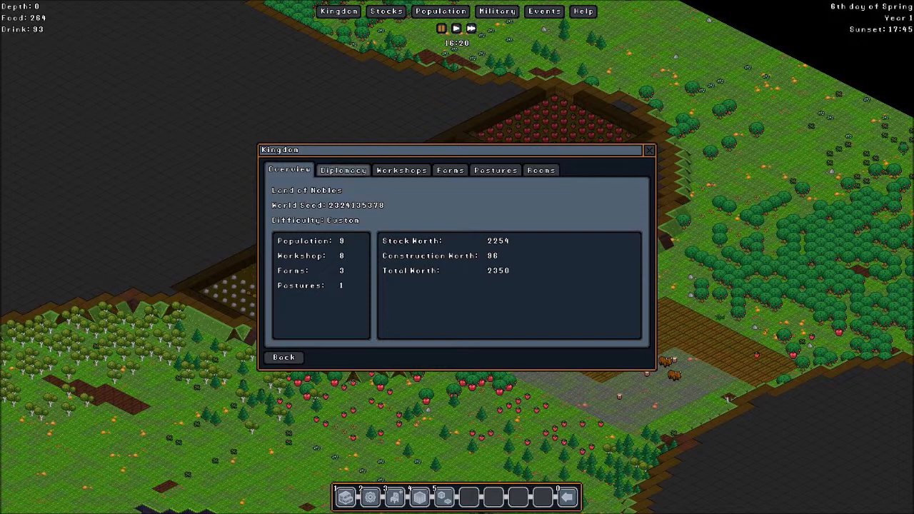
{"action": "left_click", "coordinate": [342, 170]}
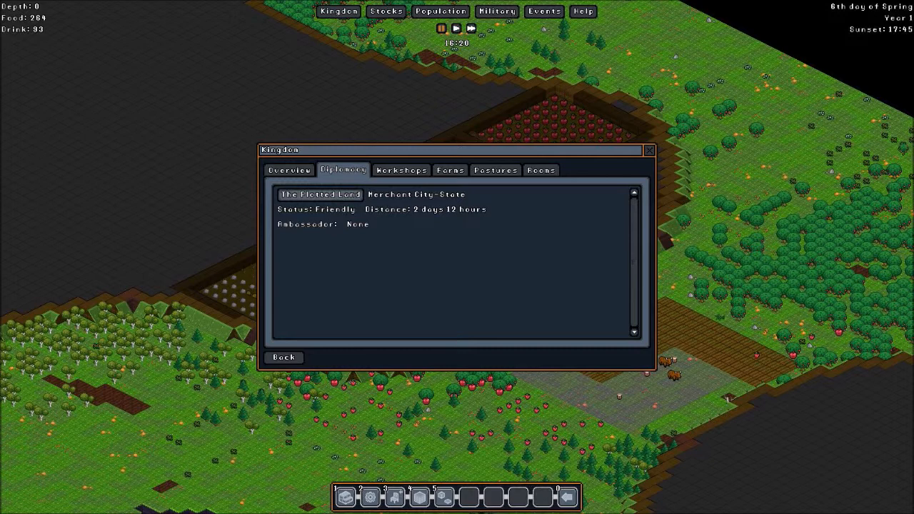
{"action": "left_click", "coordinate": [319, 194]}
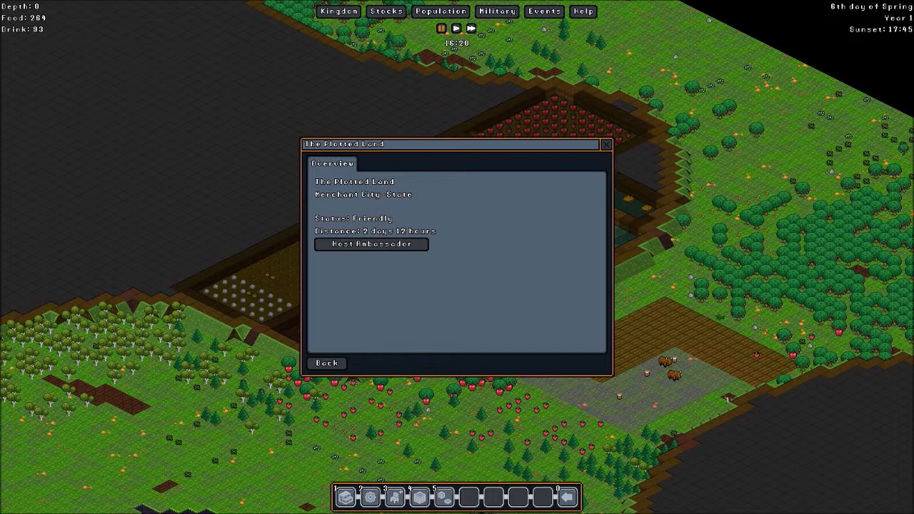
{"action": "left_click", "coordinate": [326, 363]}
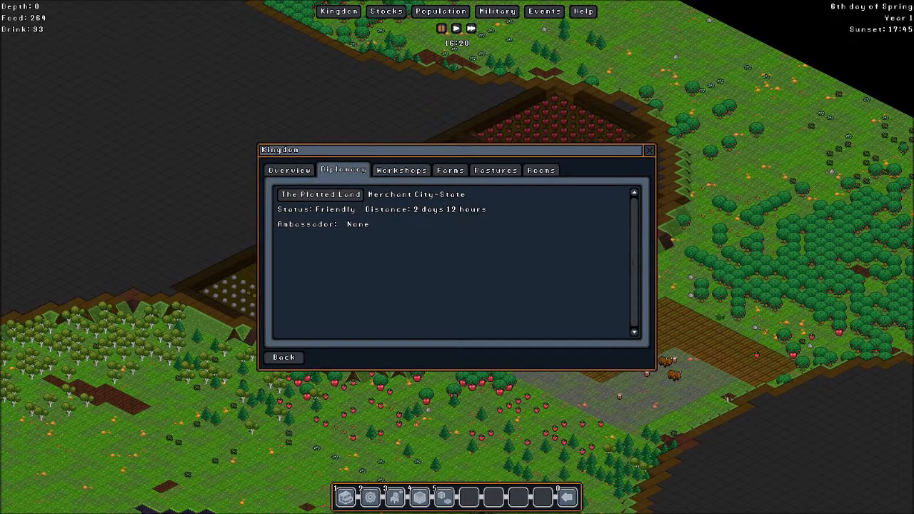
Recheck the merchant faction, then show the Workshops summary from crude workbench to kitchen
{"action": "left_click", "coordinate": [319, 194]}
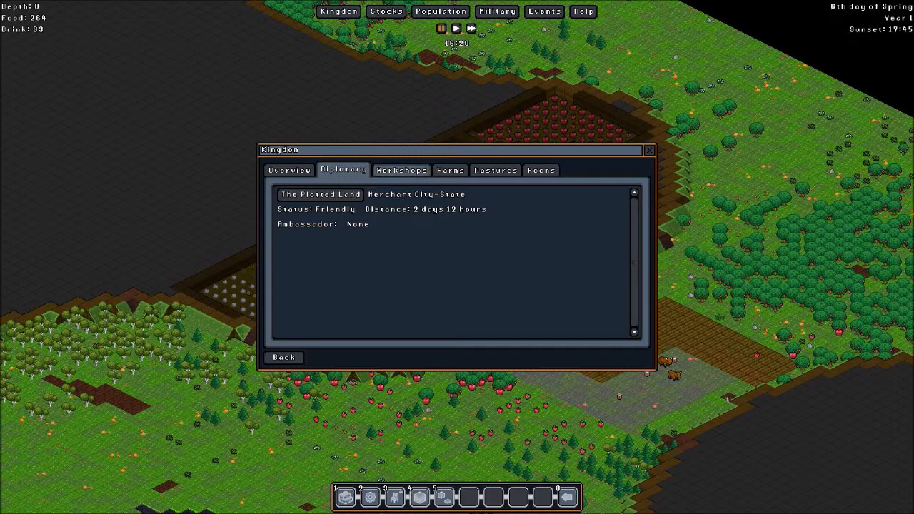
{"action": "left_click", "coordinate": [401, 170]}
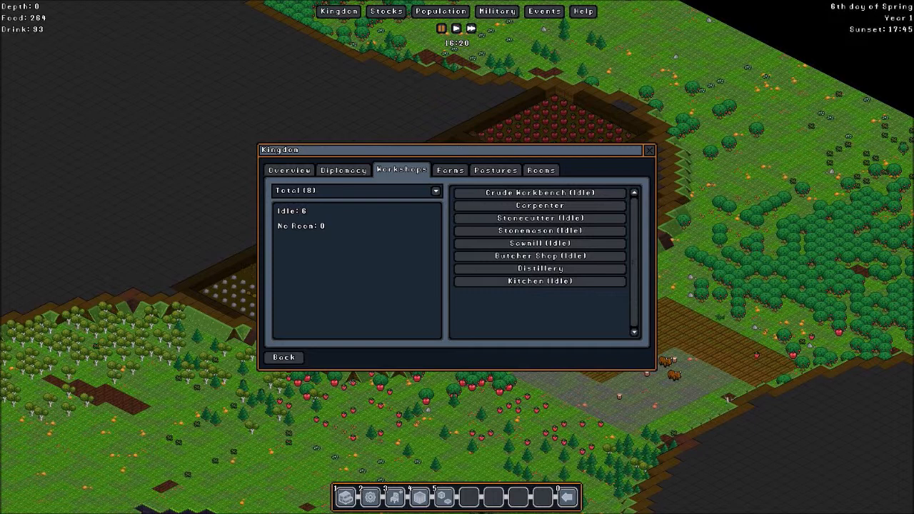
Review the Farms and Pastures summaries, then close the Kingdom window back to the map
{"action": "left_click", "coordinate": [451, 169]}
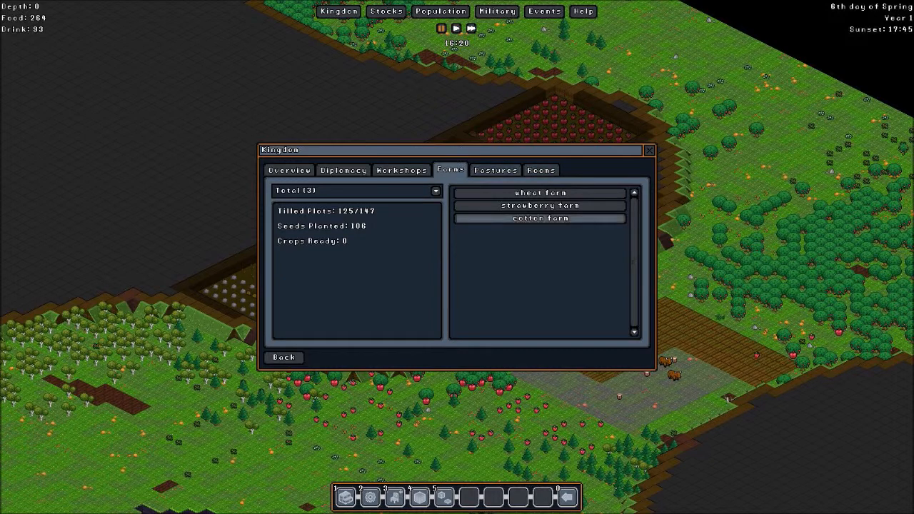
{"action": "left_click", "coordinate": [494, 170]}
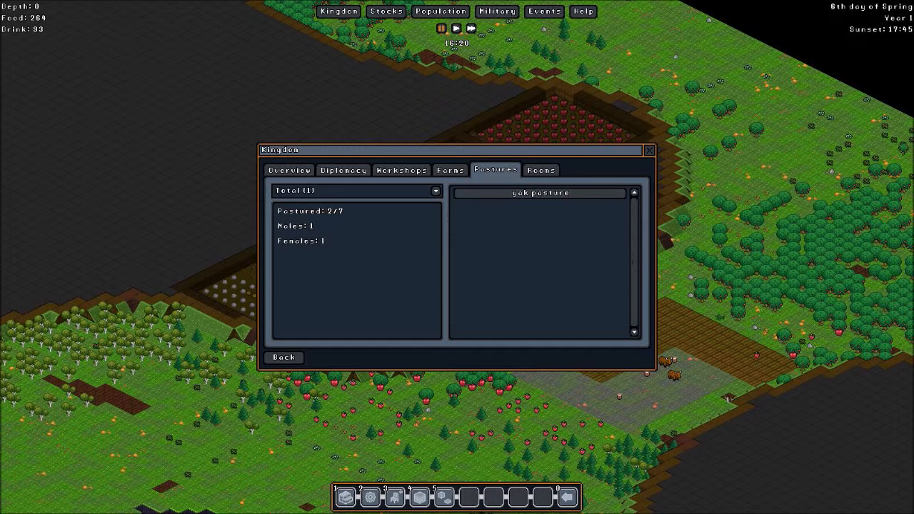
{"action": "left_click", "coordinate": [541, 170]}
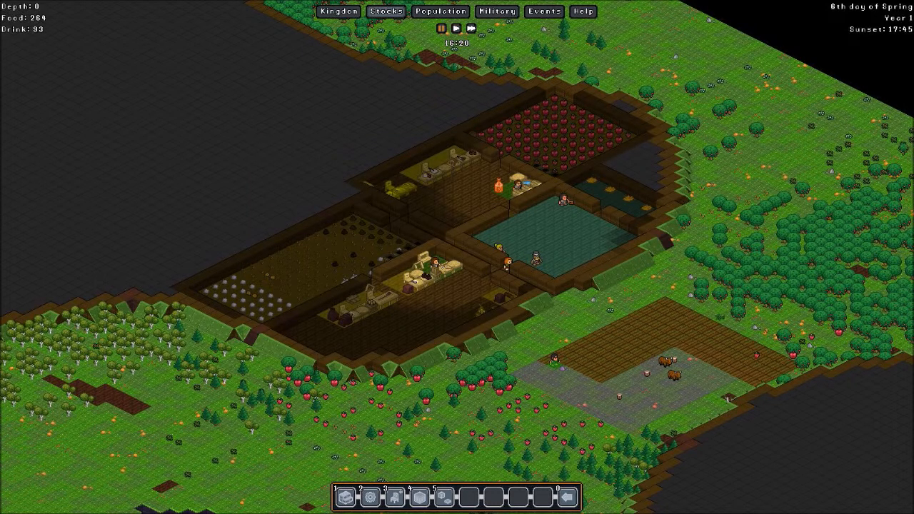
Show the Stocks stockpile list, then the Items goods > soil counts such as 705 dirt and 61 clay clumps
{"action": "left_click", "coordinate": [385, 11]}
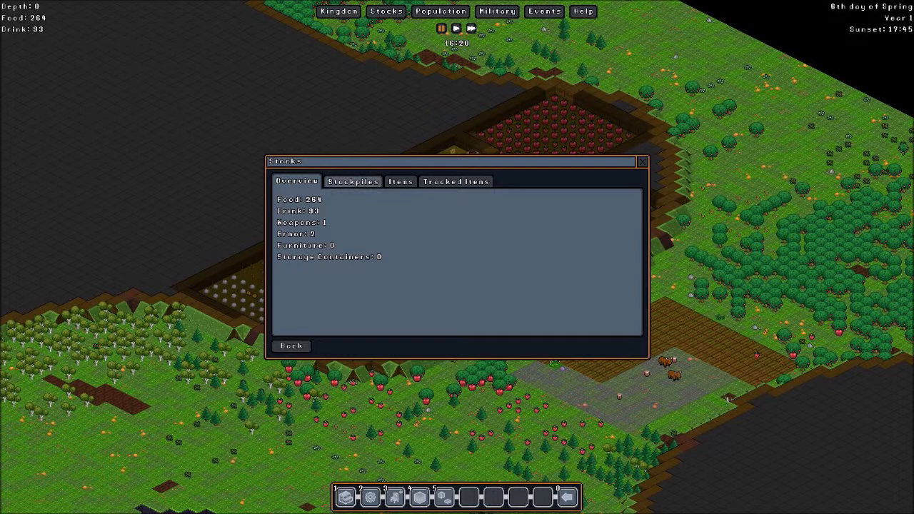
{"action": "left_click", "coordinate": [353, 181]}
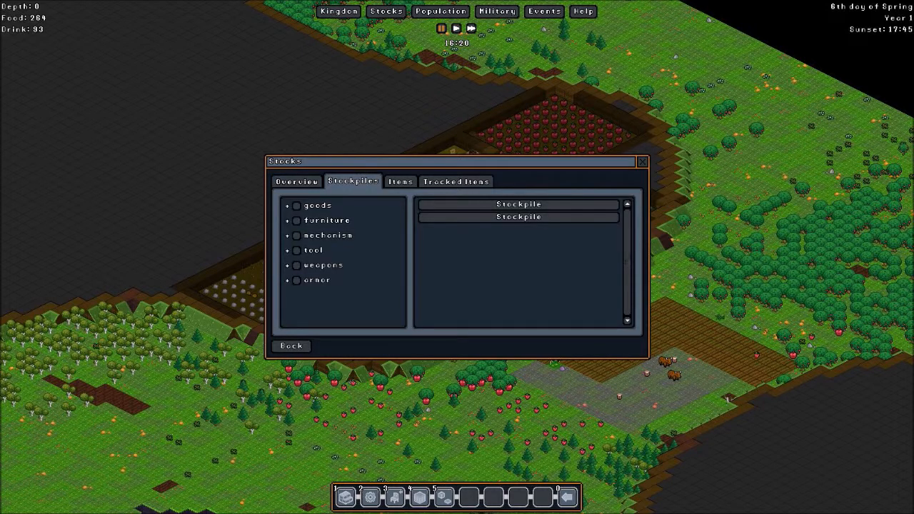
{"action": "left_click", "coordinate": [399, 181]}
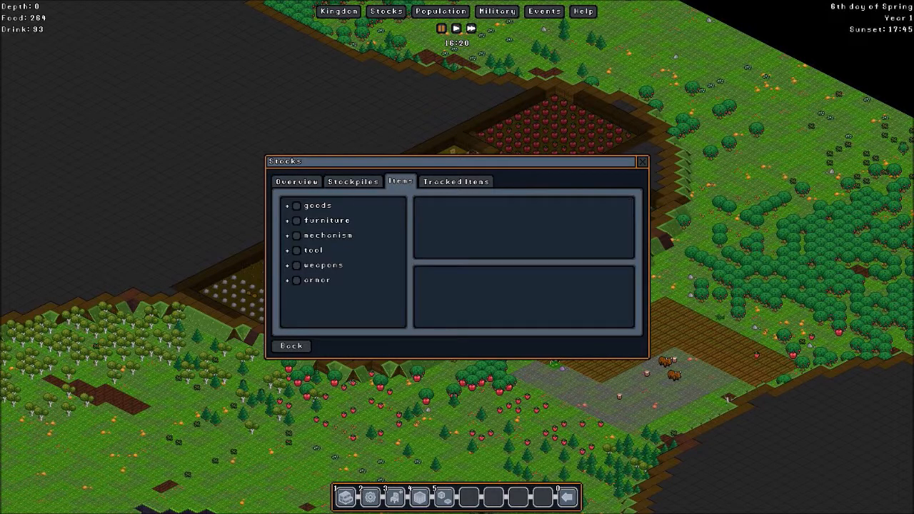
{"action": "left_click", "coordinate": [285, 205]}
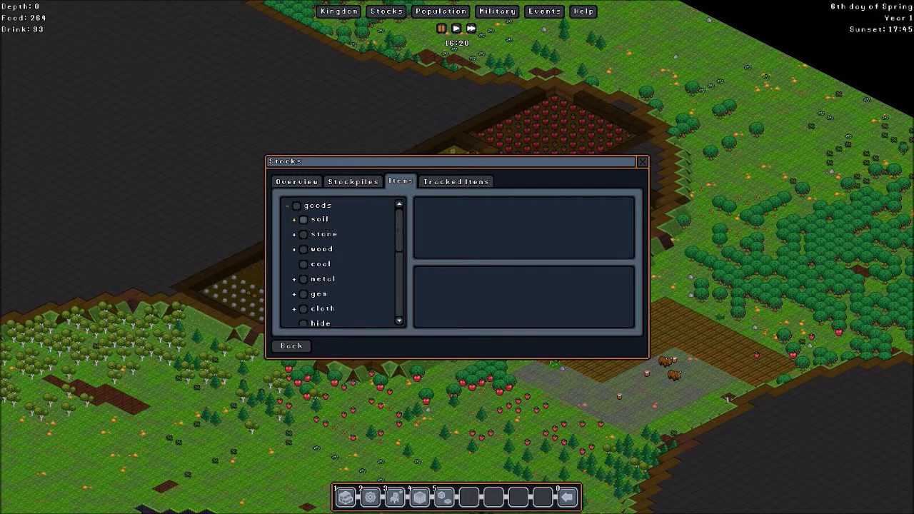
{"action": "left_click", "coordinate": [302, 220]}
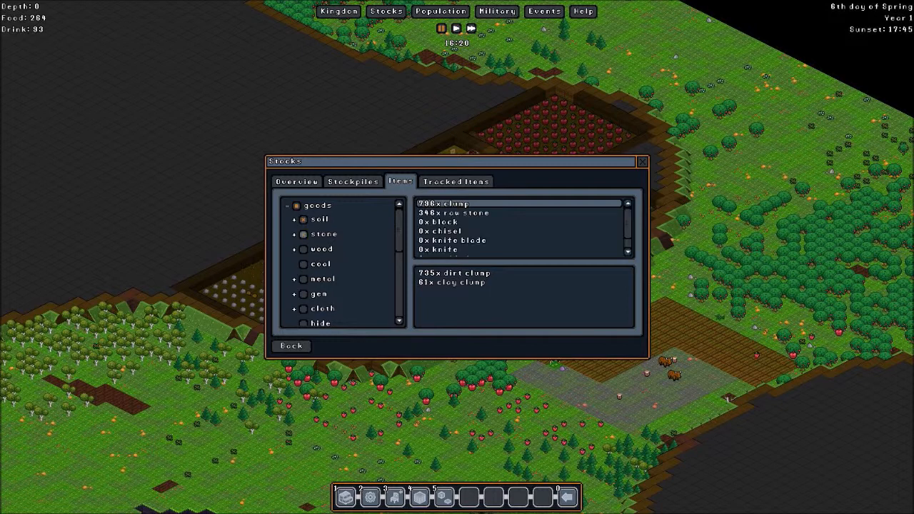
Check the stored copper helmet and copper breastplate, then show the tracked Food and Drink items
{"action": "left_click", "coordinate": [454, 212]}
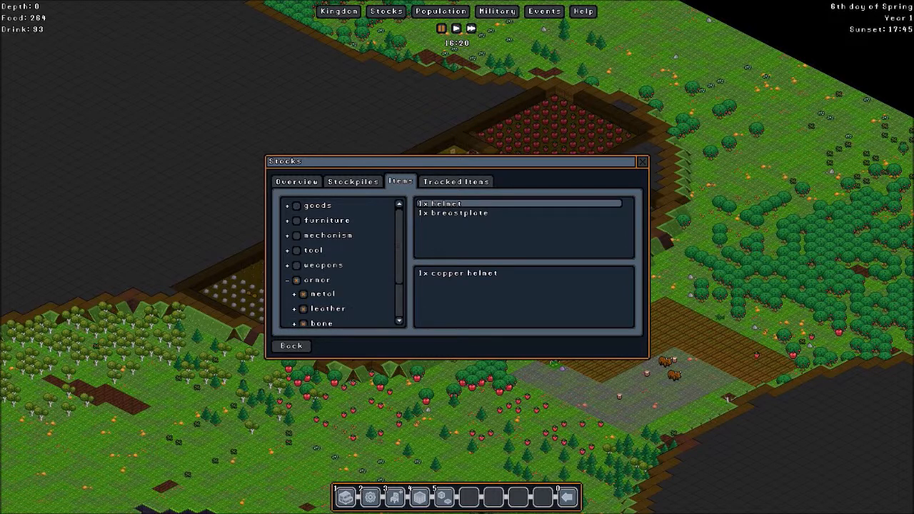
{"action": "left_click", "coordinate": [453, 212]}
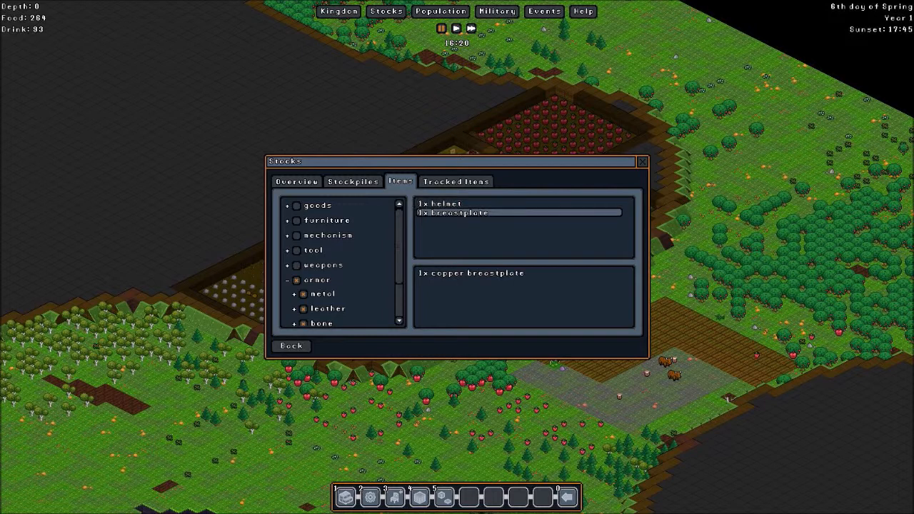
{"action": "left_click", "coordinate": [456, 181]}
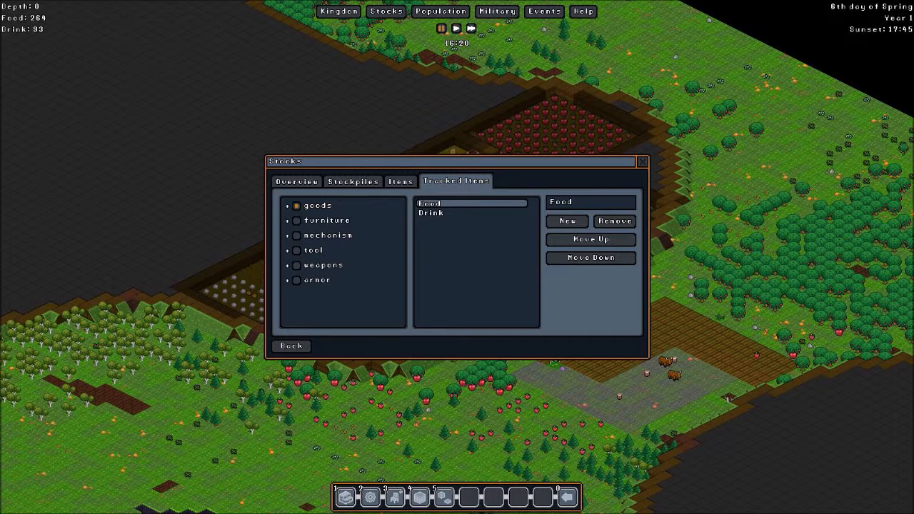
Close the Stocks window to return to the colony map
{"action": "left_click", "coordinate": [431, 211]}
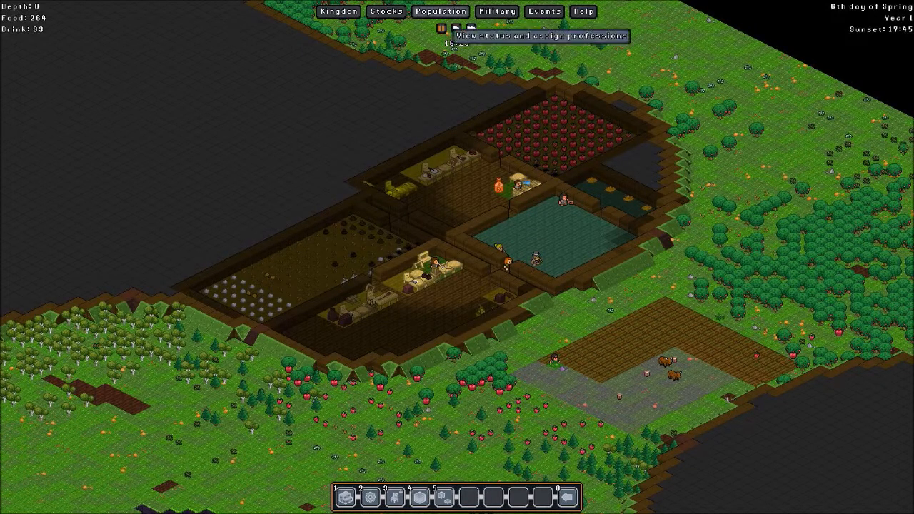
Look through the Population assigned-skills list, then show the Assign page of gnome professions and jobs
{"action": "left_click", "coordinate": [439, 11]}
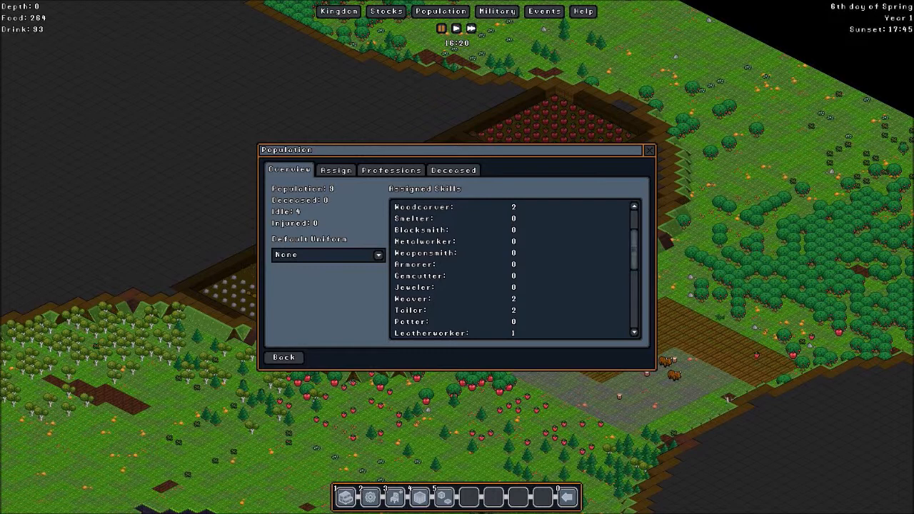
{"action": "scroll", "scroll_direction": "down", "scroll_amount": 3}
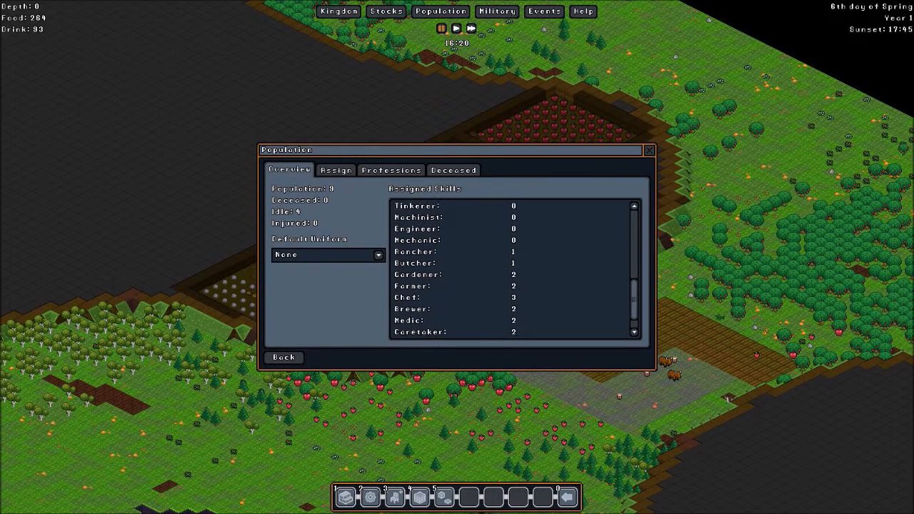
{"action": "scroll", "scroll_direction": "down", "scroll_amount": 3}
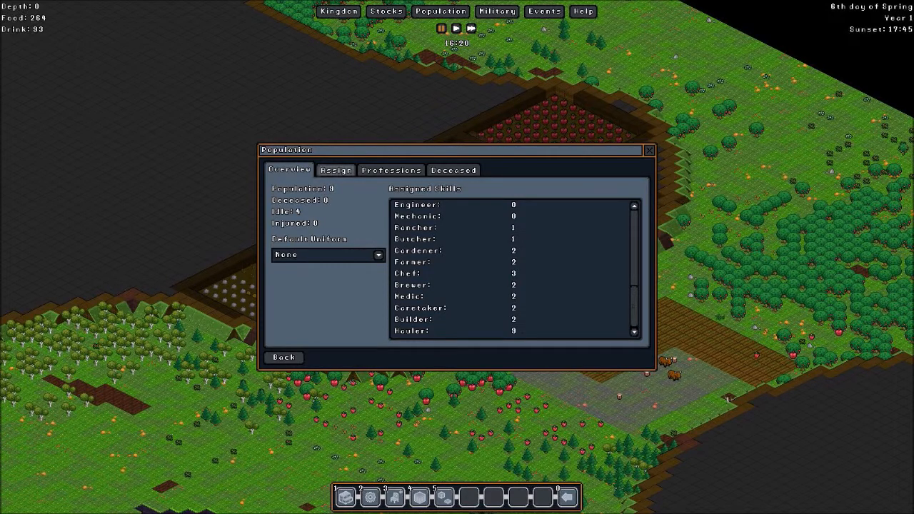
{"action": "left_click", "coordinate": [336, 170]}
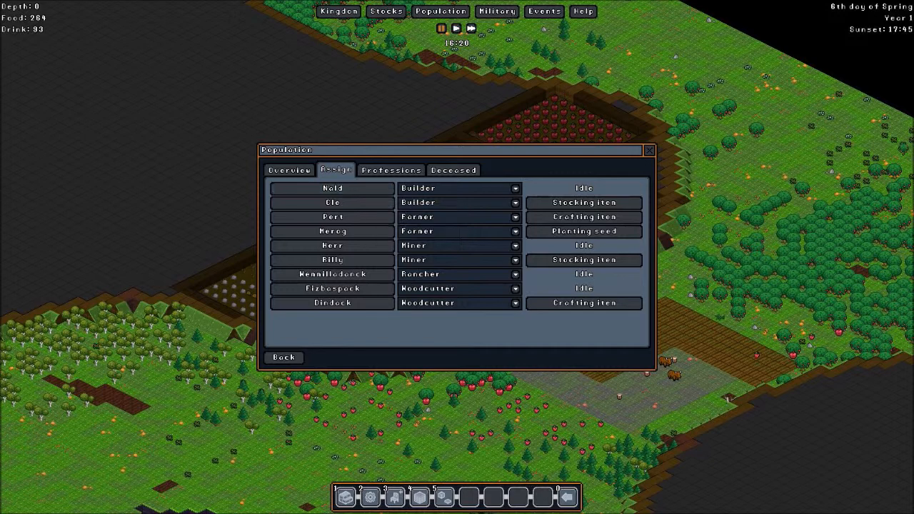
Bring up the first builder gnome's details and look over their equipment and skill levels
{"action": "left_click", "coordinate": [332, 189]}
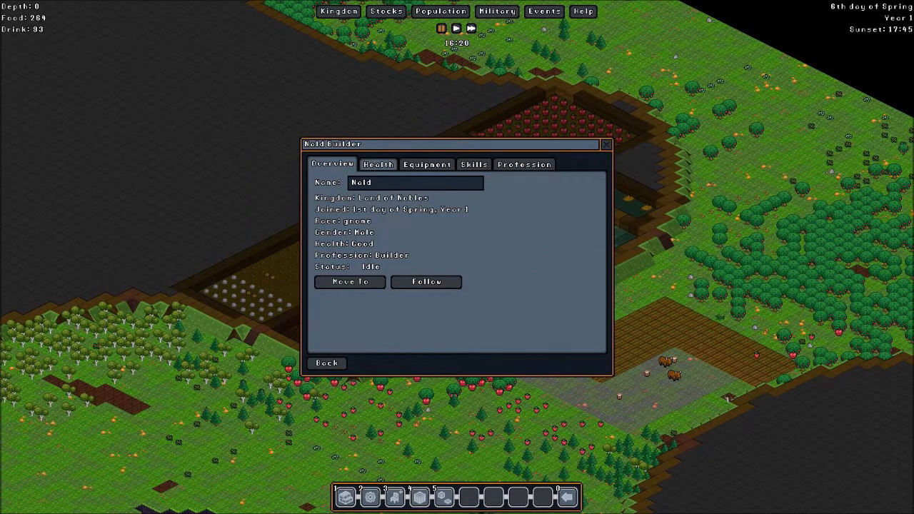
{"action": "left_click", "coordinate": [425, 164]}
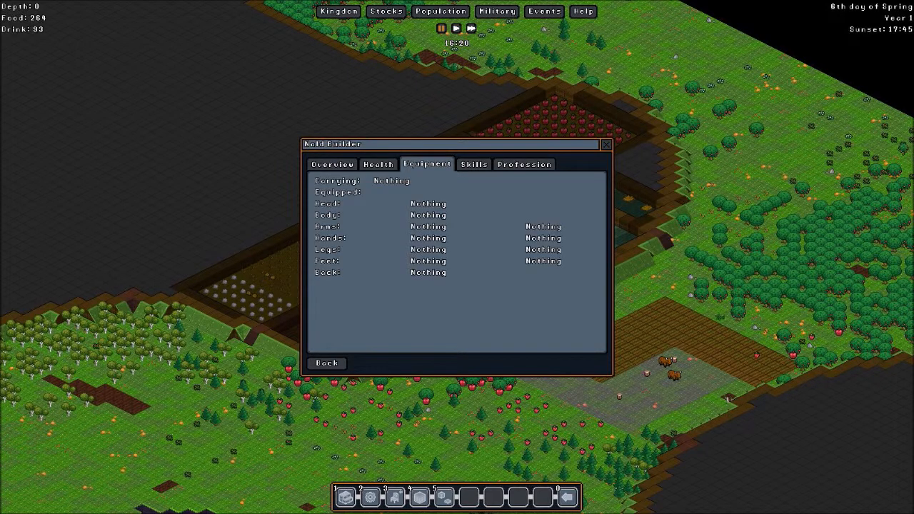
{"action": "left_click", "coordinate": [473, 165]}
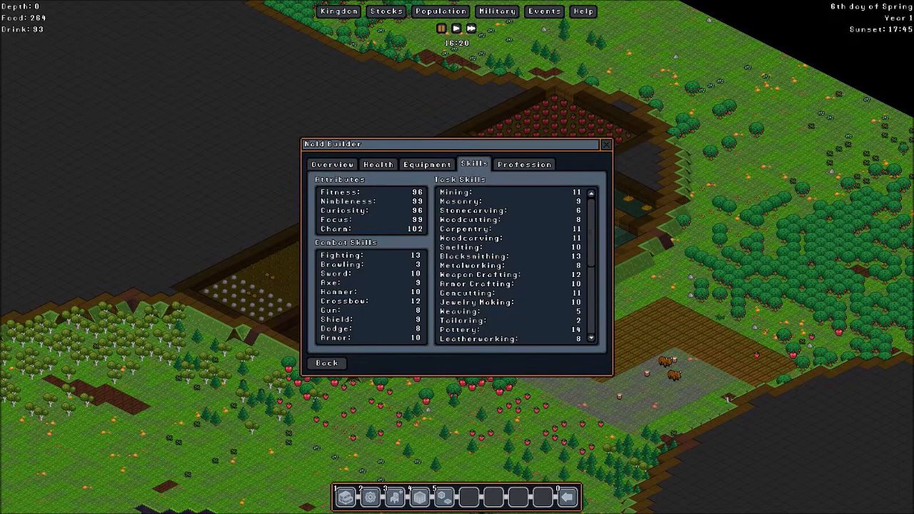
{"action": "scroll", "scroll_direction": "down", "scroll_amount": 3}
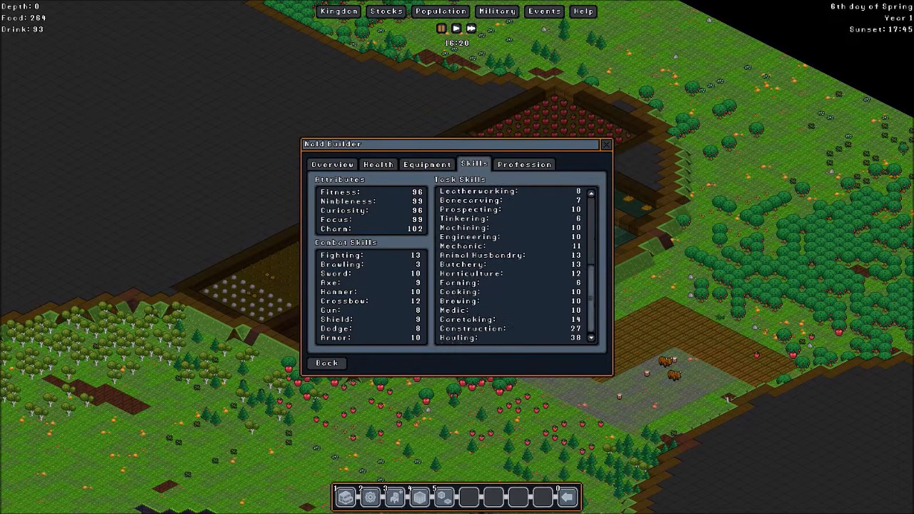
{"action": "scroll", "scroll_direction": "up", "scroll_amount": 3}
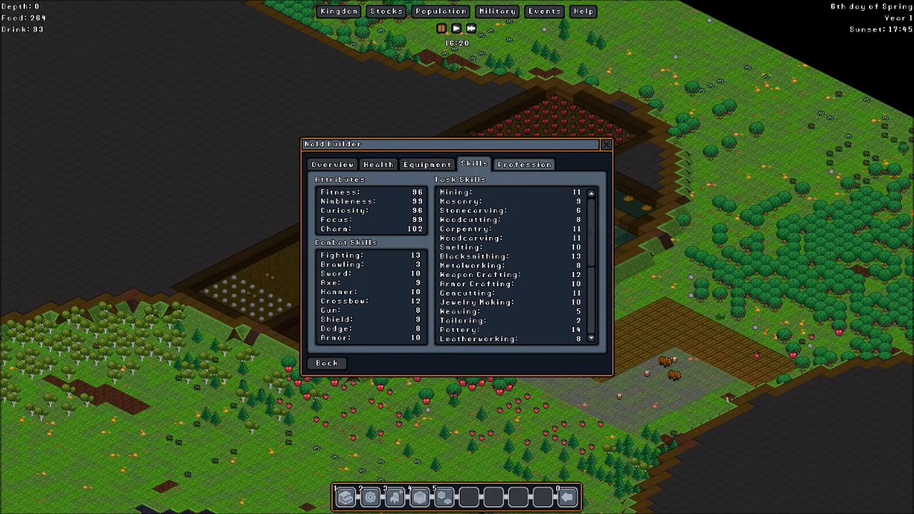
Review the gnome's profession job priorities with Misc expanded, then return to their skills page
{"action": "left_click", "coordinate": [523, 164]}
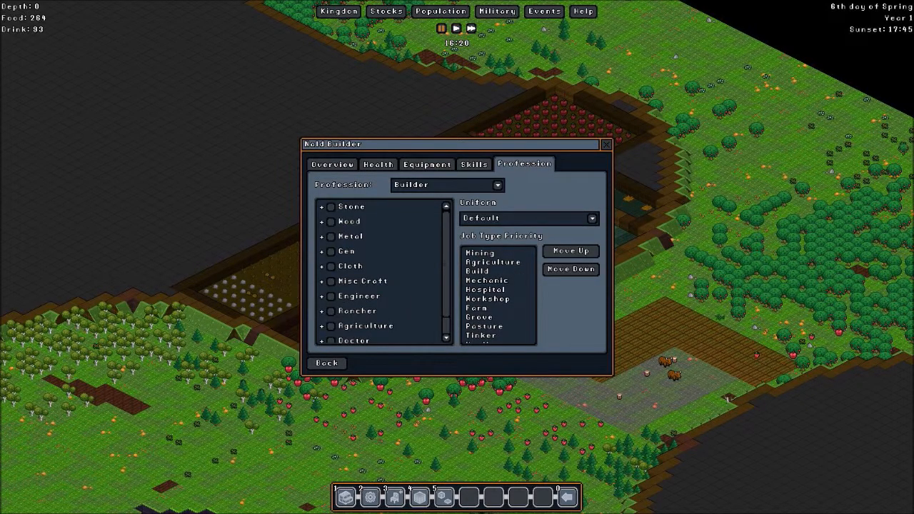
{"action": "left_click", "coordinate": [591, 217]}
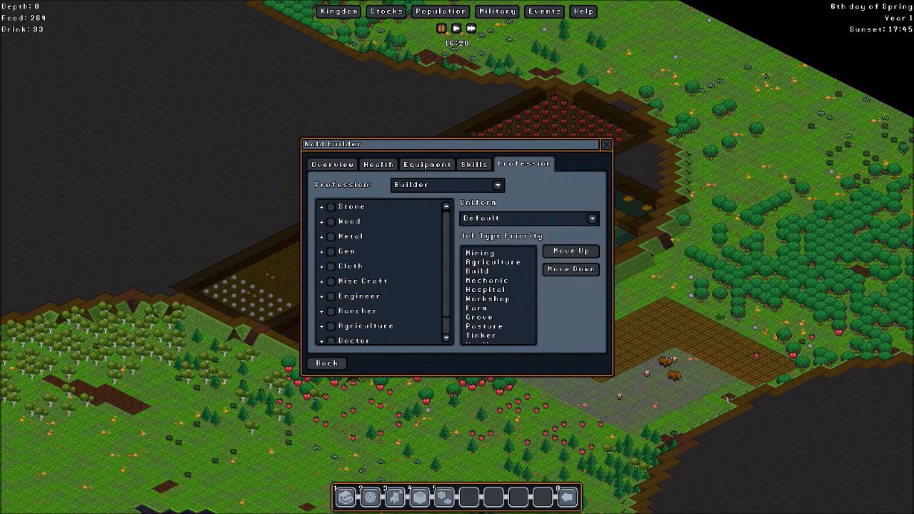
{"action": "scroll", "scroll_direction": "down", "scroll_amount": 3}
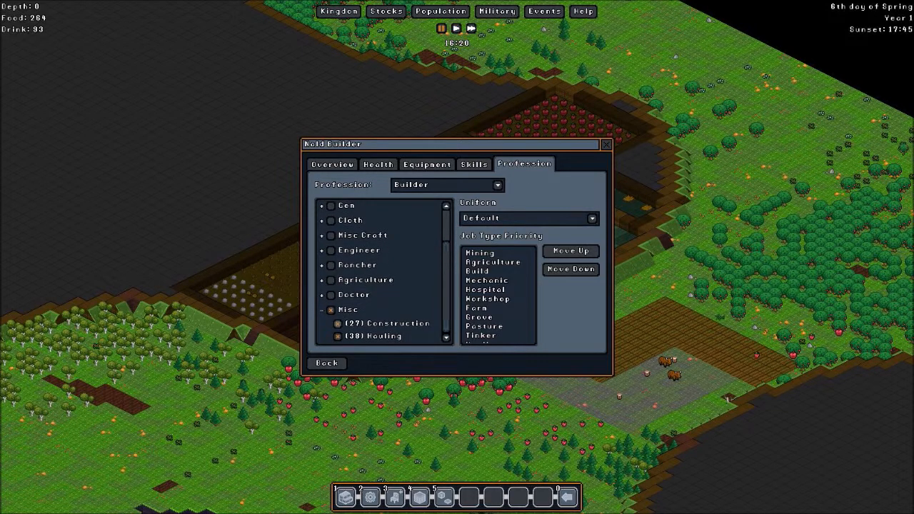
{"action": "scroll", "scroll_direction": "up", "scroll_amount": 3}
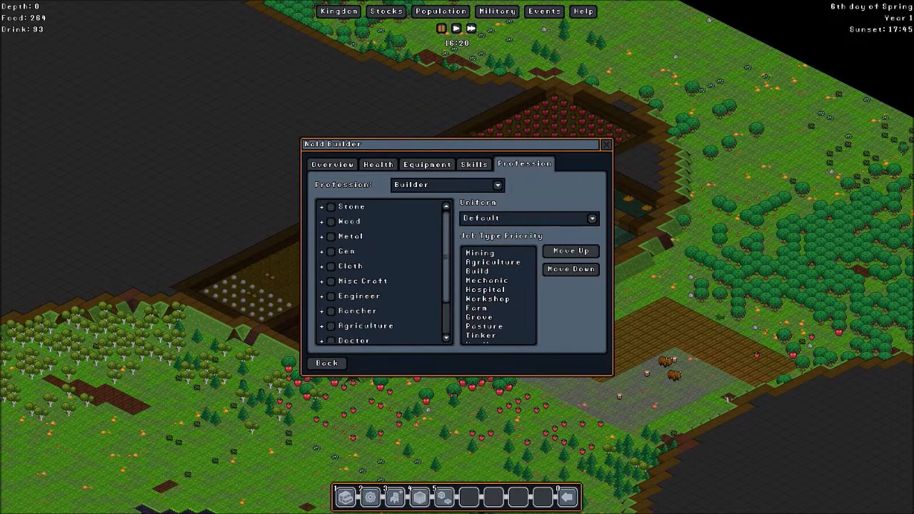
{"action": "left_click", "coordinate": [473, 164]}
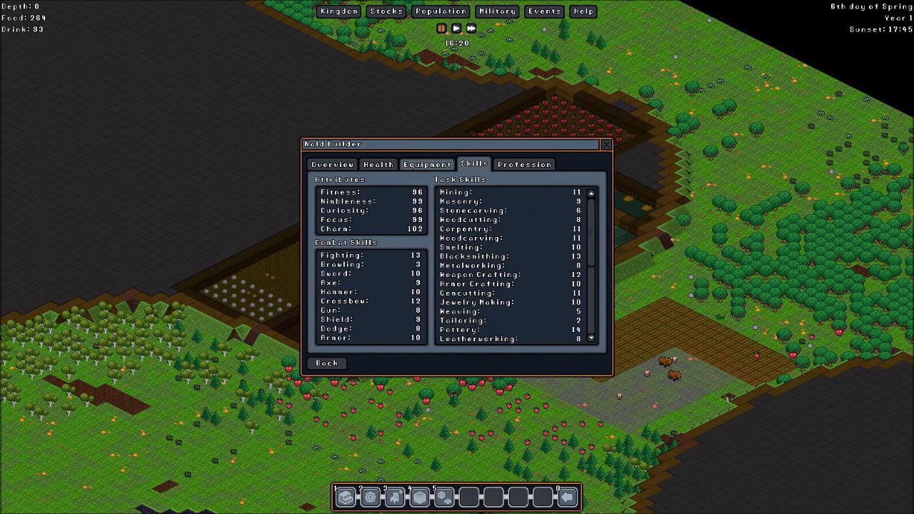
{"action": "left_click", "coordinate": [426, 165]}
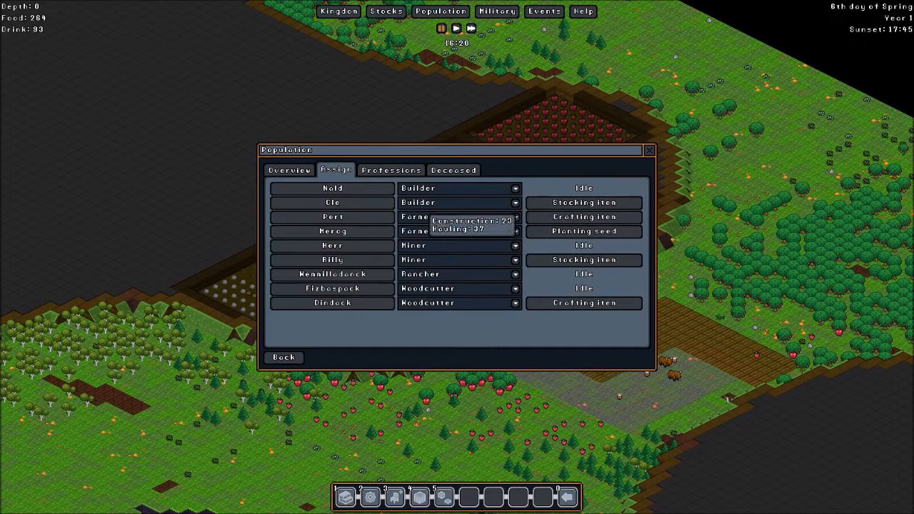
{"action": "left_click", "coordinate": [514, 203]}
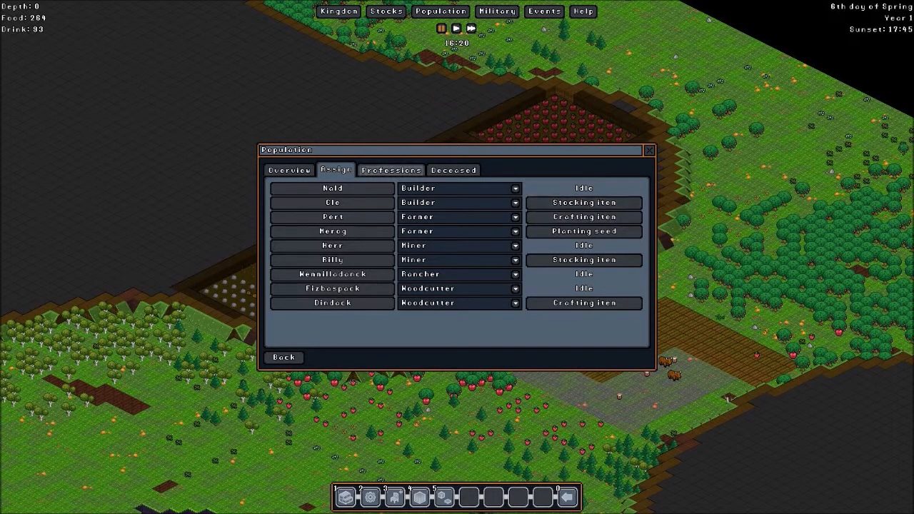
Show the Miner profession's skill priorities with the Doctor group expanded to Medic and Caretaking
{"action": "left_click", "coordinate": [391, 170]}
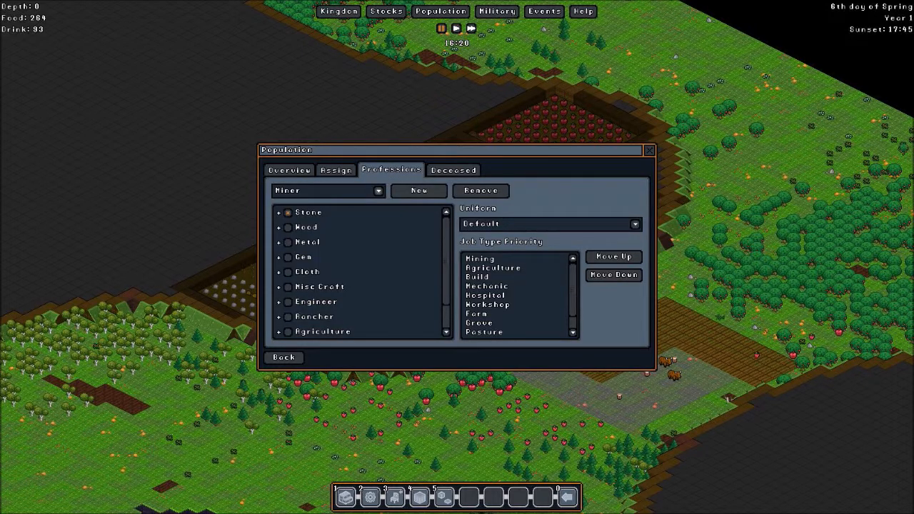
{"action": "scroll", "scroll_direction": "down", "scroll_amount": 3}
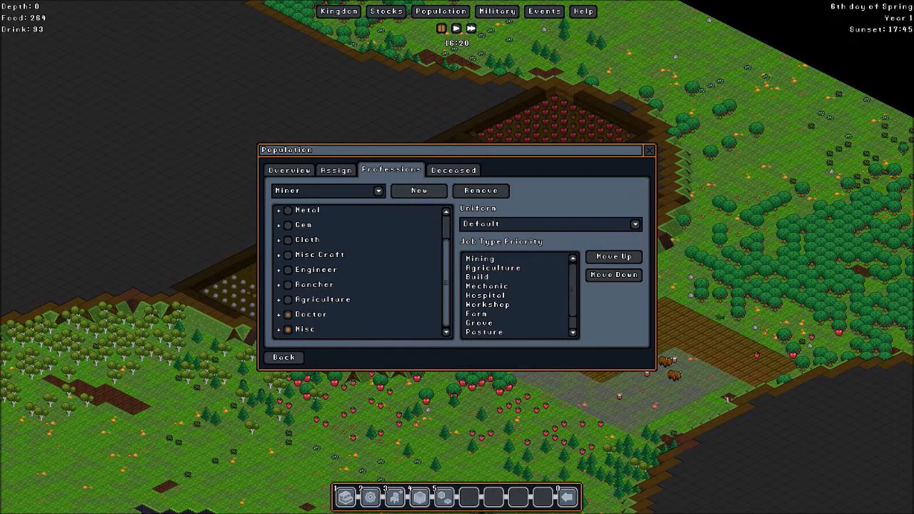
{"action": "scroll", "scroll_direction": "up", "scroll_amount": 3}
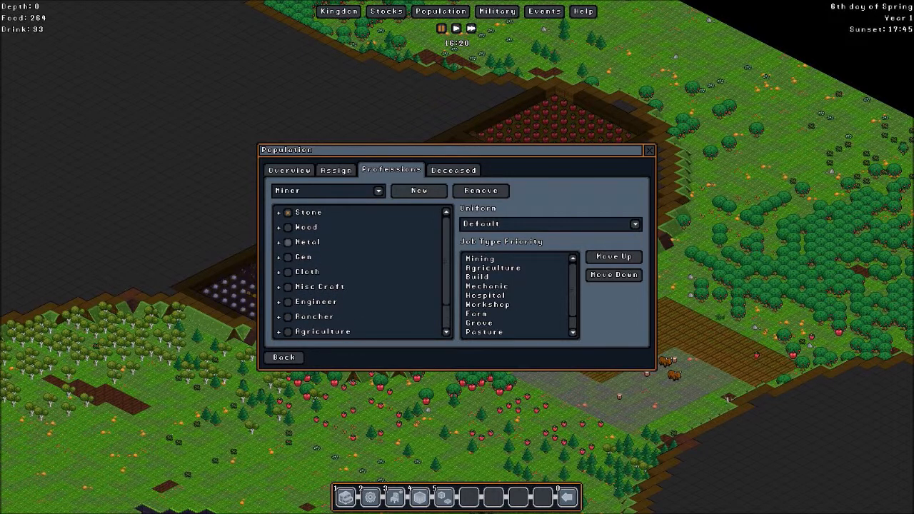
{"action": "scroll", "scroll_direction": "down", "scroll_amount": 3}
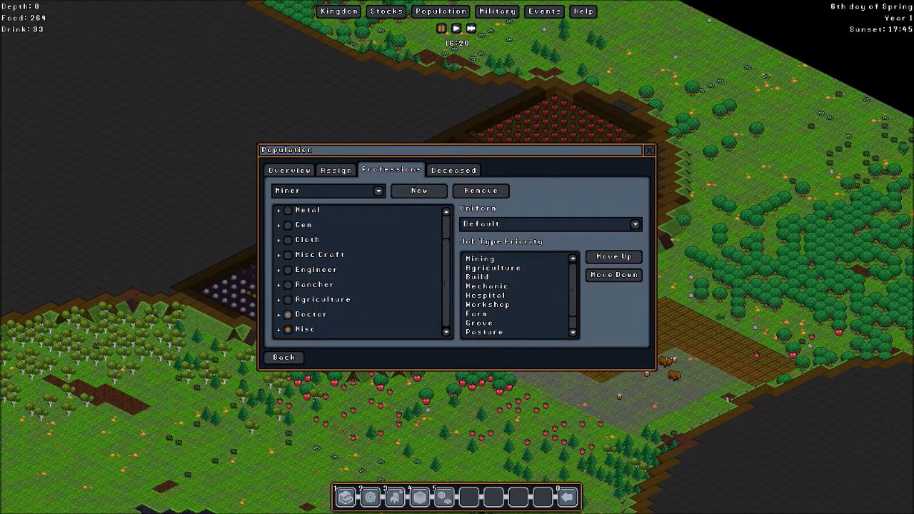
{"action": "left_click", "coordinate": [288, 314]}
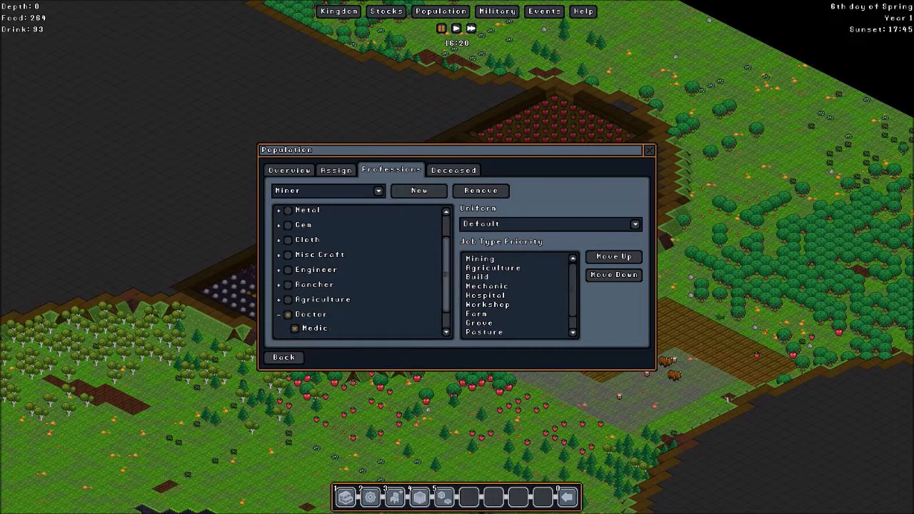
{"action": "scroll", "scroll_direction": "down", "scroll_amount": 3}
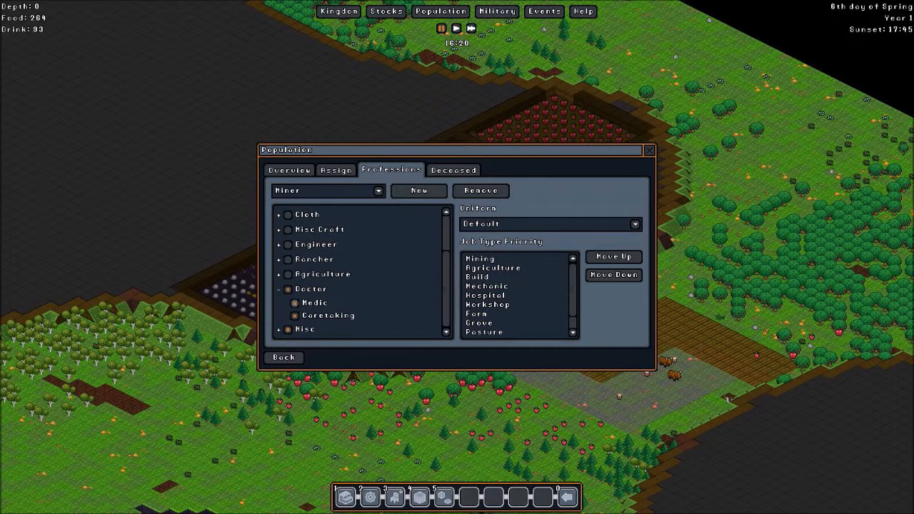
{"action": "scroll", "scroll_direction": "up", "scroll_amount": 3}
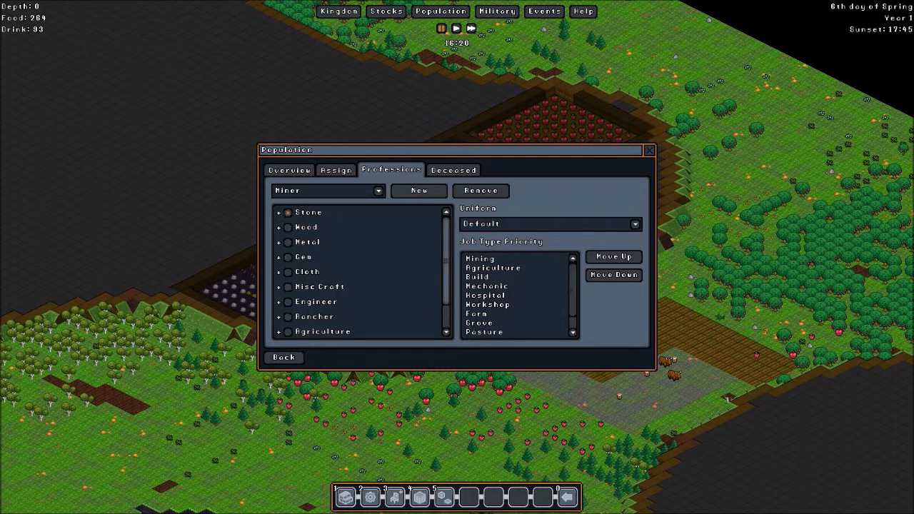
{"action": "scroll", "scroll_direction": "down", "scroll_amount": 3}
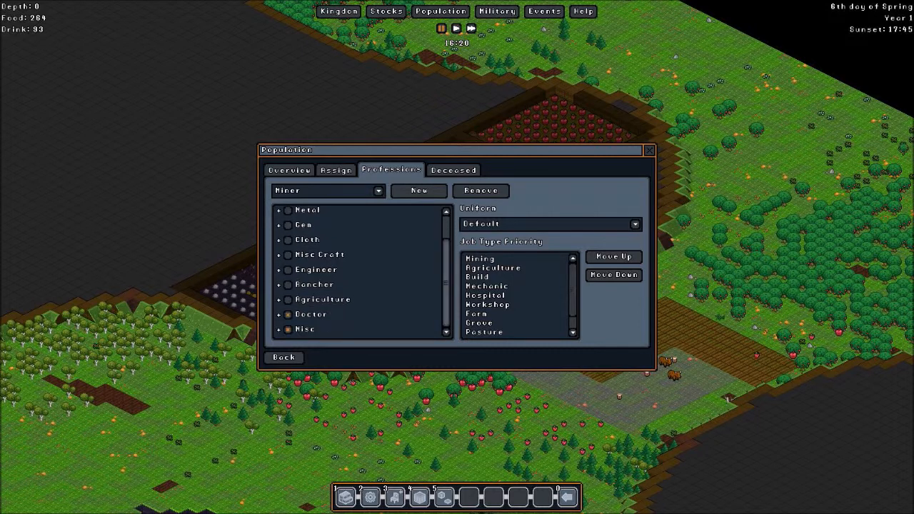
{"action": "scroll", "scroll_direction": "up", "scroll_amount": 3}
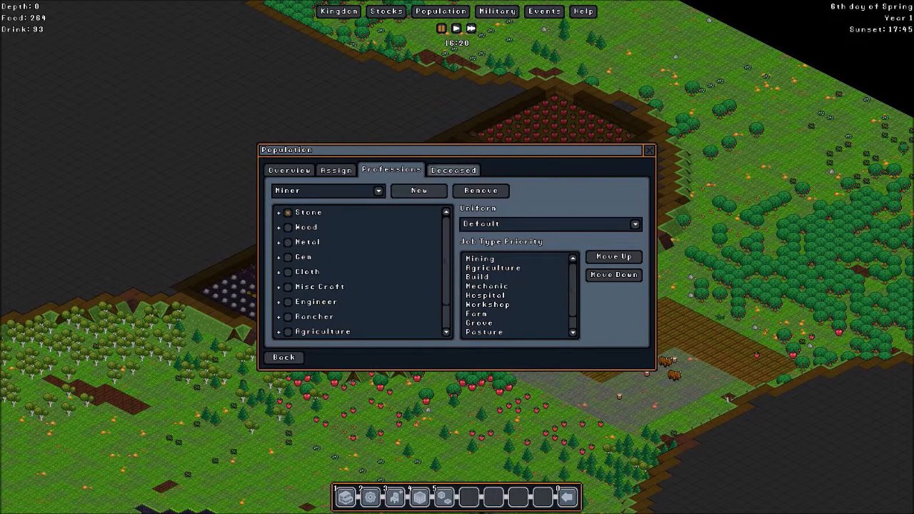
Check the Deceased and Overview pages, then close the Population window back to the colony map
{"action": "left_click", "coordinate": [452, 169]}
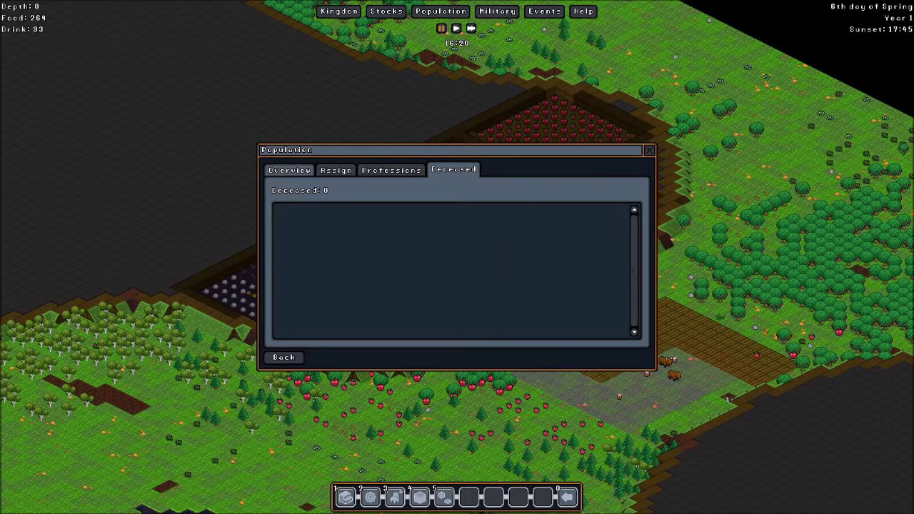
{"action": "left_click", "coordinate": [288, 170]}
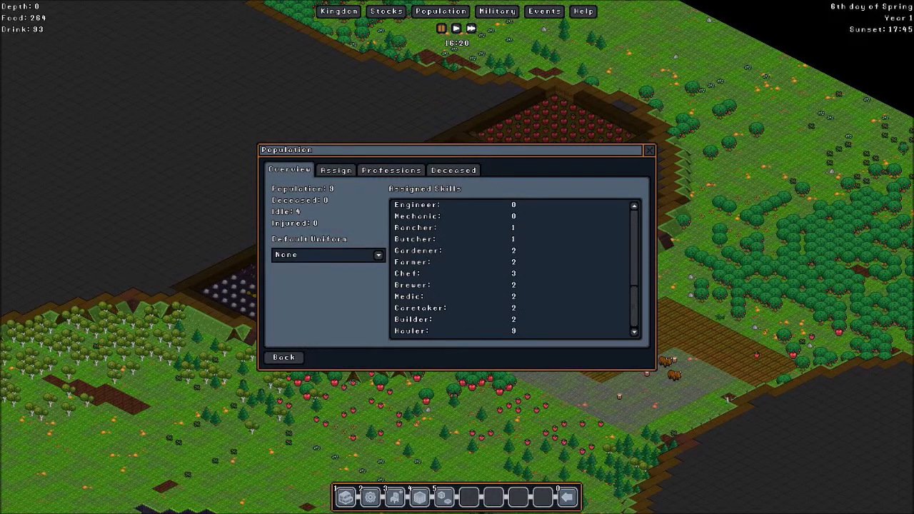
{"action": "left_click", "coordinate": [283, 357]}
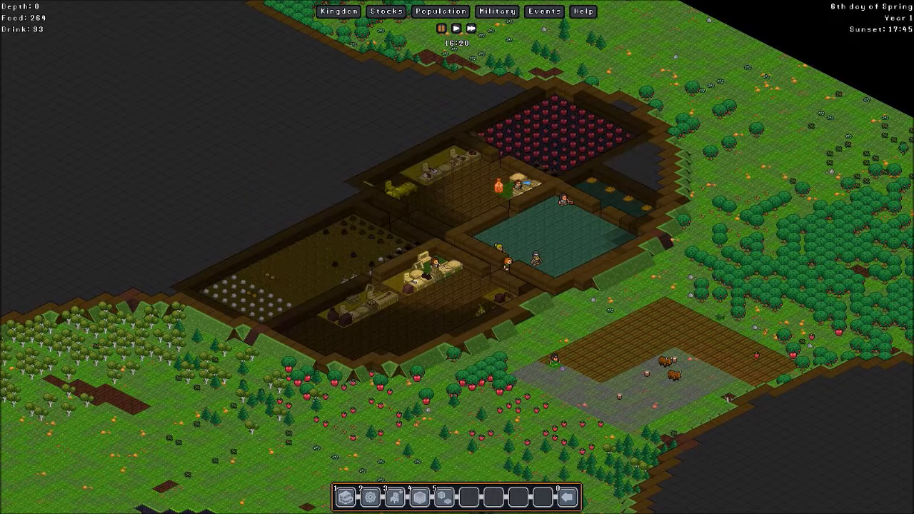
Bring up the Military window's Squads page, then its Formations page showing the Basic Formation
{"action": "left_click", "coordinate": [497, 12]}
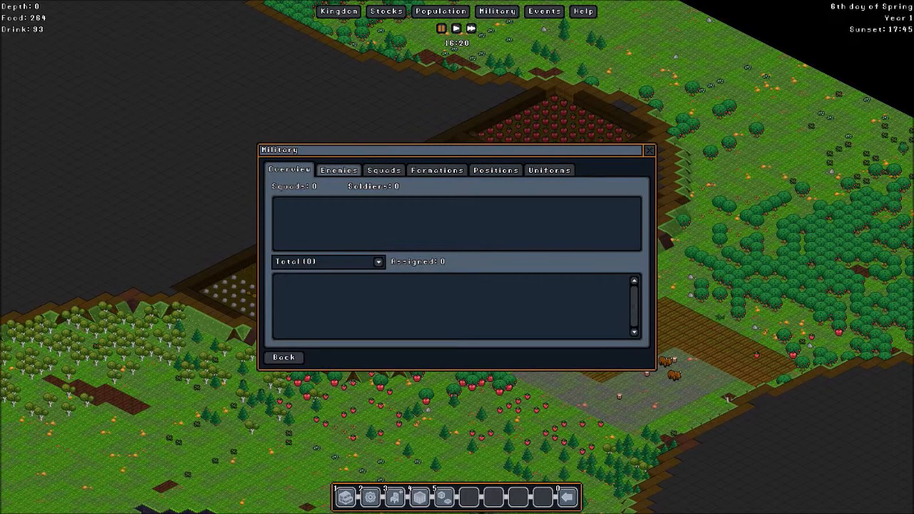
{"action": "left_click", "coordinate": [384, 170]}
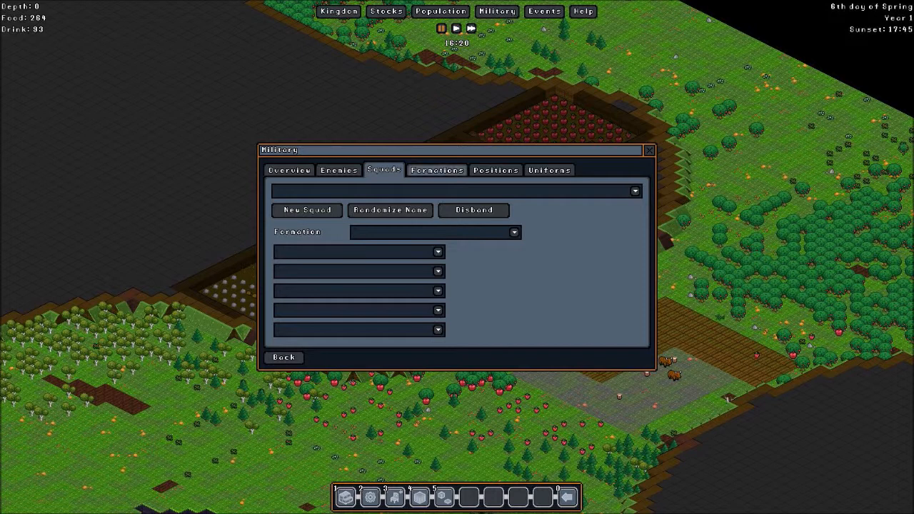
{"action": "left_click", "coordinate": [437, 170]}
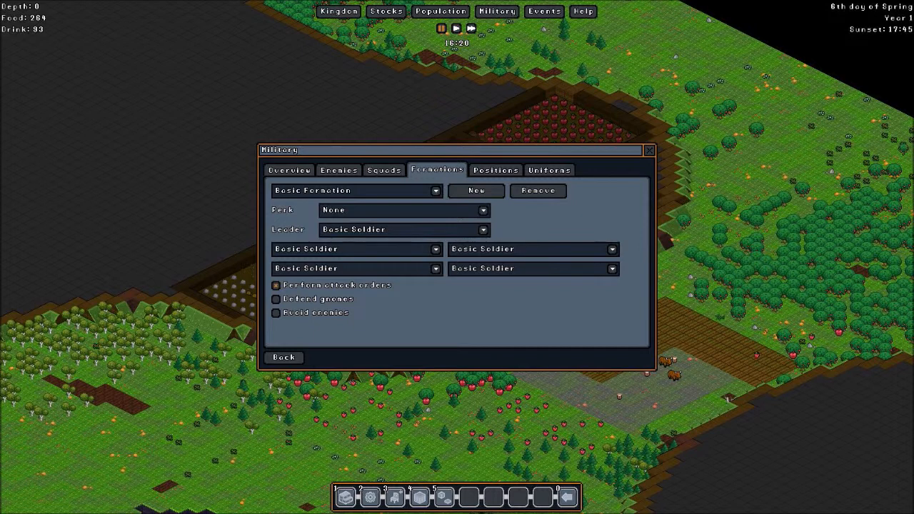
{"action": "mouse_move", "coordinate": [276, 285]}
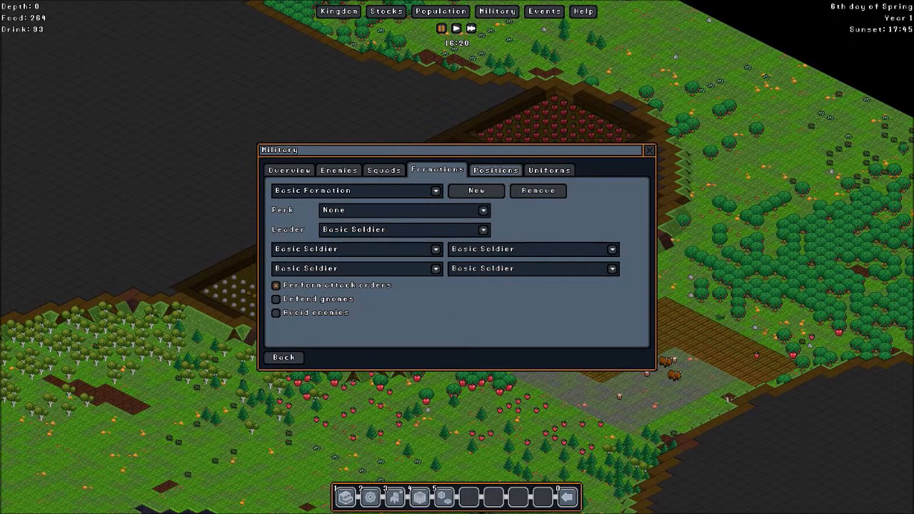
Toggle the Basic Soldier's first behaviour option off and on, then show the Platemail uniform slots
{"action": "left_click", "coordinate": [494, 170]}
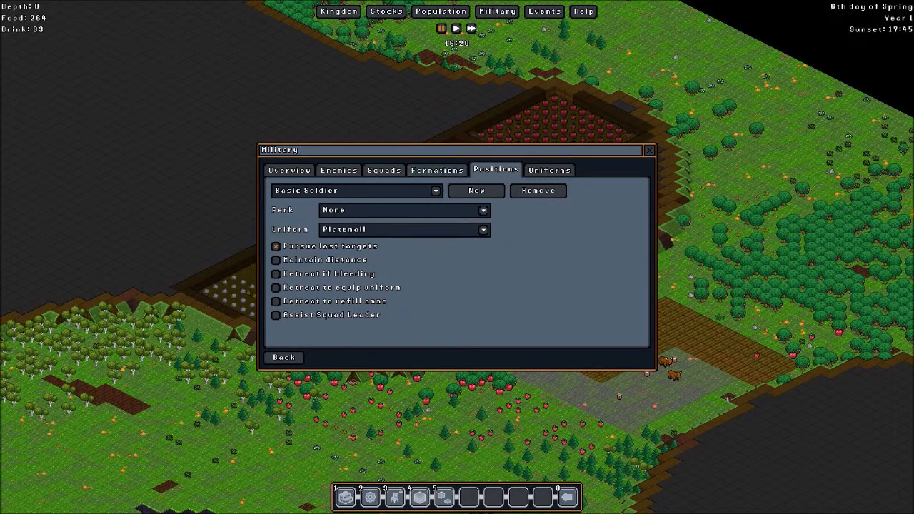
{"action": "left_click", "coordinate": [274, 245]}
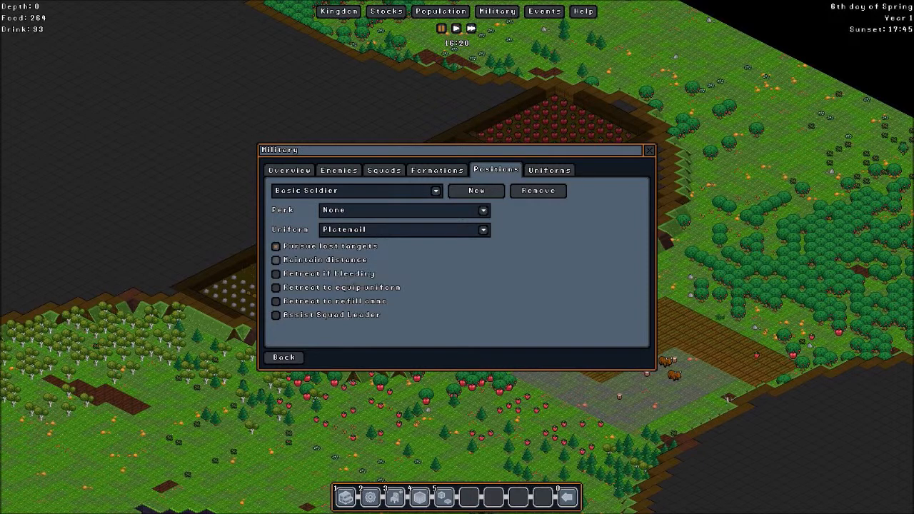
{"action": "left_click", "coordinate": [274, 246]}
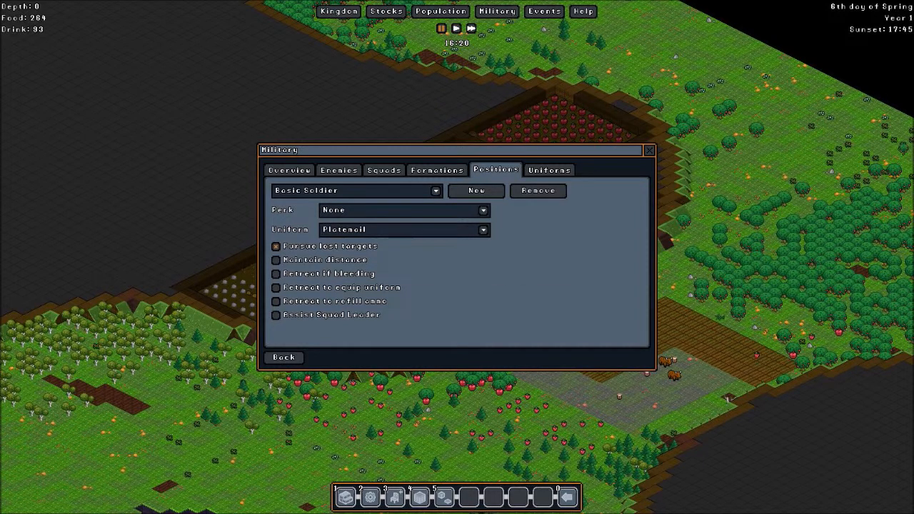
{"action": "mouse_move", "coordinate": [330, 246]}
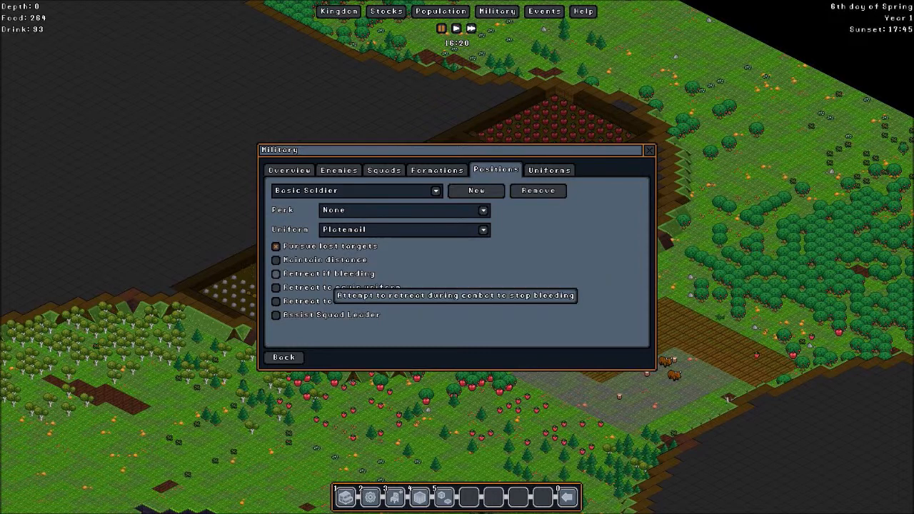
{"action": "mouse_move", "coordinate": [322, 287]}
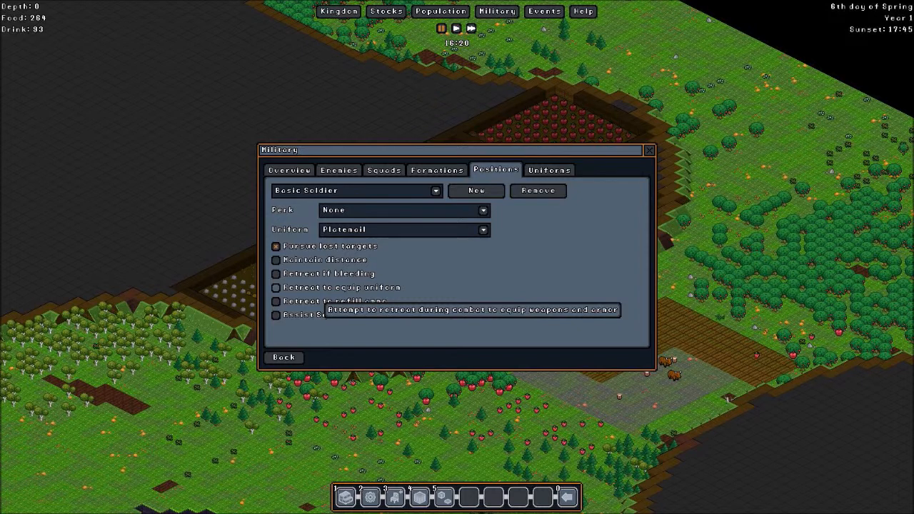
{"action": "mouse_move", "coordinate": [334, 300]}
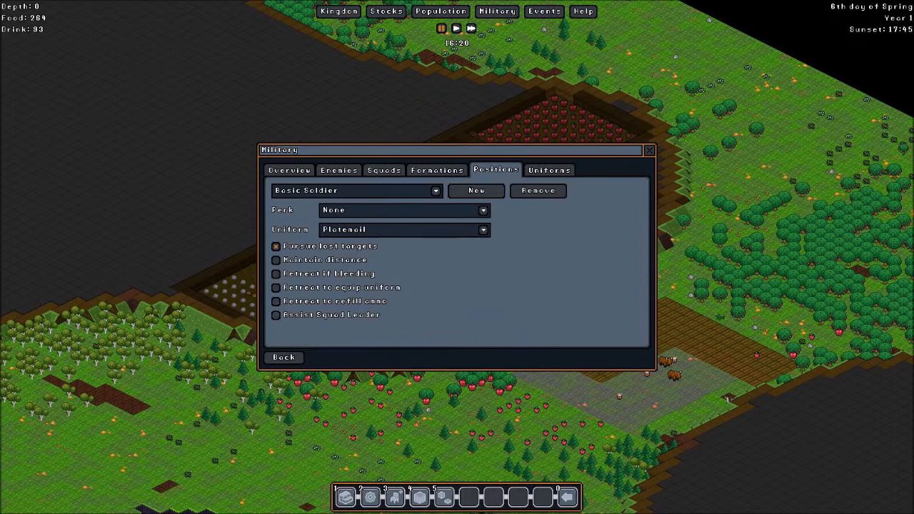
{"action": "mouse_move", "coordinate": [330, 315]}
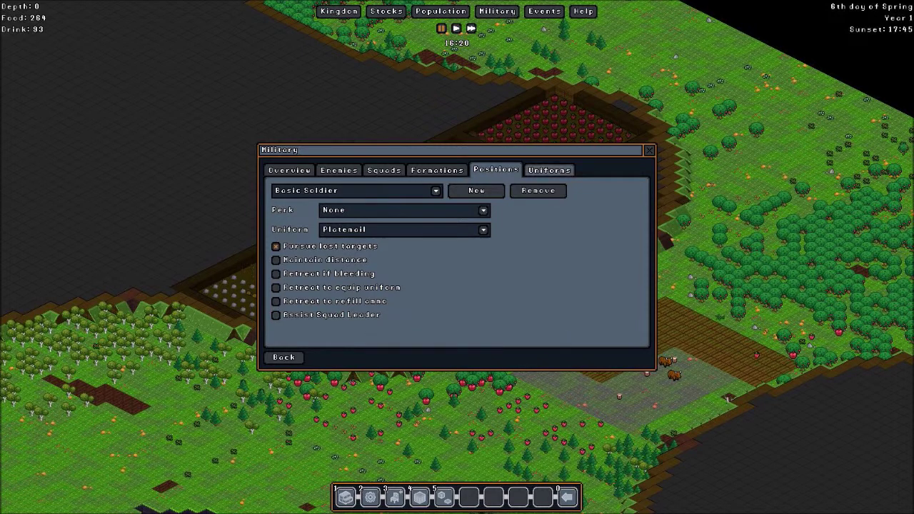
{"action": "left_click", "coordinate": [548, 170]}
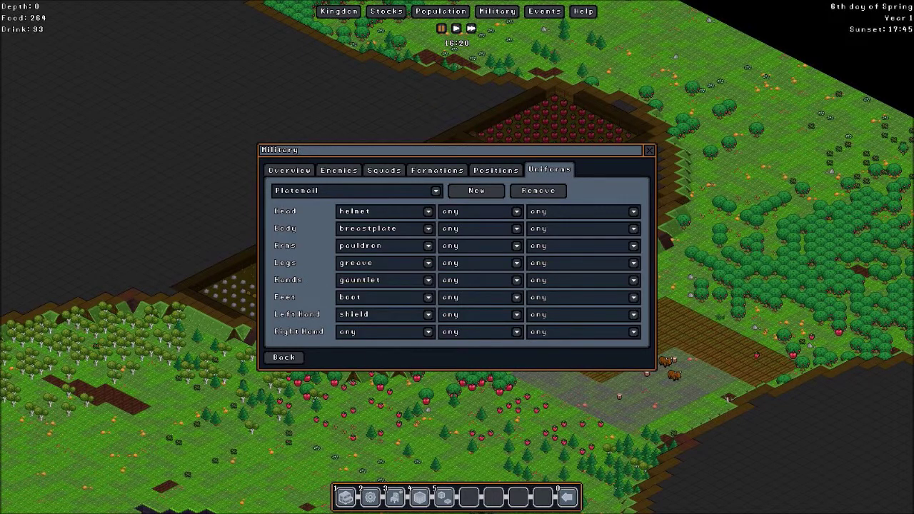
{"action": "left_click", "coordinate": [427, 212]}
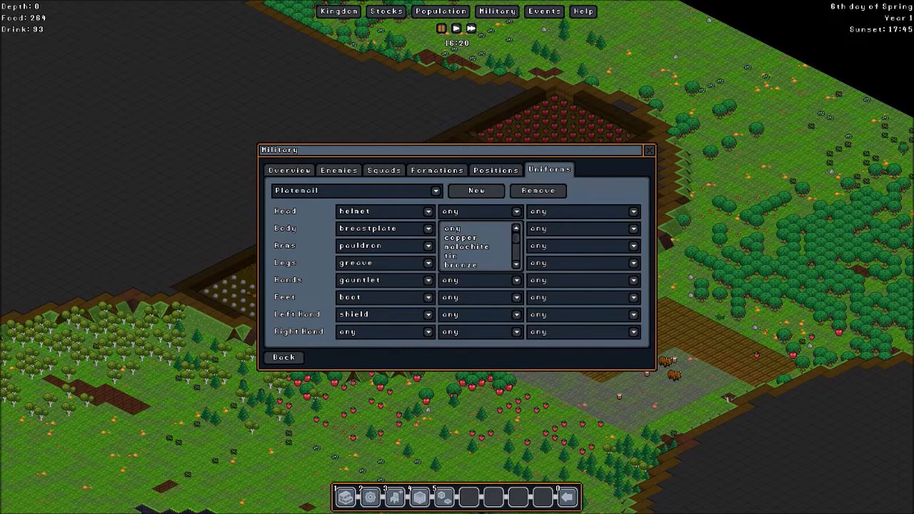
{"action": "scroll", "scroll_direction": "down", "scroll_amount": 3}
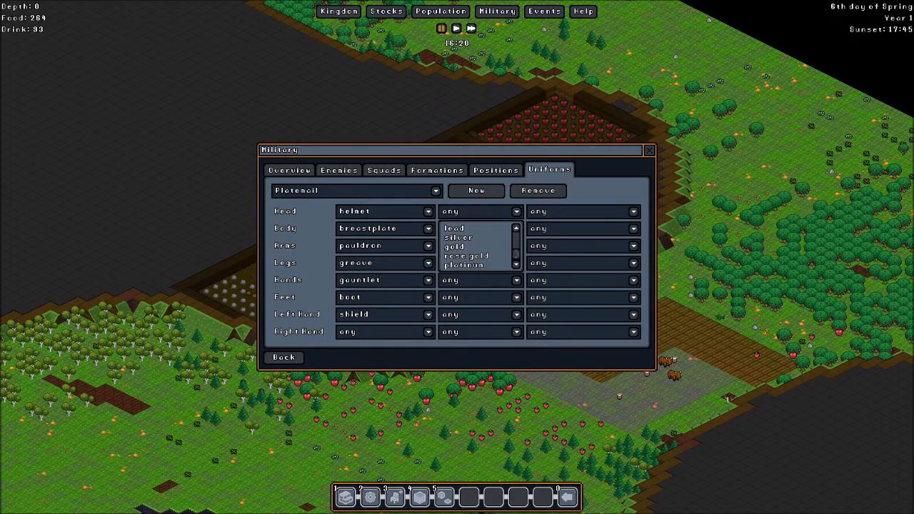
{"action": "scroll", "scroll_direction": "up", "scroll_amount": 3}
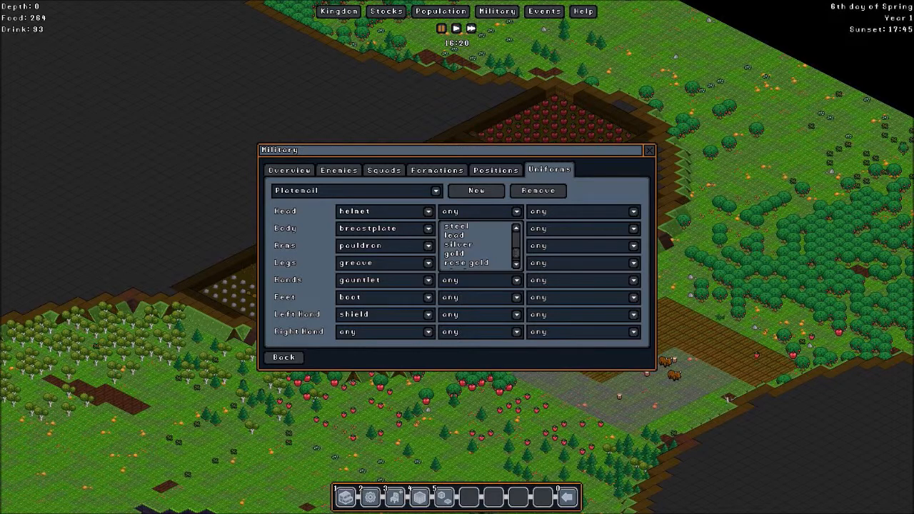
{"action": "scroll", "scroll_direction": "down", "scroll_amount": 3}
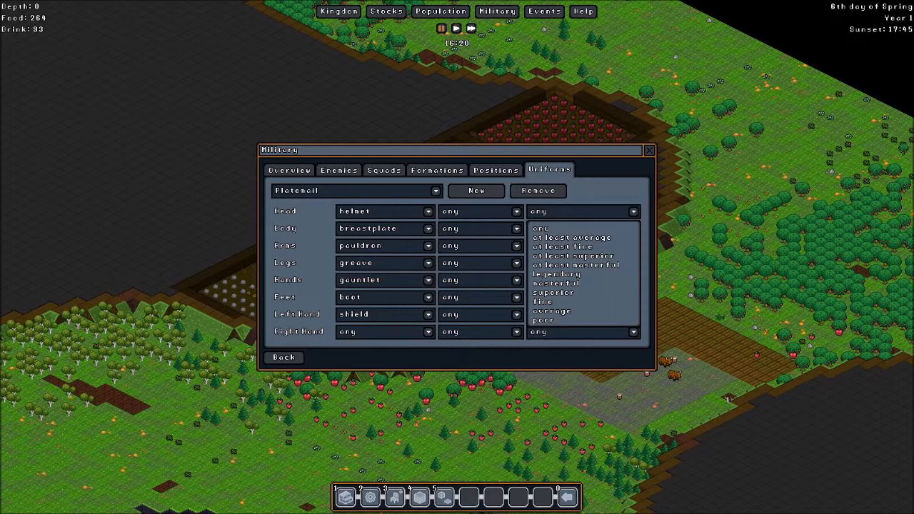
{"action": "mouse_move", "coordinate": [551, 292]}
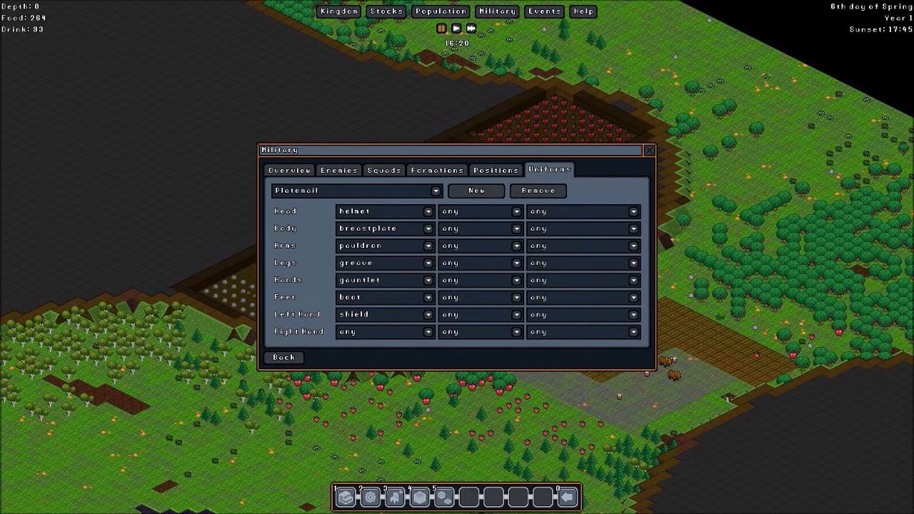
Close the Military window to return to the colony map
{"action": "left_click", "coordinate": [289, 170]}
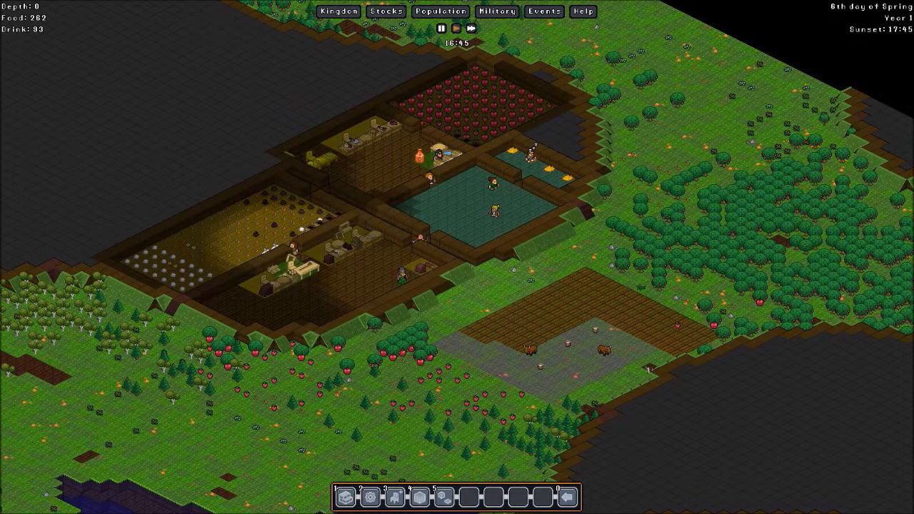
Inspect a tile beside the pond, bringing up its small panel listing Furnace
{"action": "left_click", "coordinate": [456, 29]}
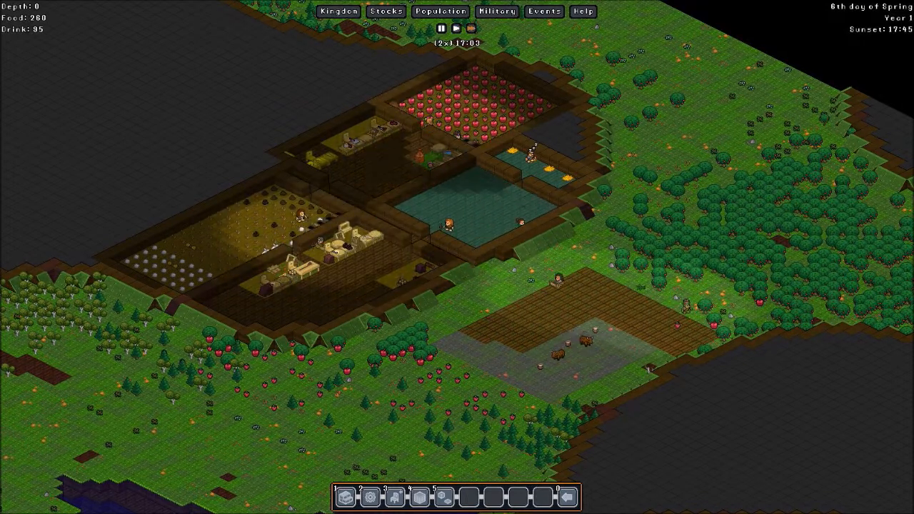
{"action": "left_click", "coordinate": [455, 29]}
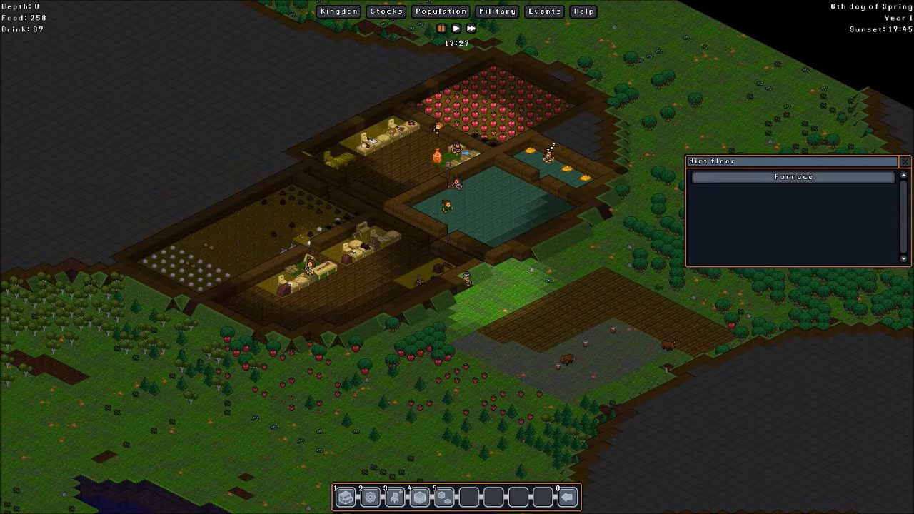
Browse the construction orders menu's storage and furniture build lists one level underground
{"action": "left_click", "coordinate": [791, 177]}
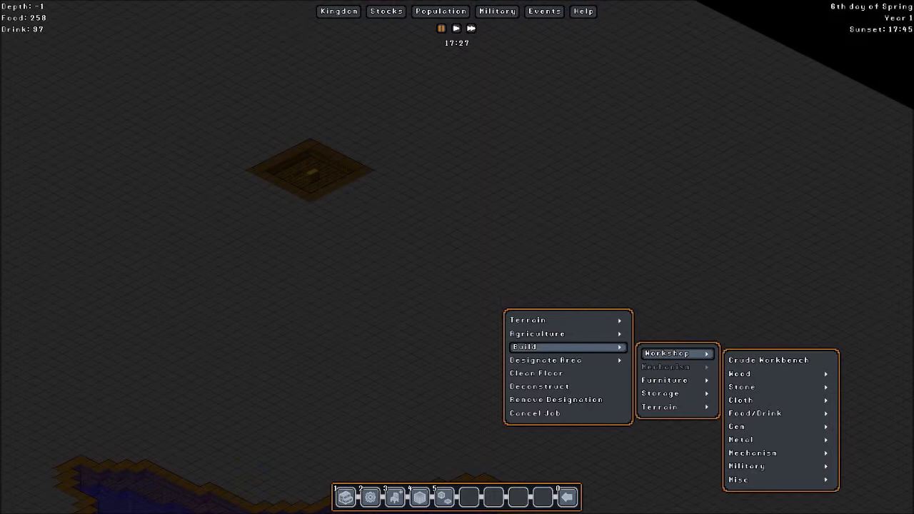
{"action": "left_click", "coordinate": [659, 394]}
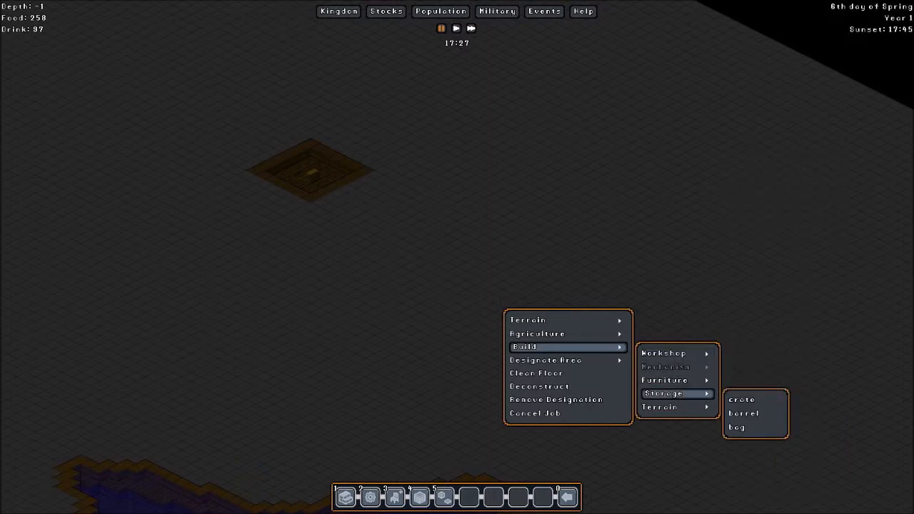
{"action": "left_click", "coordinate": [664, 353]}
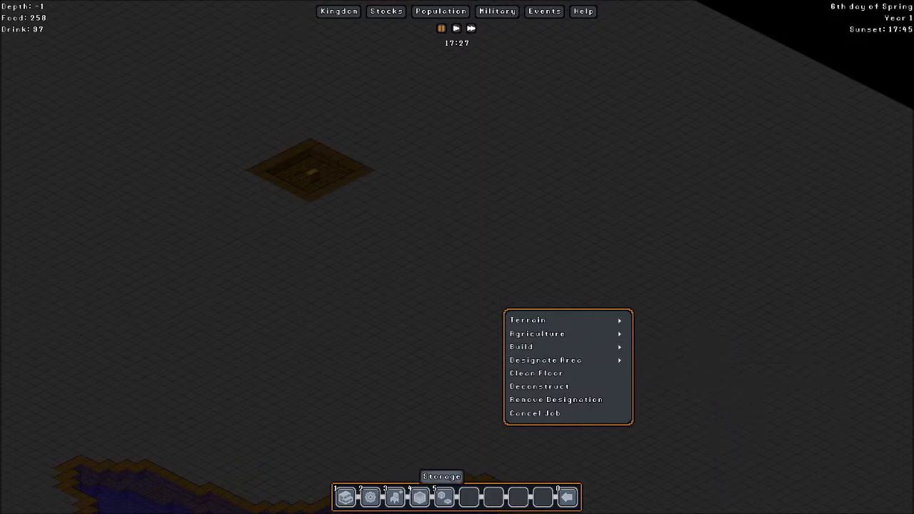
{"action": "mouse_move", "coordinate": [369, 497]}
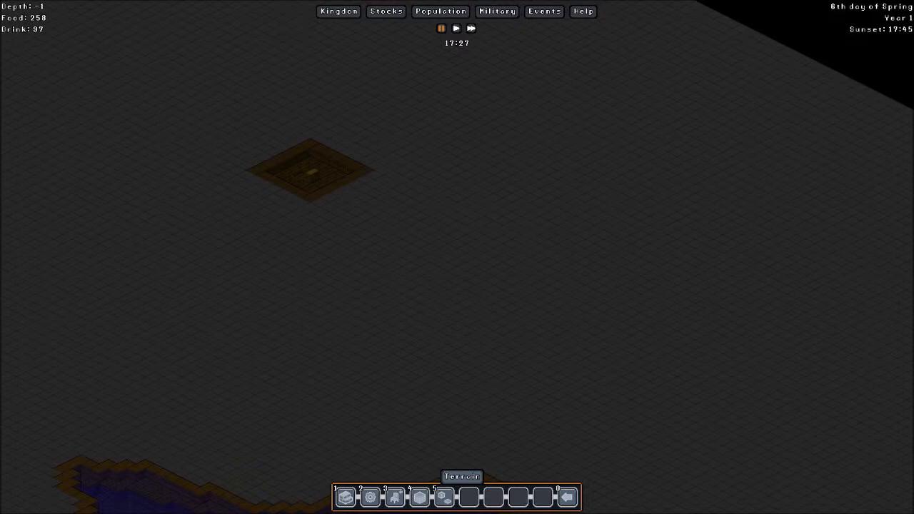
{"action": "mouse_move", "coordinate": [370, 497]}
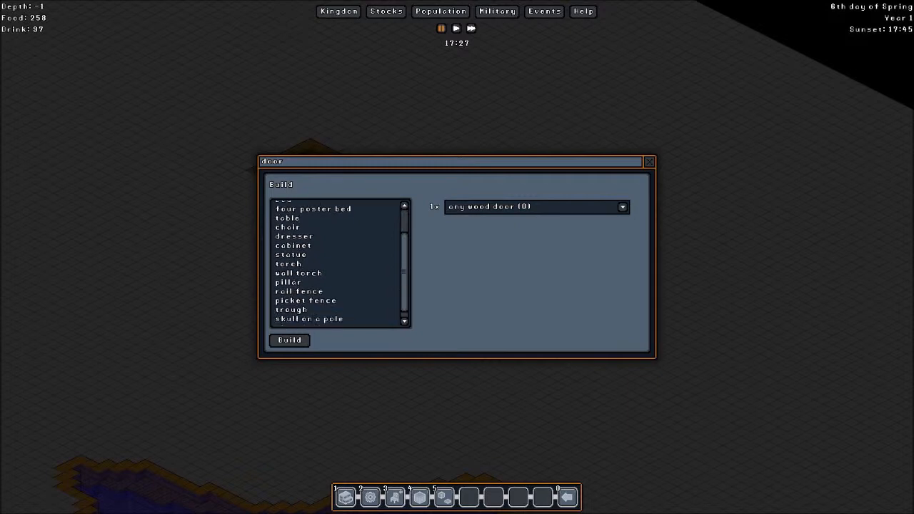
Select torch from the furniture list and begin placing it underground
{"action": "scroll", "scroll_direction": "down", "scroll_amount": 3}
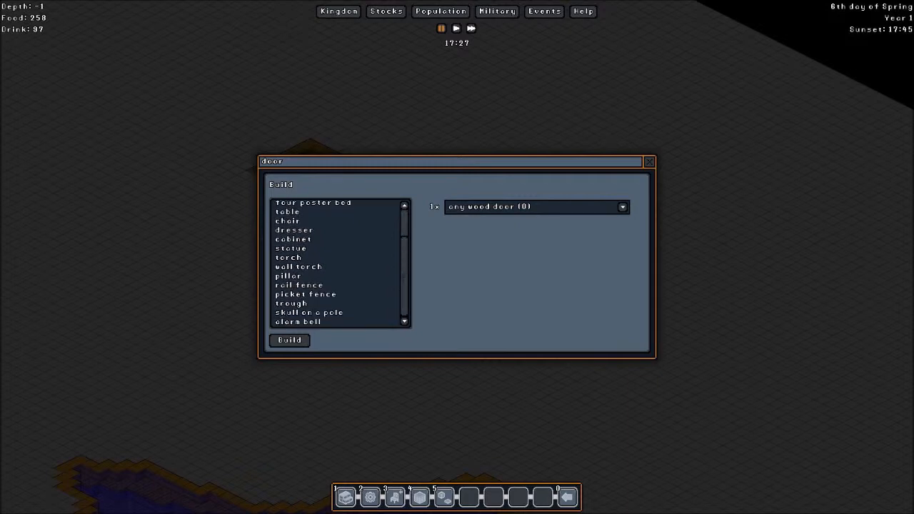
{"action": "left_click", "coordinate": [288, 257]}
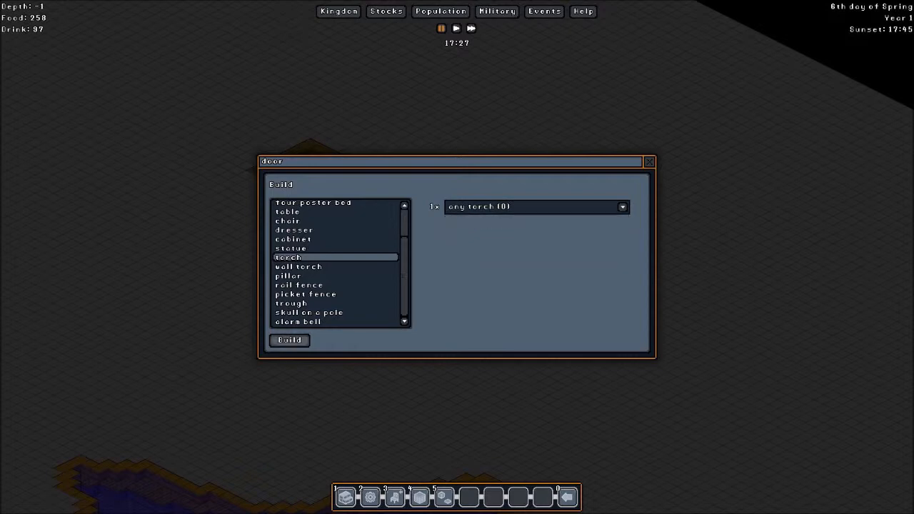
{"action": "left_click", "coordinate": [289, 340]}
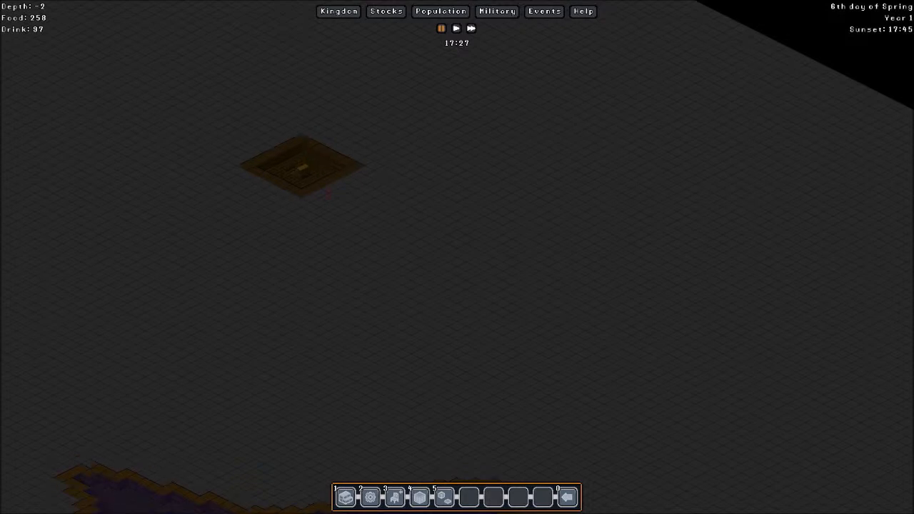
Scroll down through the deeper mined levels of the colony
{"action": "scroll", "scroll_direction": "down", "scroll_amount": 3}
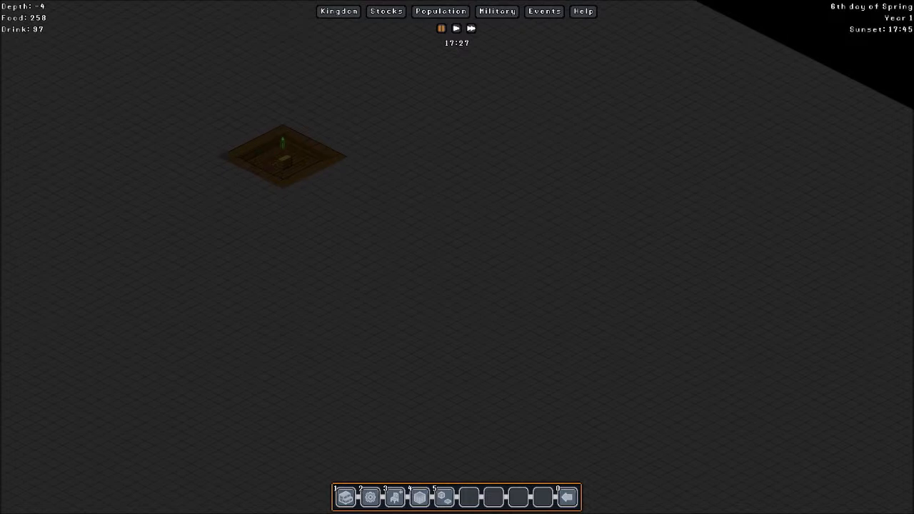
{"action": "scroll", "scroll_direction": "down", "scroll_amount": 3}
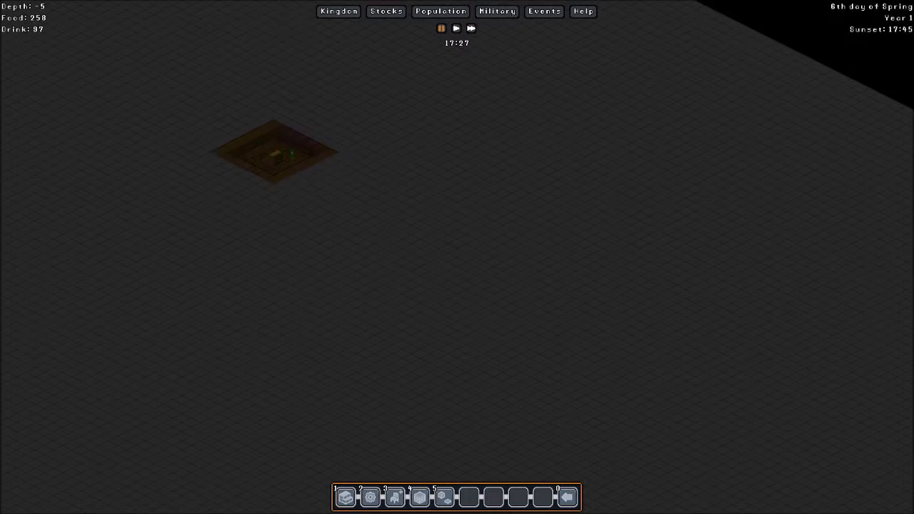
{"action": "scroll", "scroll_direction": "down", "scroll_amount": 3}
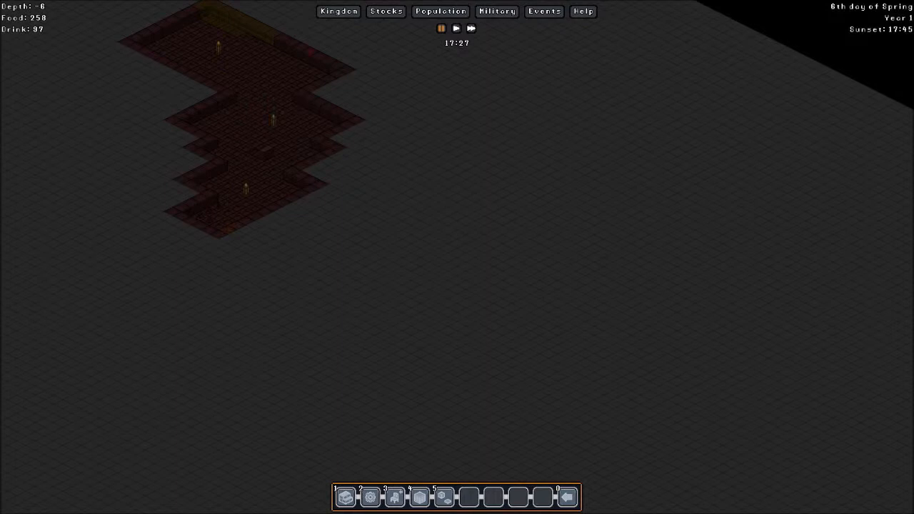
{"action": "scroll", "scroll_direction": "down", "scroll_amount": 3}
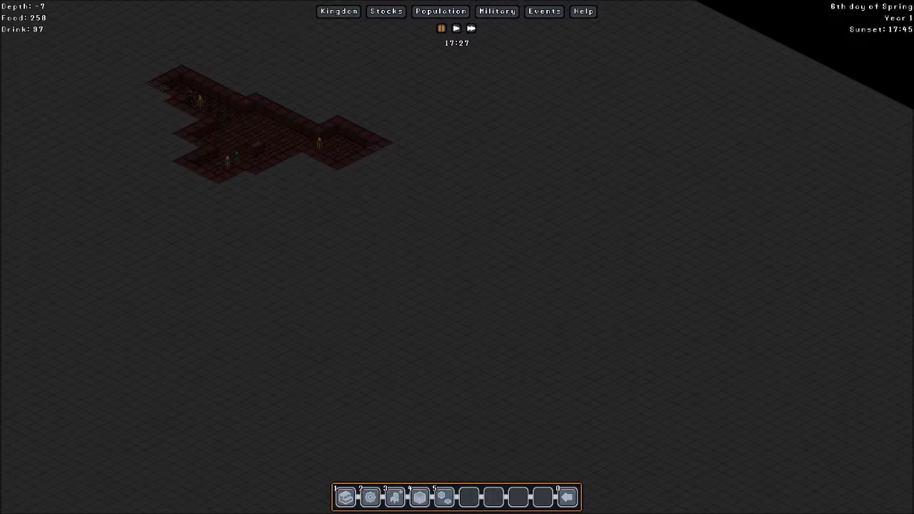
{"action": "scroll", "scroll_direction": "down", "scroll_amount": 3}
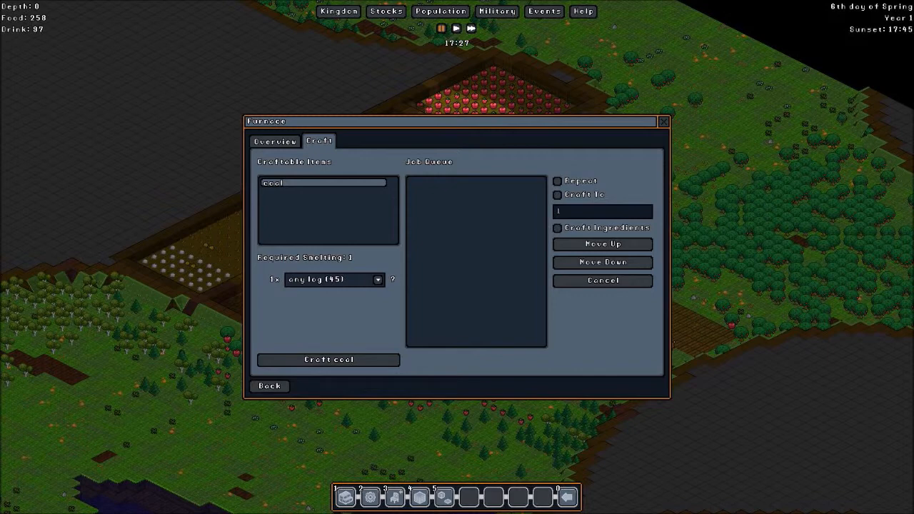
Close the coal workshop and open the Carpenter workshop's crafting window with its torch job queue
{"action": "left_click", "coordinate": [663, 121]}
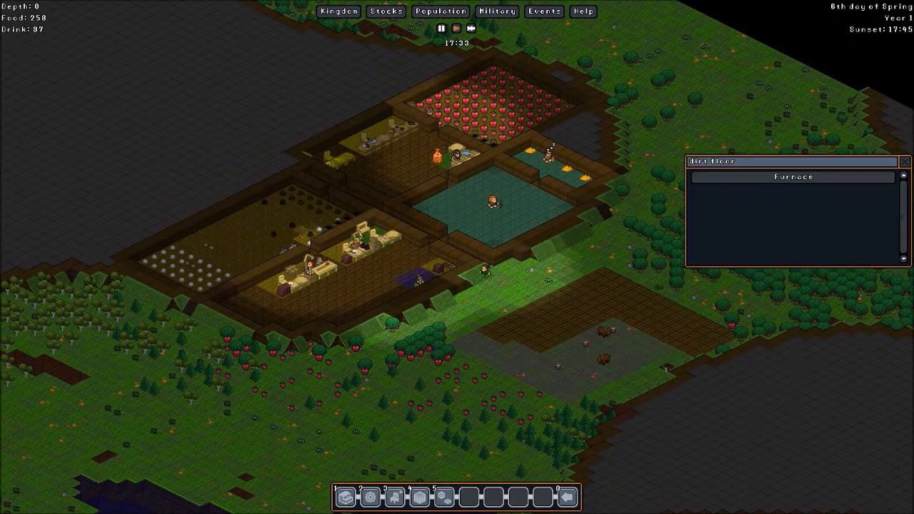
{"action": "left_click", "coordinate": [794, 177]}
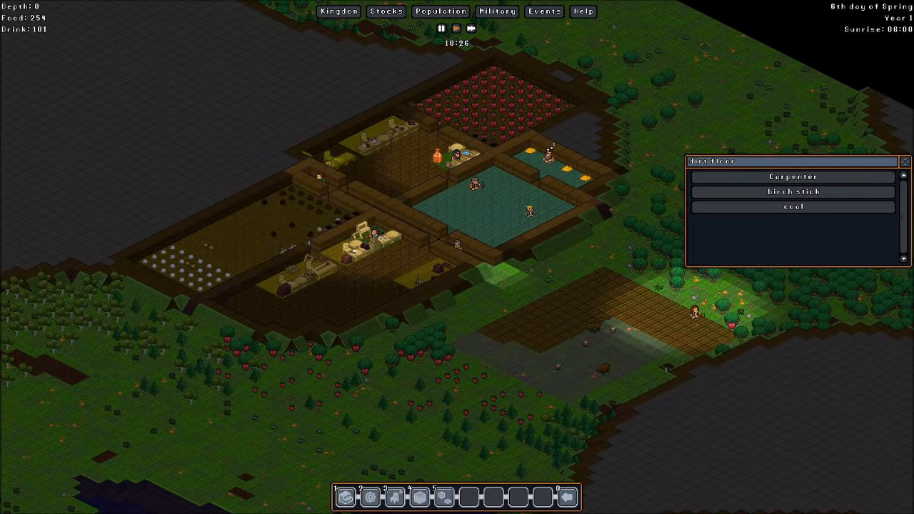
{"action": "left_click", "coordinate": [793, 177]}
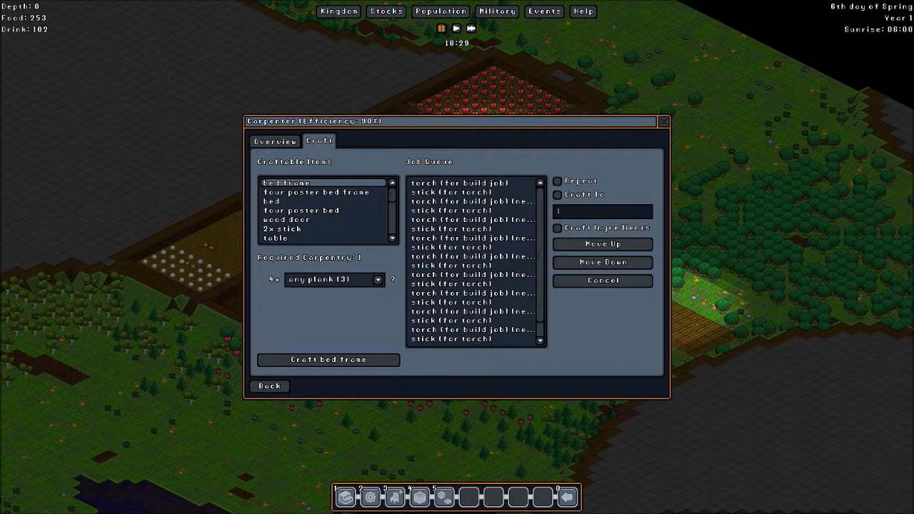
Move a stick-for-torch job up the carpenter's queue, then close the workshop window
{"action": "left_click", "coordinate": [471, 285]}
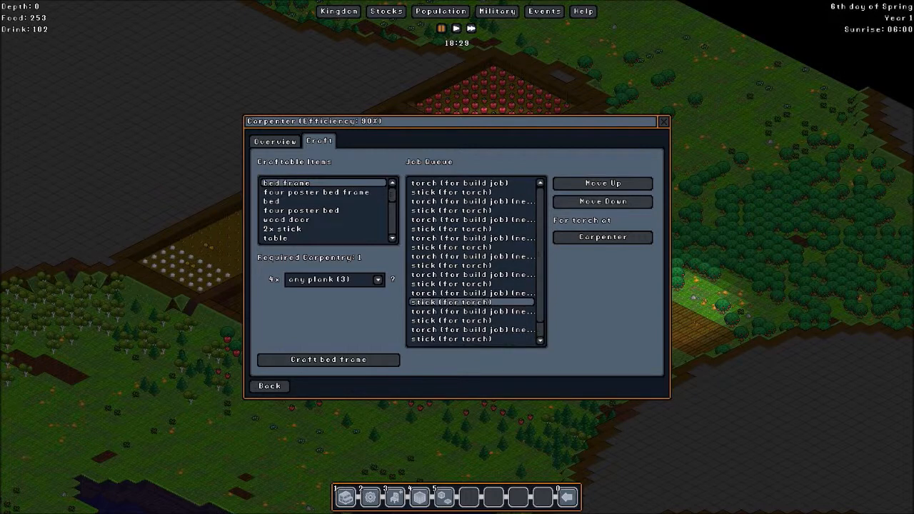
{"action": "left_click", "coordinate": [460, 183]}
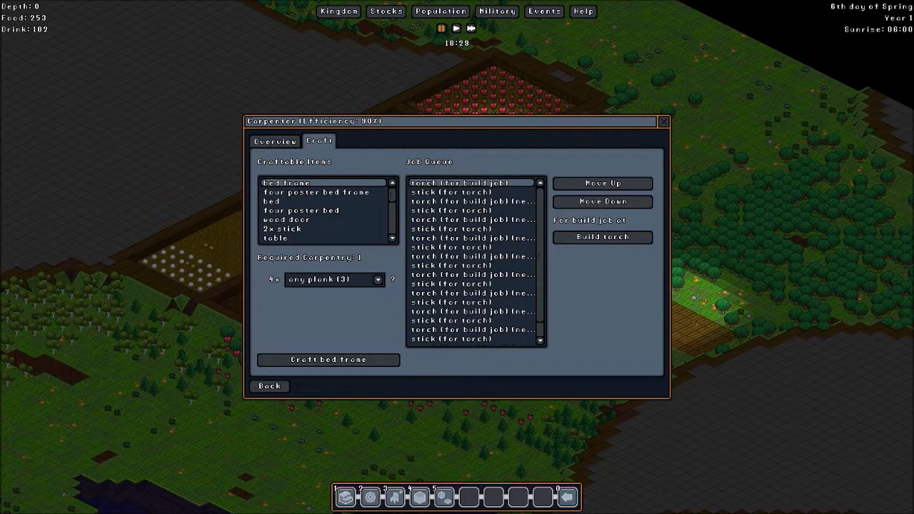
{"action": "left_click", "coordinate": [662, 119]}
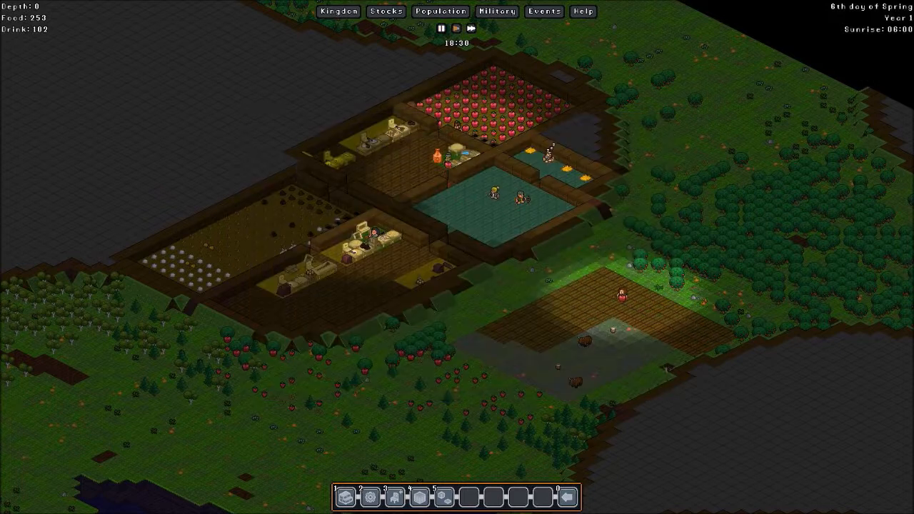